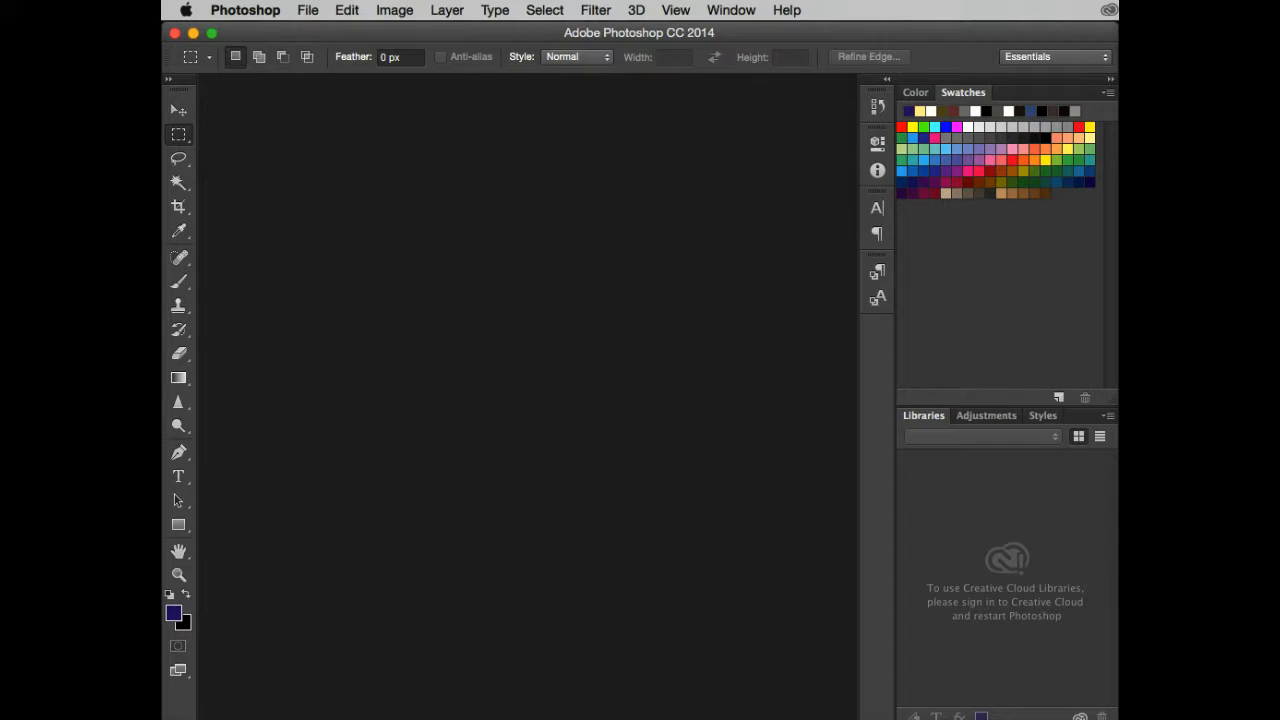
{"action": "mouse_move", "coordinate": [1056, 644]}
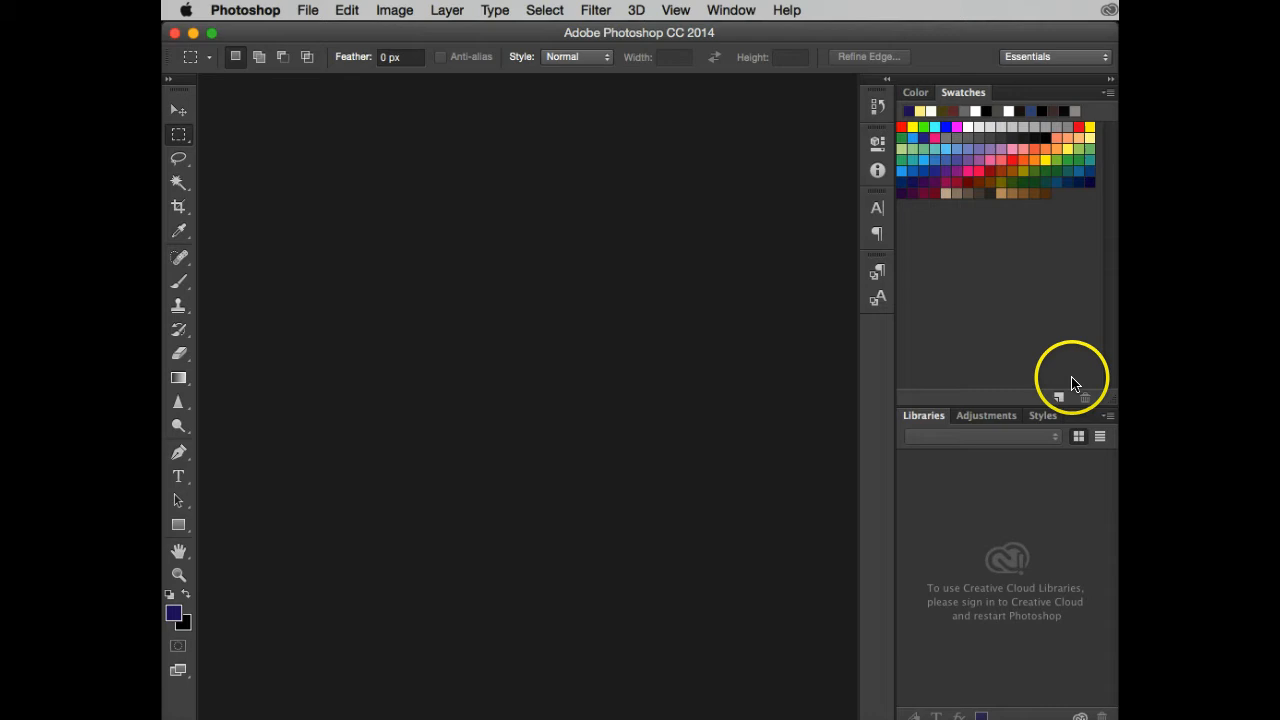
{"action": "mouse_move", "coordinate": [744, 12]}
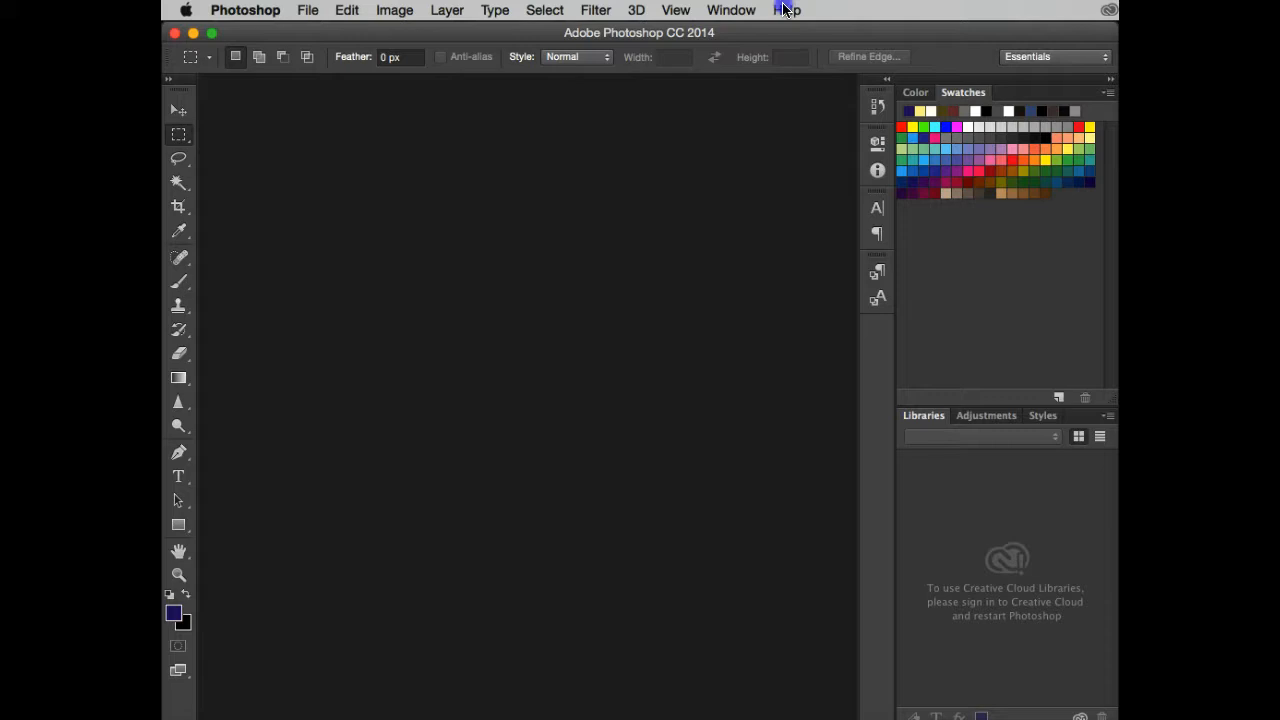
Start the Adobe ID sign-in from the Help menu and reach the credentials form.
{"action": "left_click", "coordinate": [788, 10]}
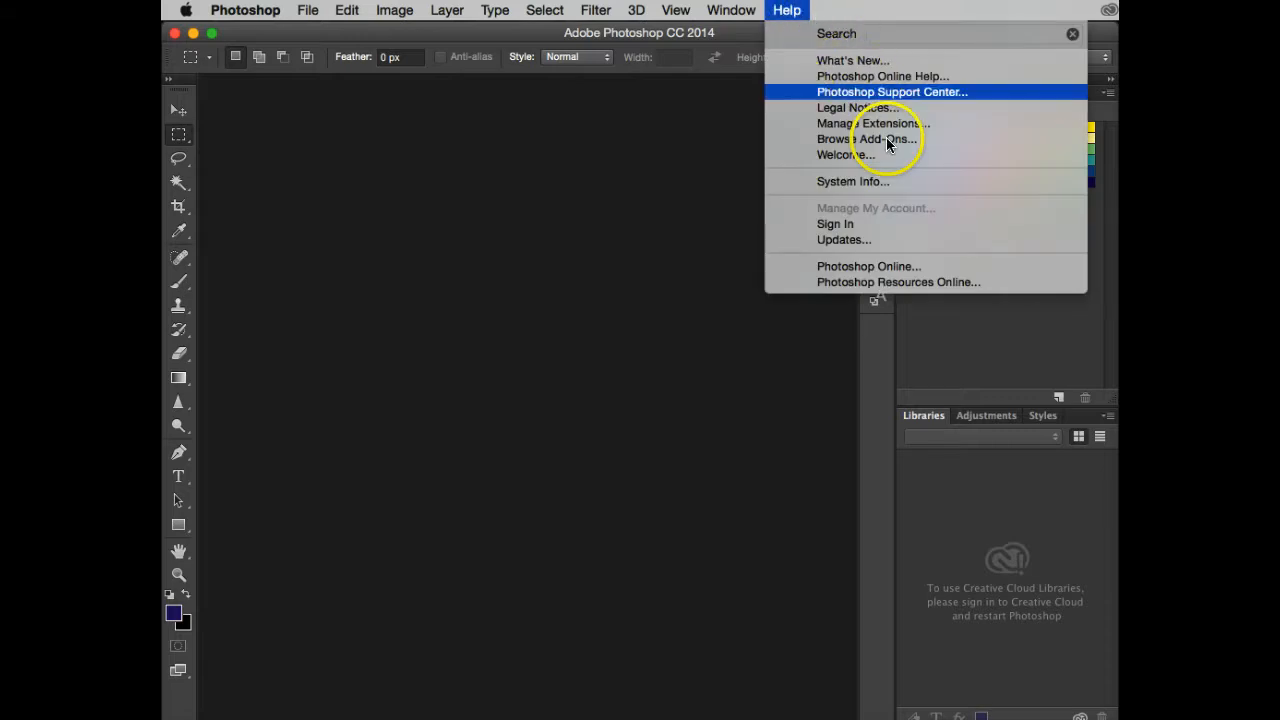
{"action": "mouse_move", "coordinate": [868, 224]}
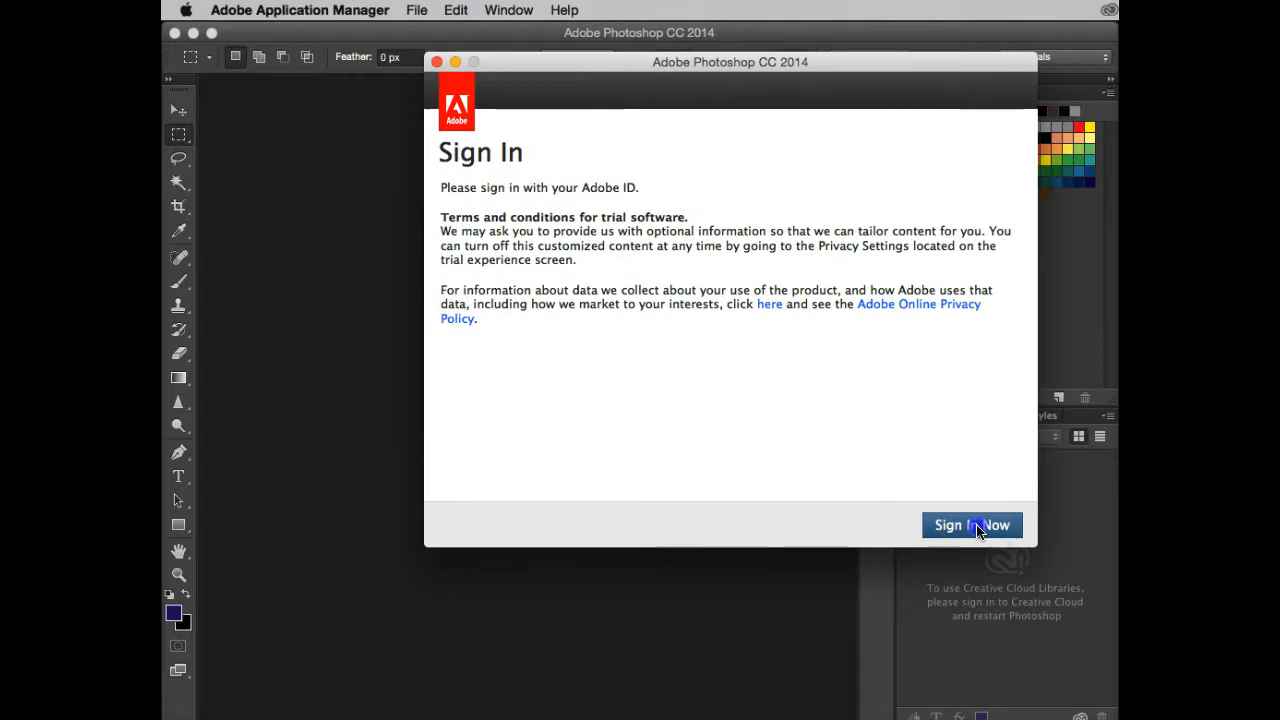
{"action": "left_click", "coordinate": [972, 524]}
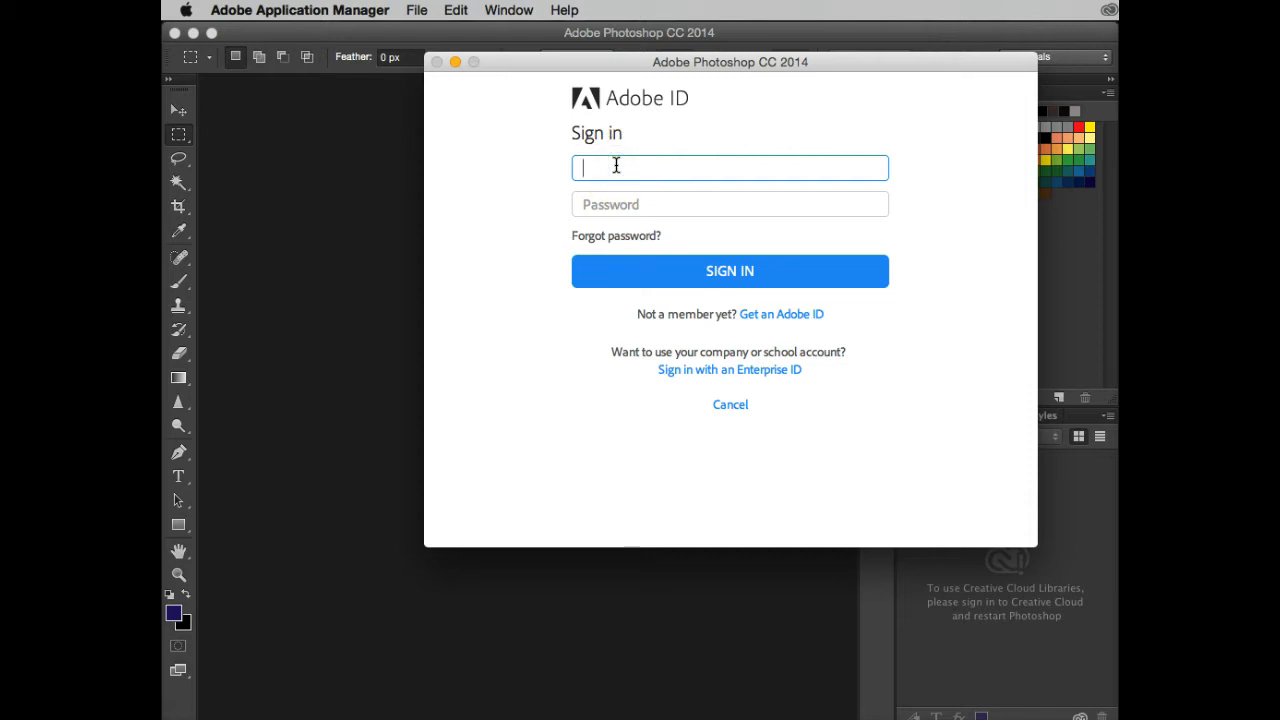
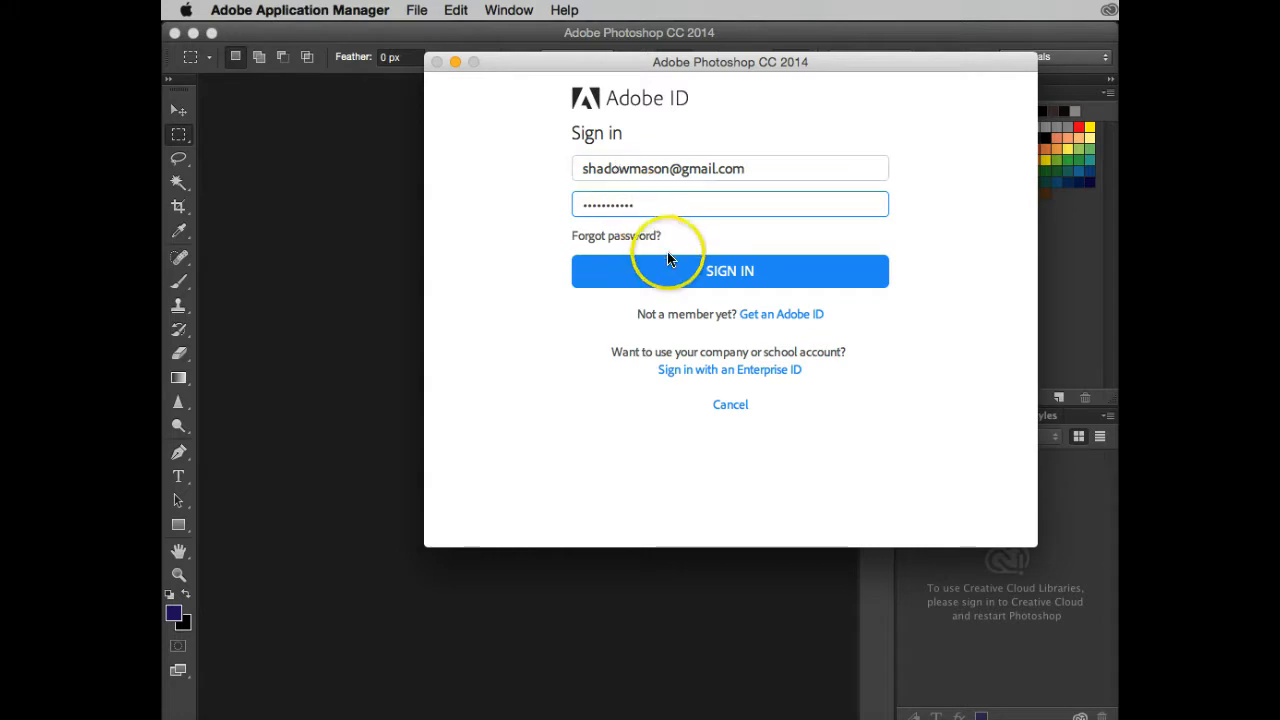
{"action": "left_click", "coordinate": [730, 272]}
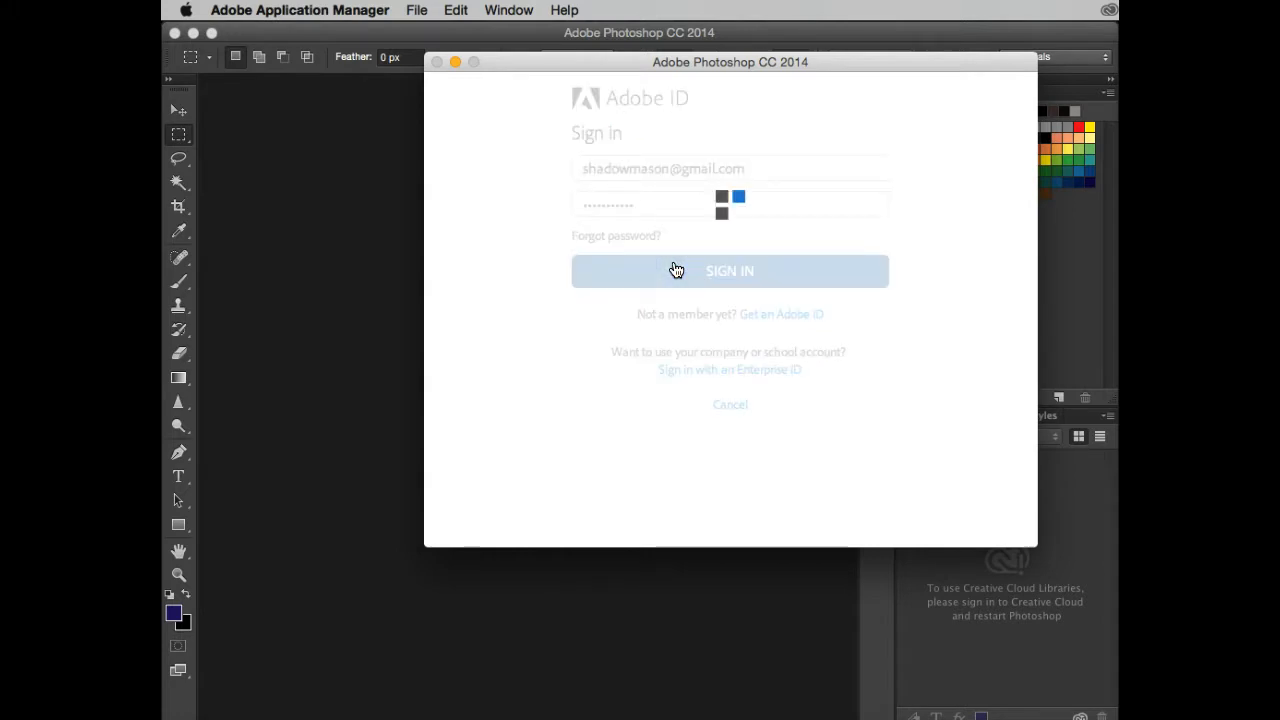
{"action": "left_click", "coordinate": [730, 270]}
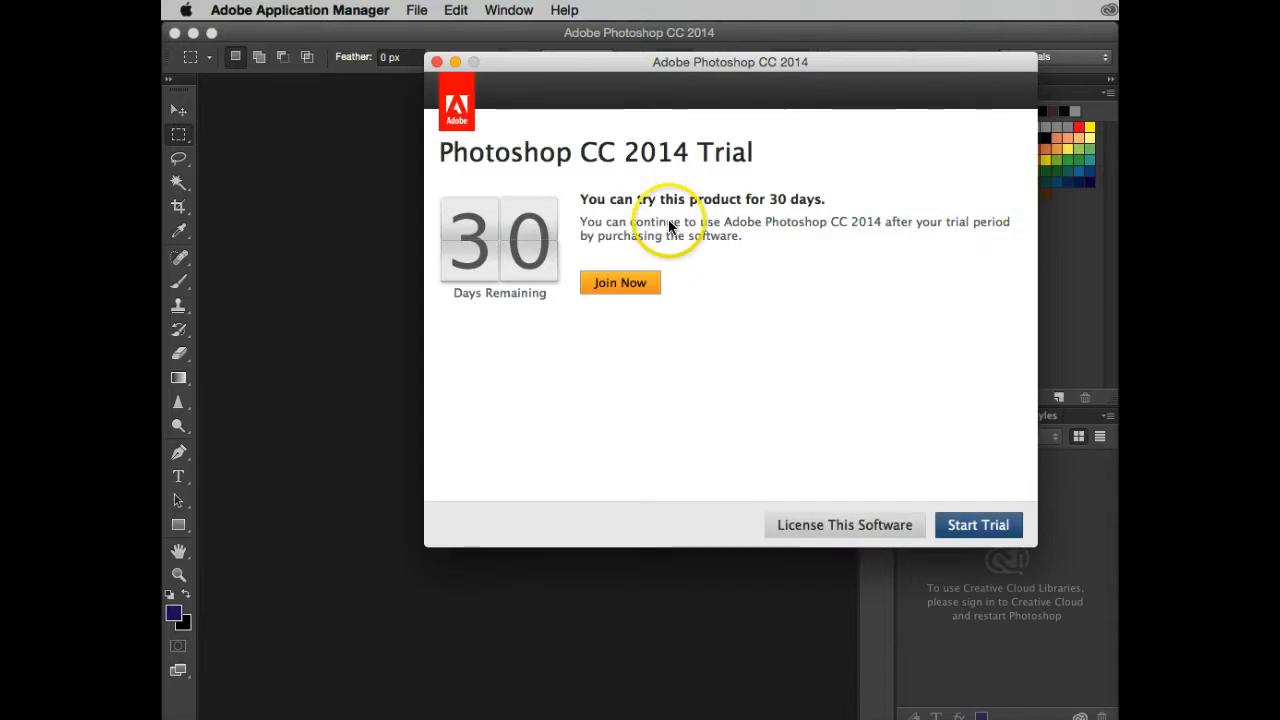
{"action": "mouse_move", "coordinate": [662, 212]}
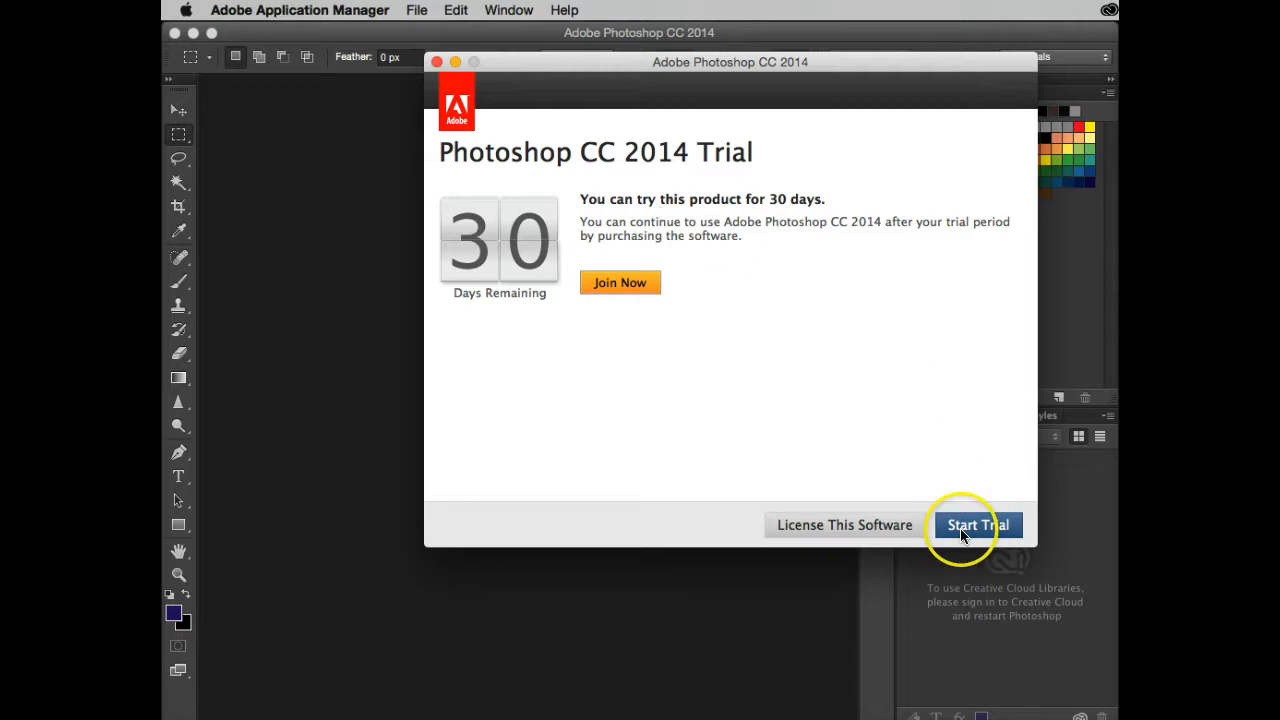
Start the 30-day Photoshop trial to reach the empty workspace.
{"action": "left_click", "coordinate": [976, 524]}
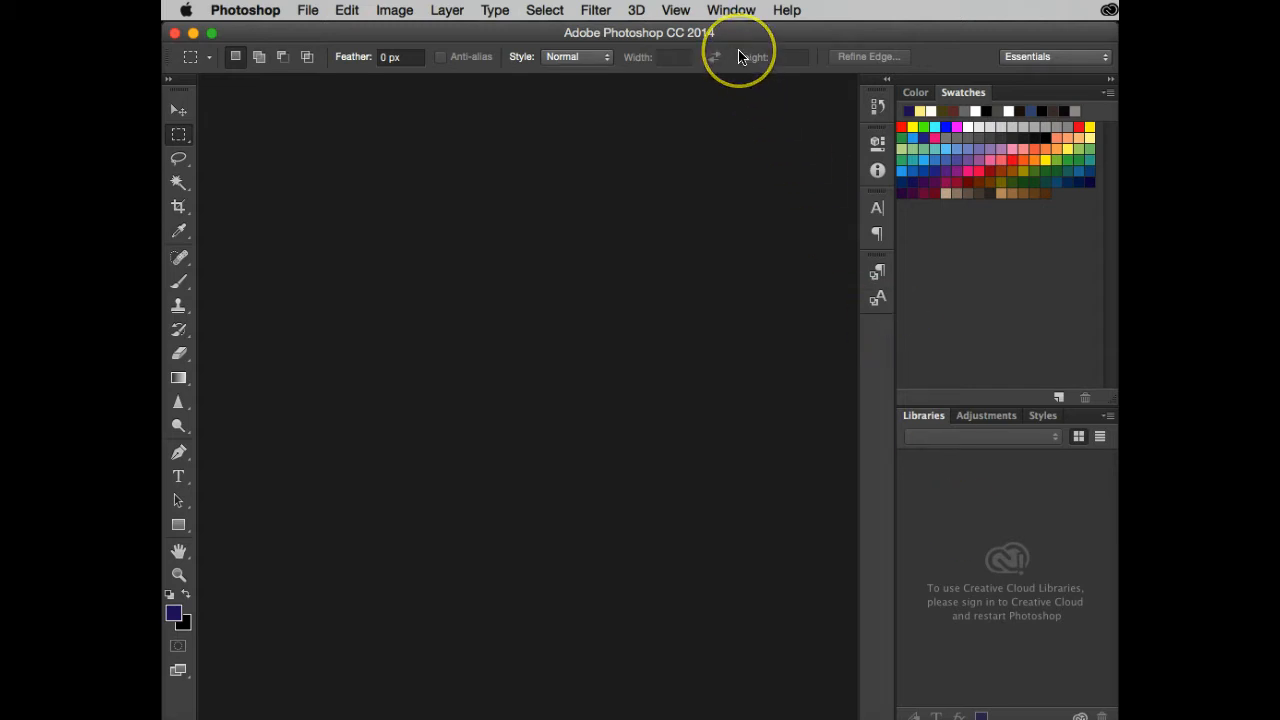
{"action": "mouse_move", "coordinate": [744, 56]}
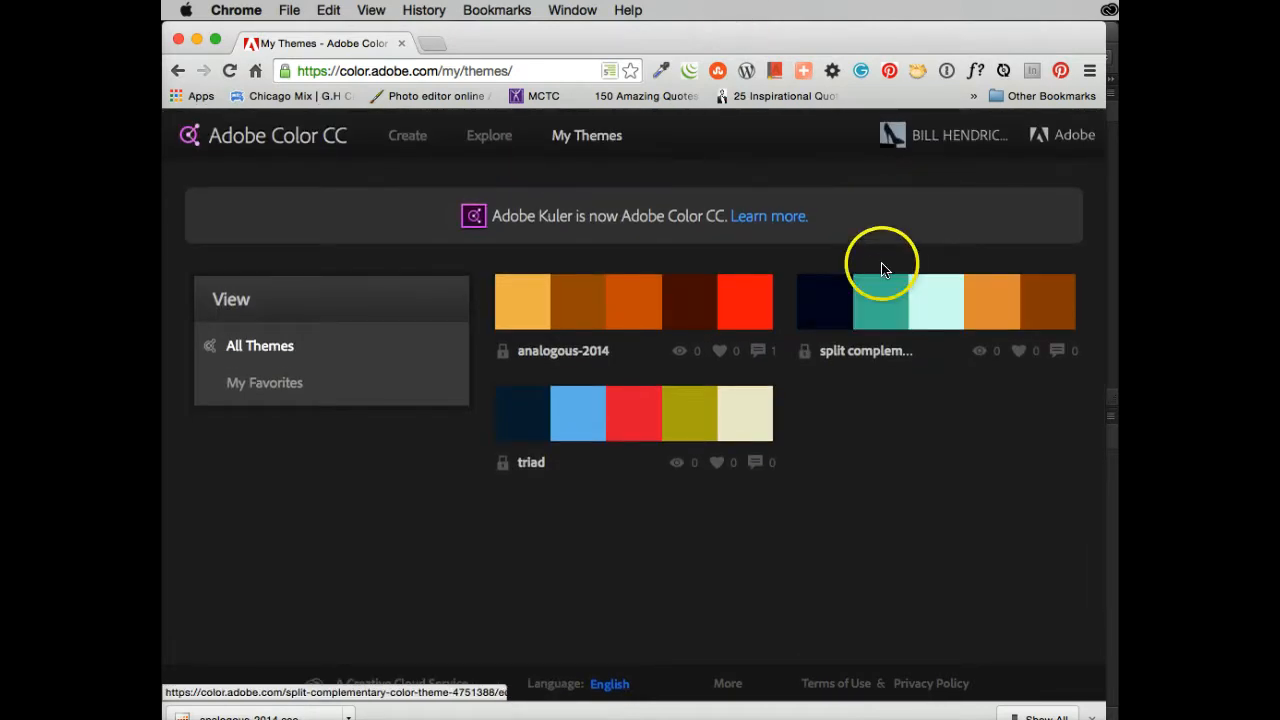
{"action": "mouse_move", "coordinate": [904, 452]}
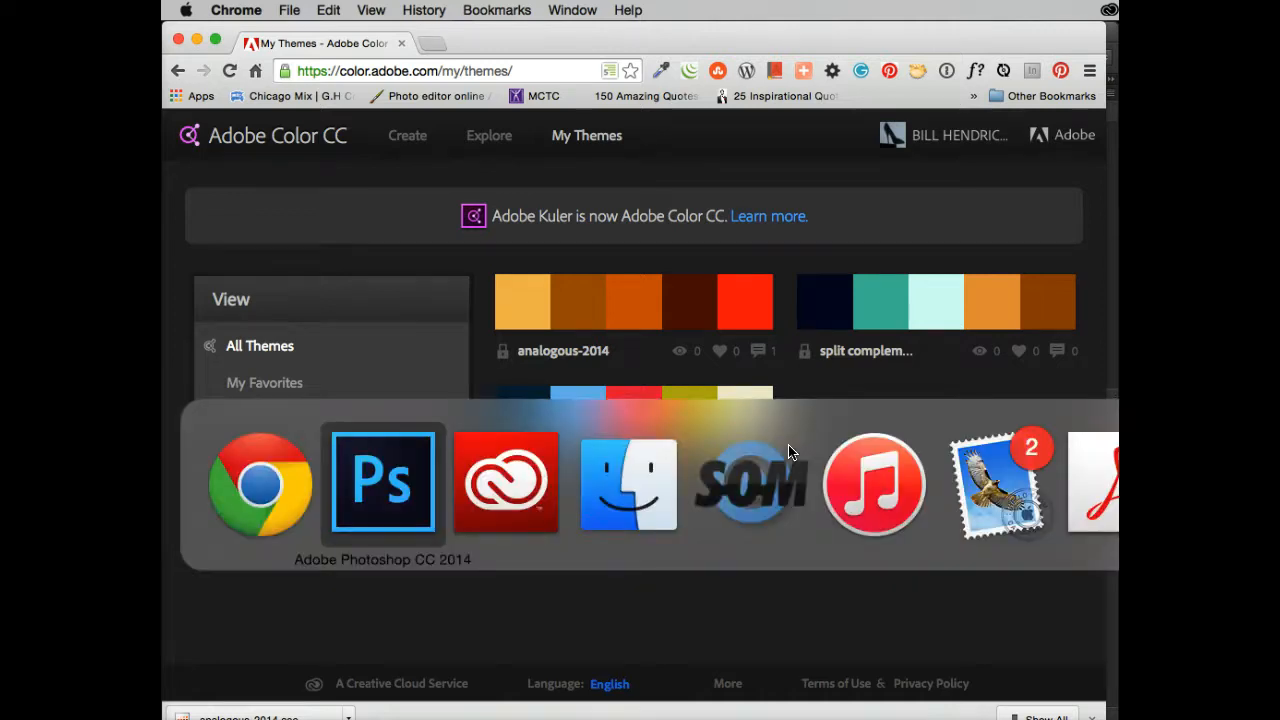
Back in Photoshop, bring up the Adobe Color Themes extension via Window > Extensions.
{"action": "left_click", "coordinate": [382, 486]}
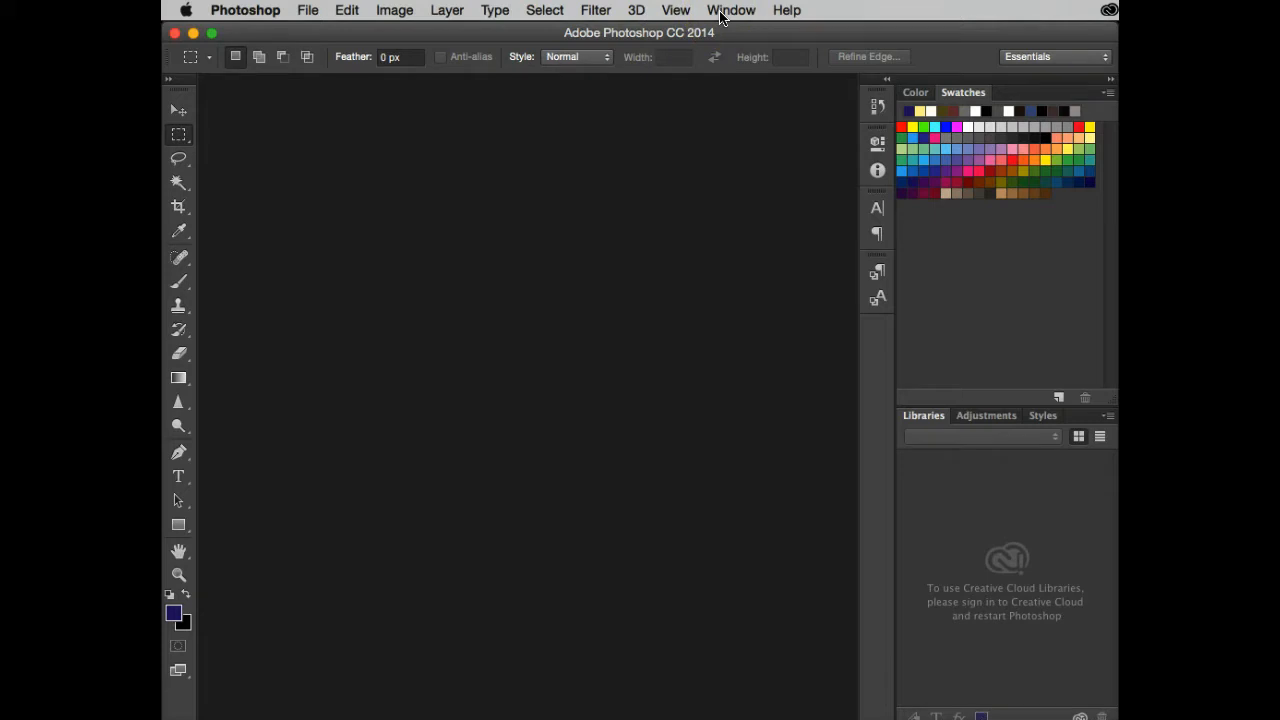
{"action": "left_click", "coordinate": [732, 10]}
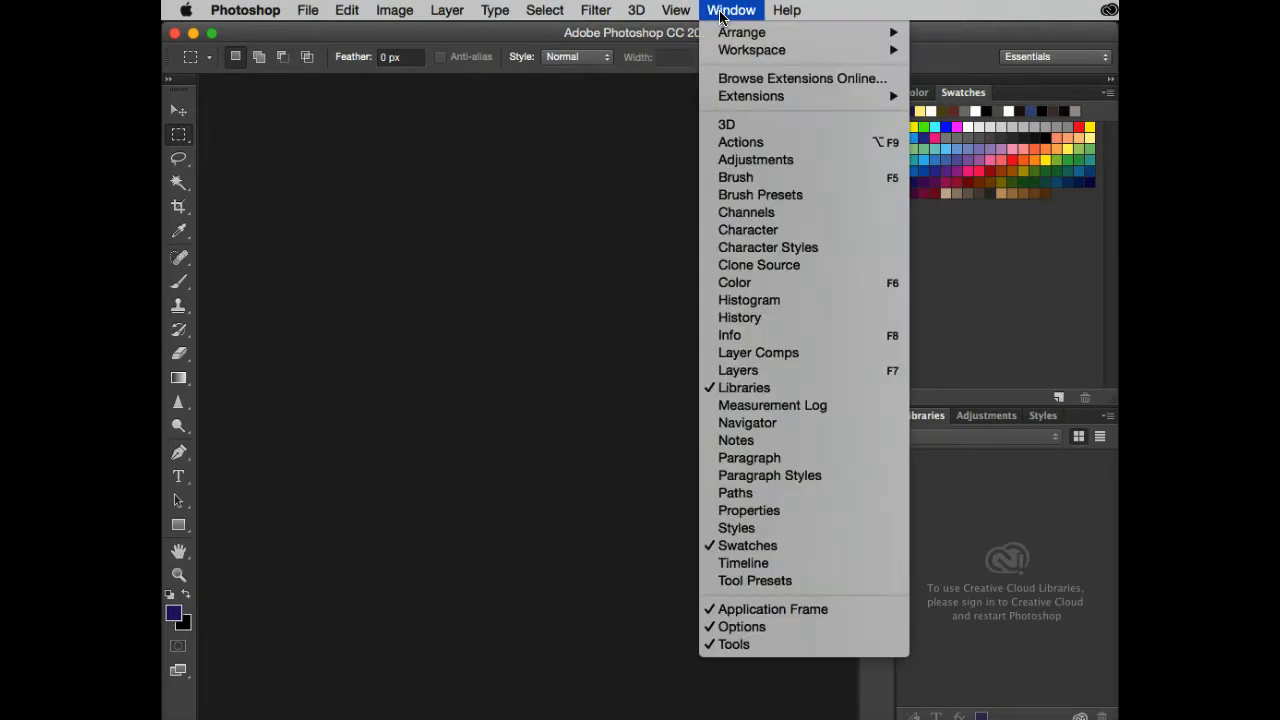
{"action": "mouse_move", "coordinate": [780, 96]}
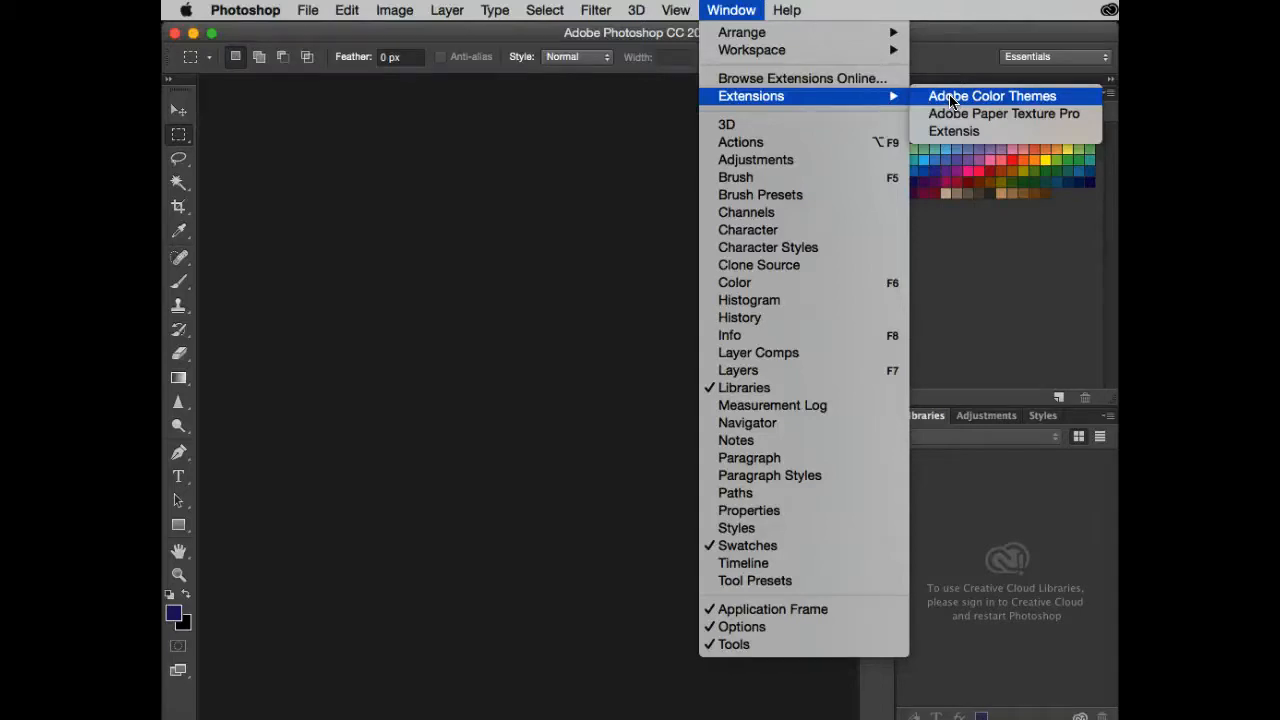
{"action": "left_click", "coordinate": [992, 96]}
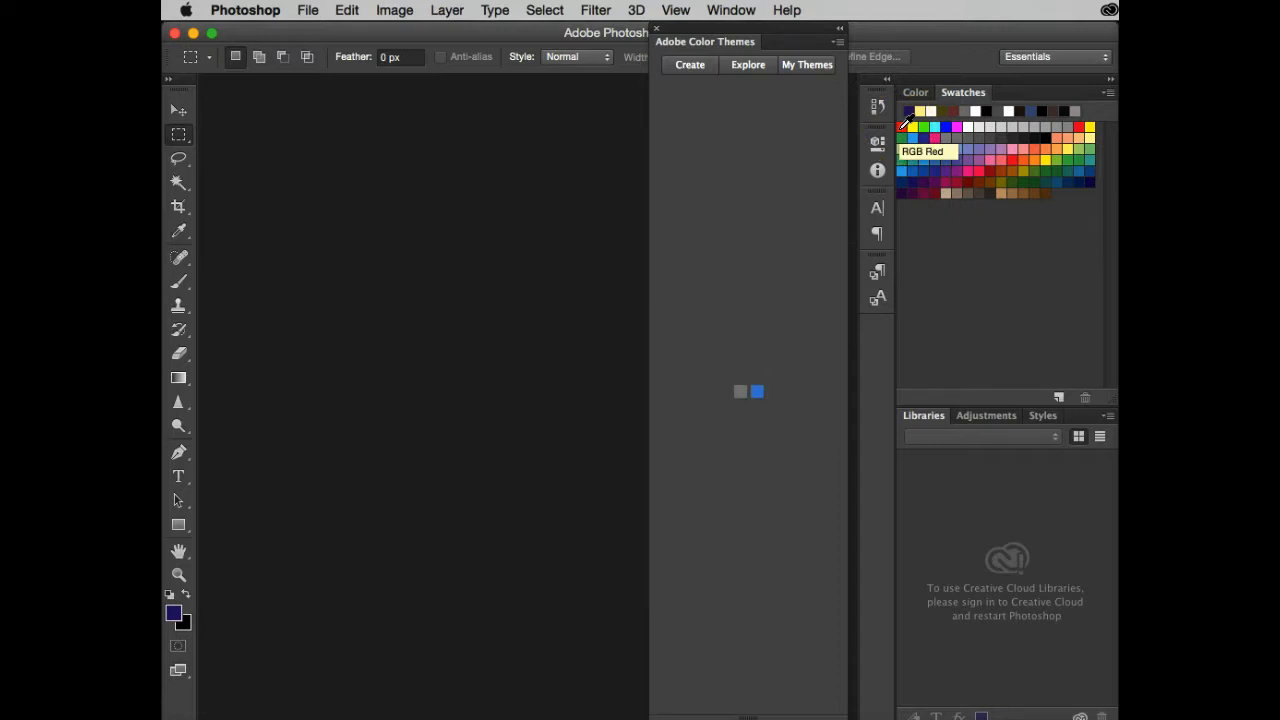
Switch the Color Themes panel to My Themes listing analogous-2014, split complementary and triad.
{"action": "left_click", "coordinate": [688, 64]}
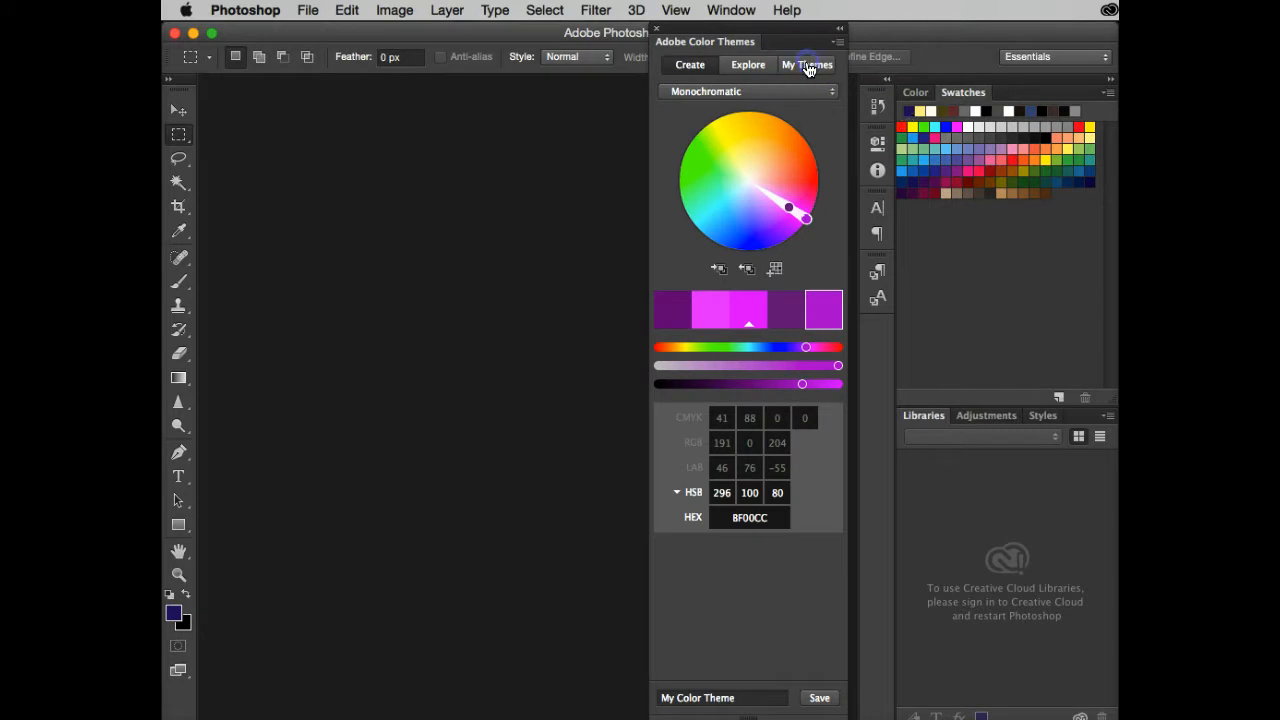
{"action": "left_click", "coordinate": [808, 64]}
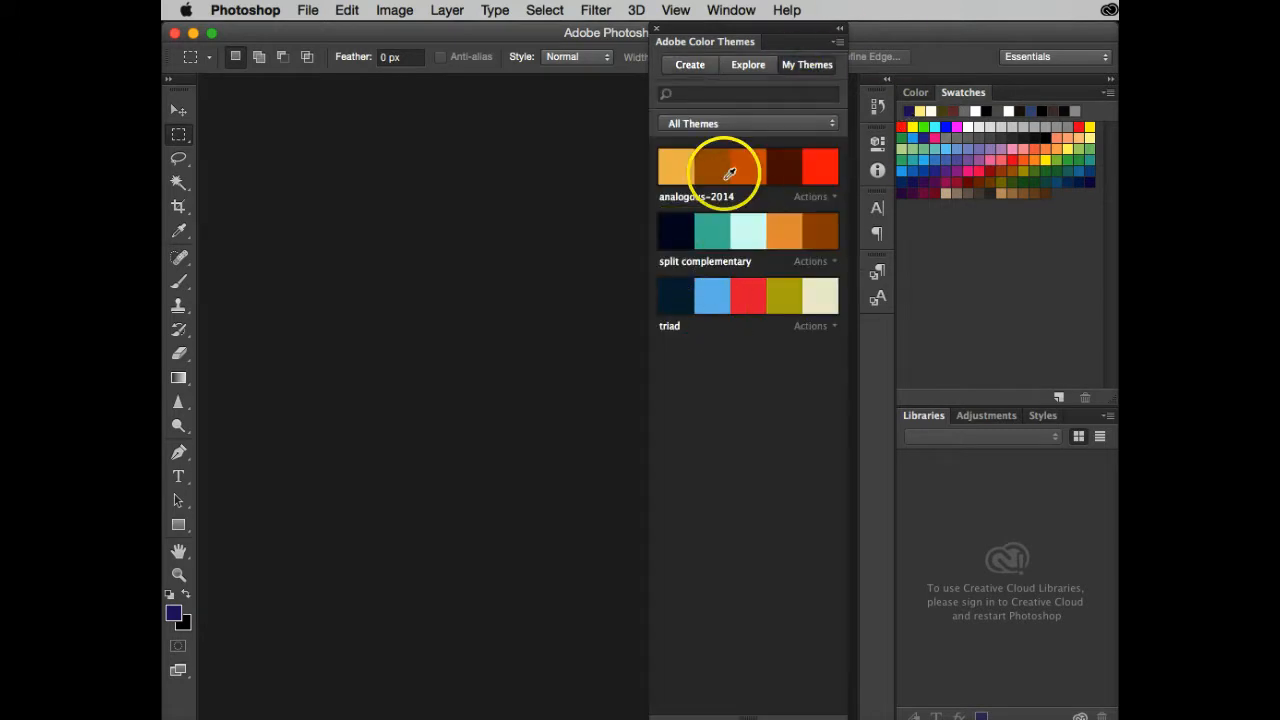
{"action": "mouse_move", "coordinate": [720, 336]}
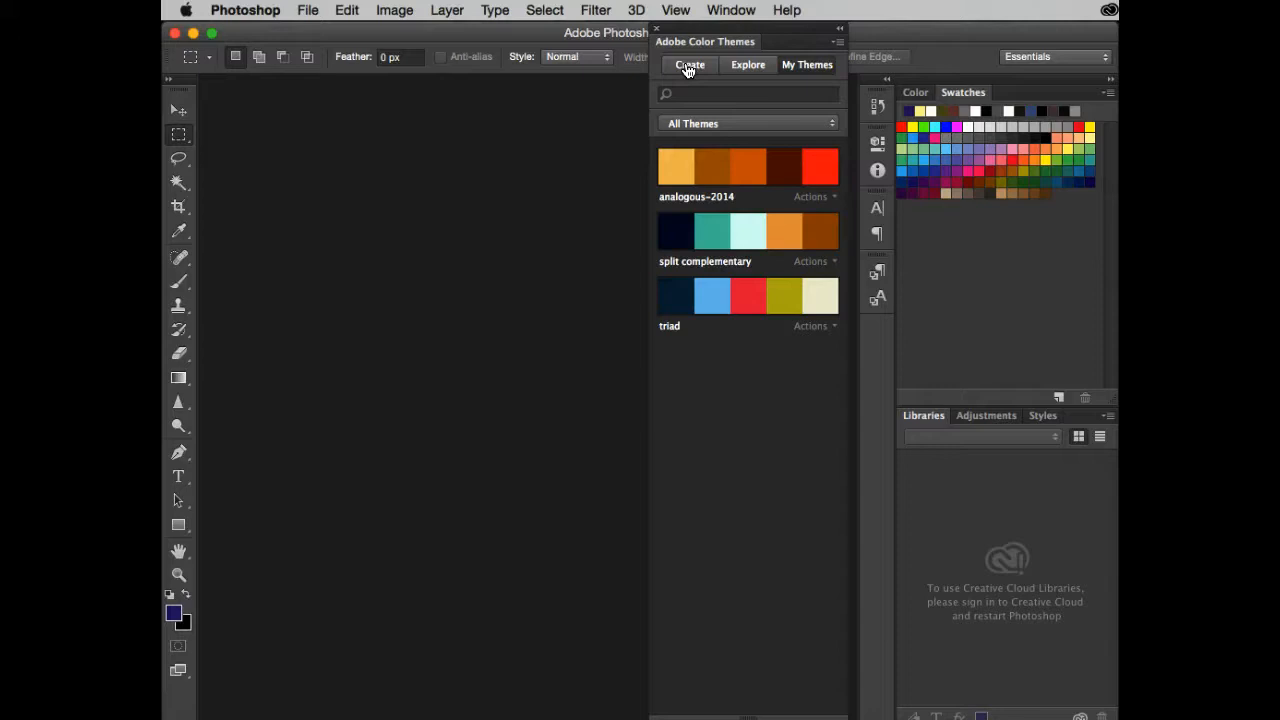
Under Create, rotate the monochromatic base from red to green and darken/pale the green swatches.
{"action": "left_click", "coordinate": [688, 64]}
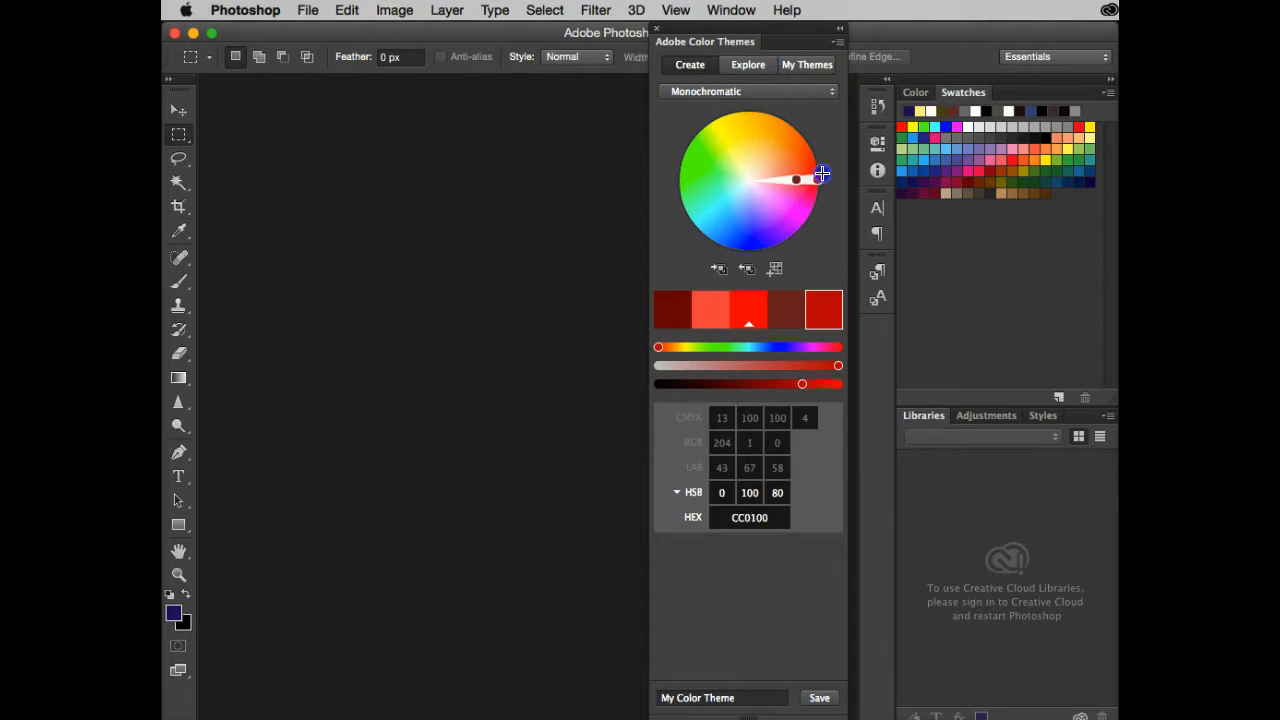
{"action": "left_click_drag", "start_coordinate": [796, 180], "coordinate": [708, 152]}
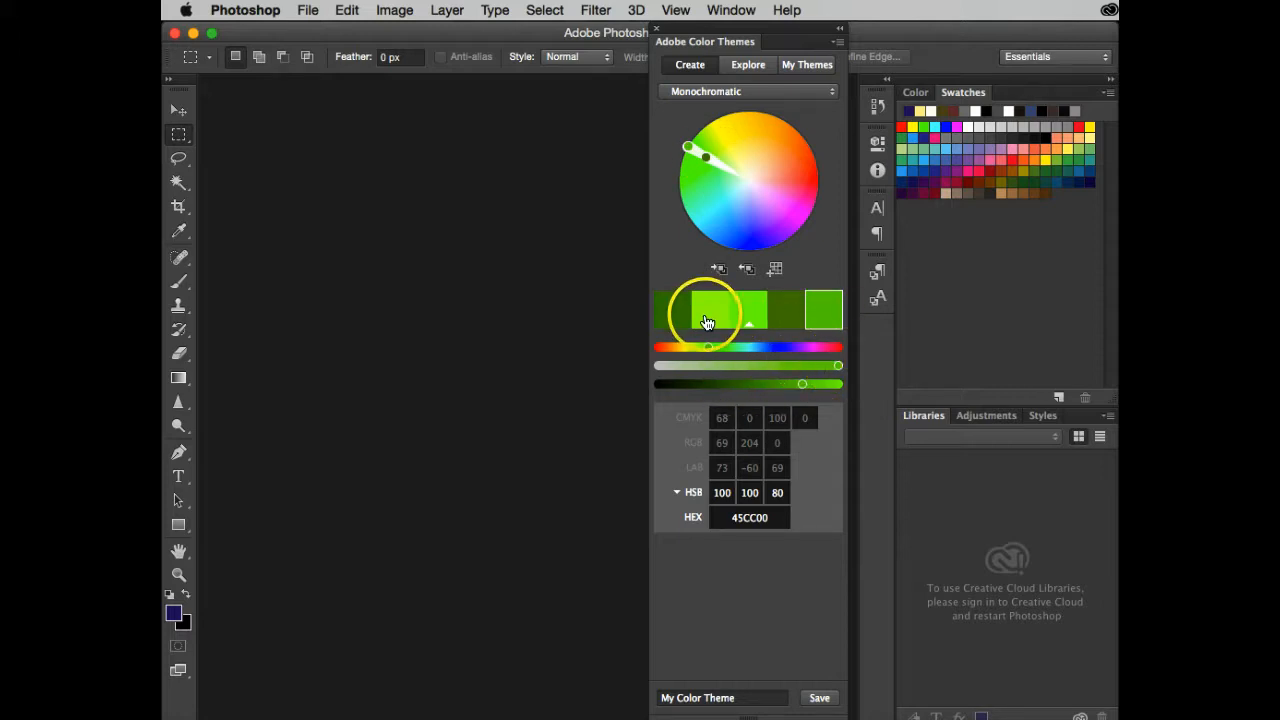
{"action": "left_click_drag", "start_coordinate": [802, 384], "coordinate": [784, 366]}
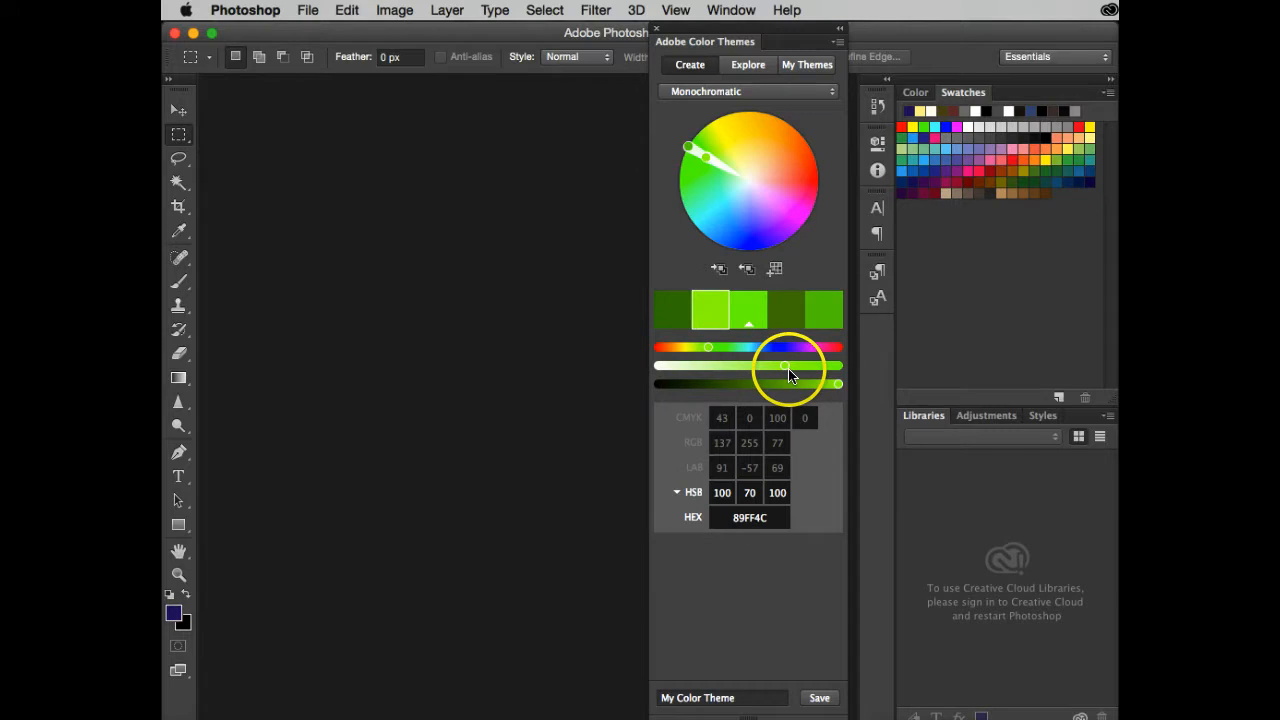
{"action": "left_click_drag", "start_coordinate": [784, 364], "coordinate": [736, 364]}
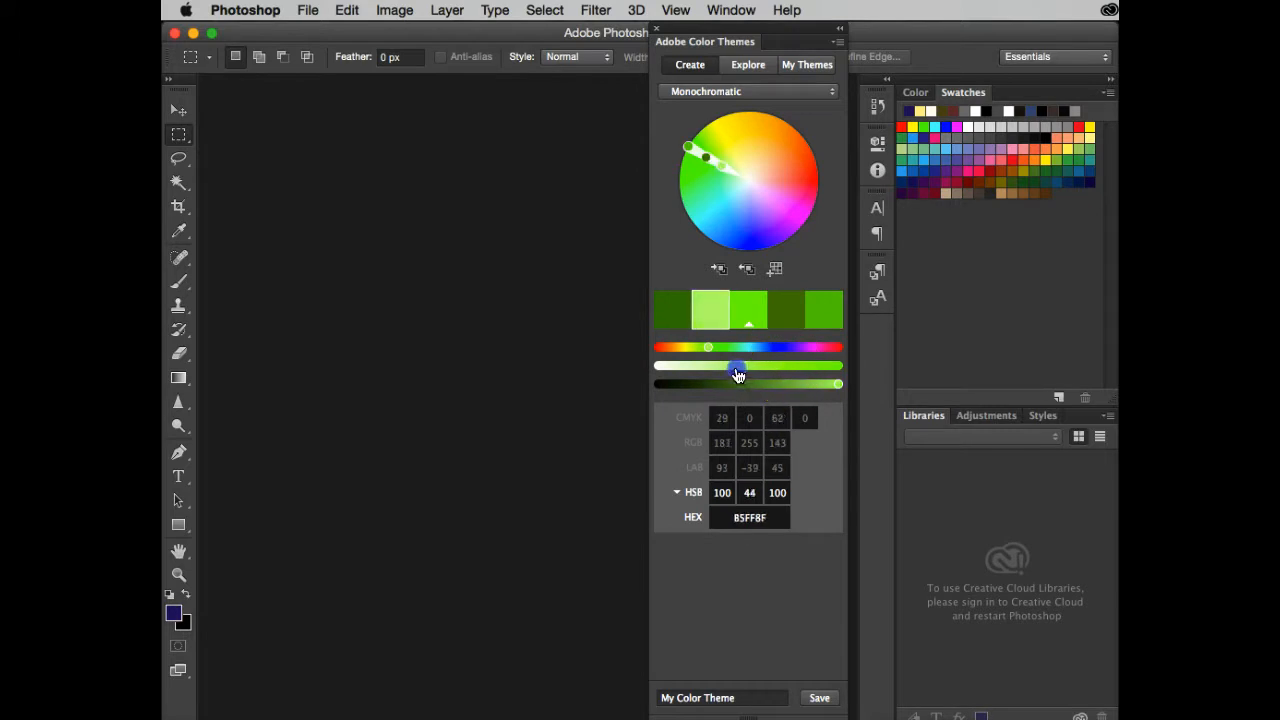
{"action": "left_click_drag", "start_coordinate": [736, 366], "coordinate": [784, 366]}
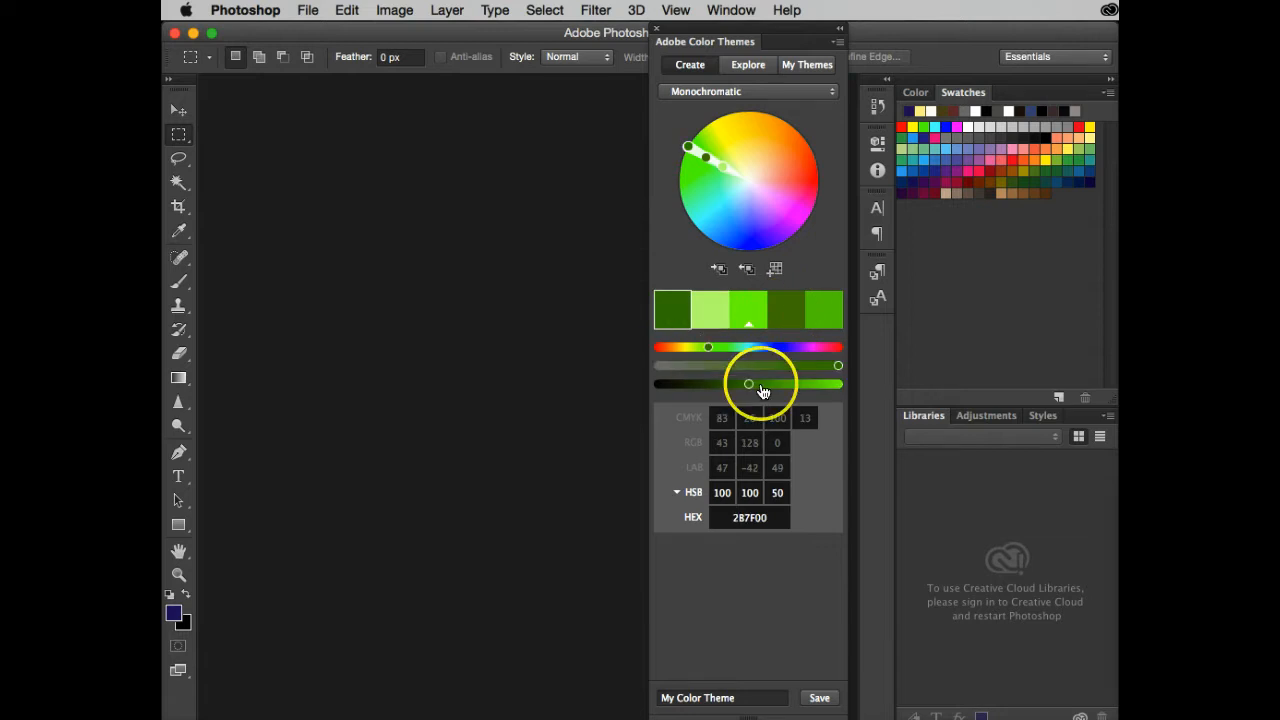
{"action": "left_click_drag", "start_coordinate": [748, 384], "coordinate": [724, 384]}
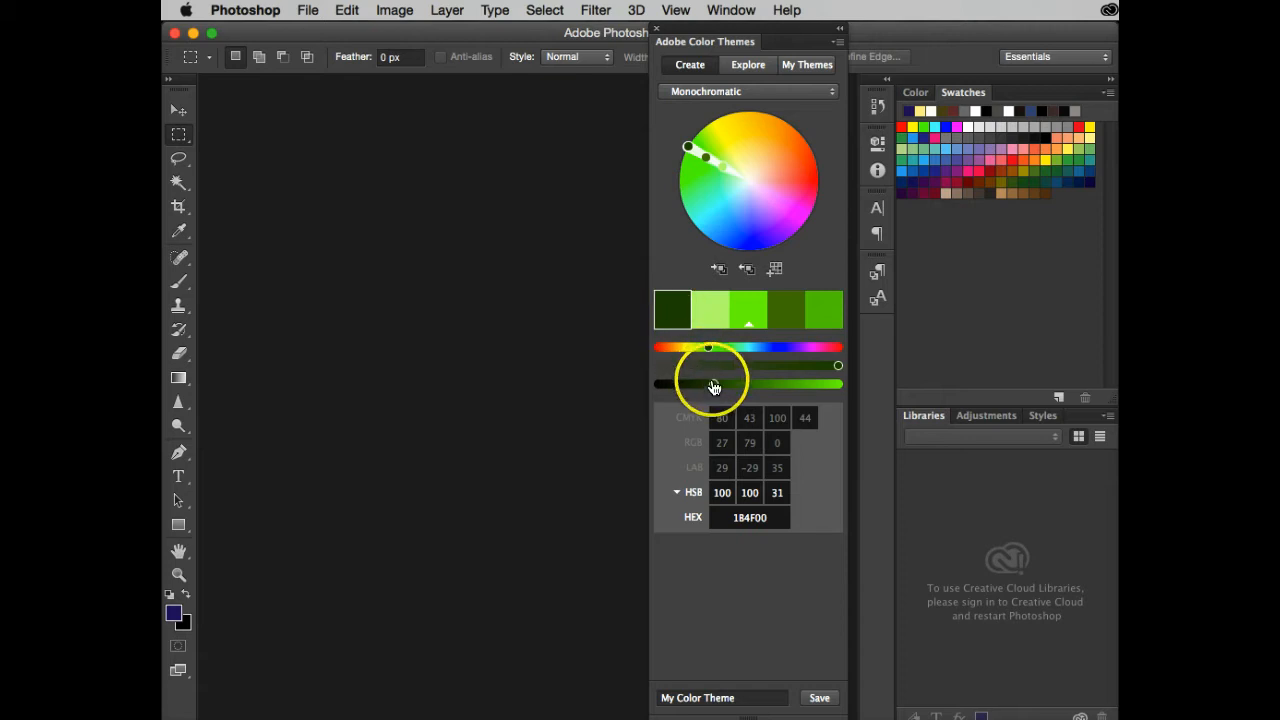
{"action": "left_click_drag", "start_coordinate": [712, 384], "coordinate": [682, 384]}
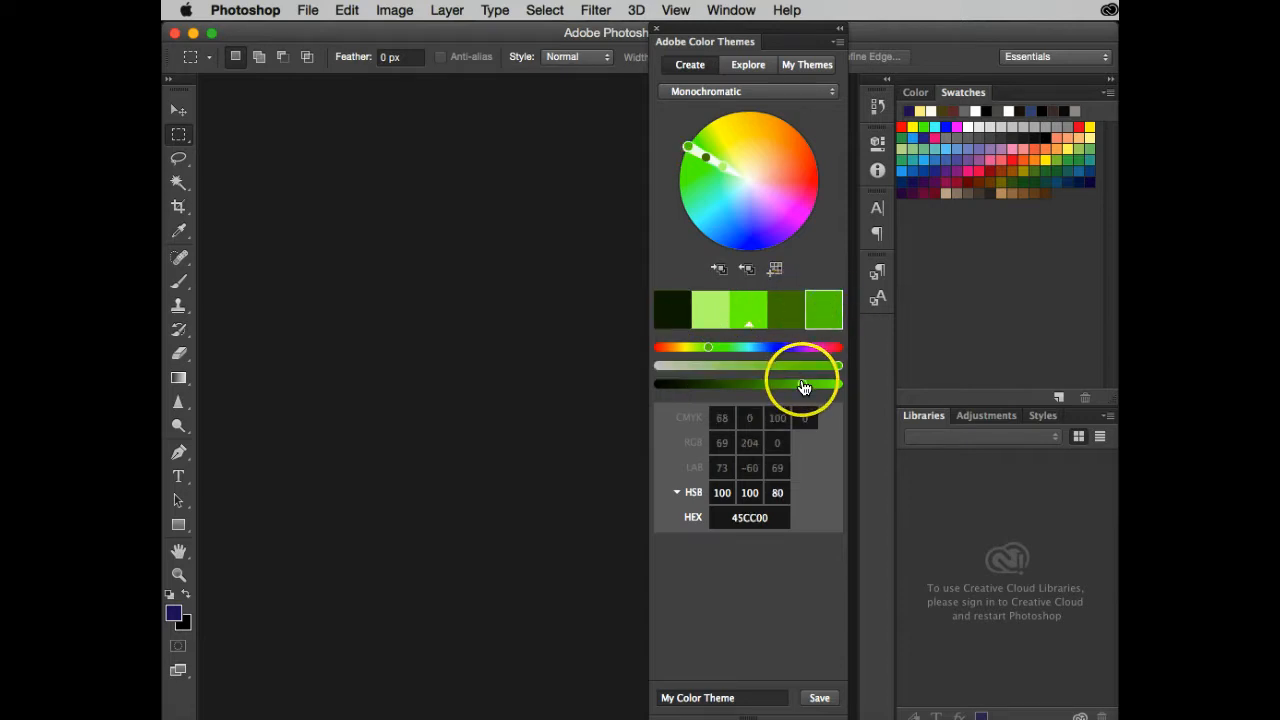
{"action": "left_click_drag", "start_coordinate": [804, 384], "coordinate": [756, 384]}
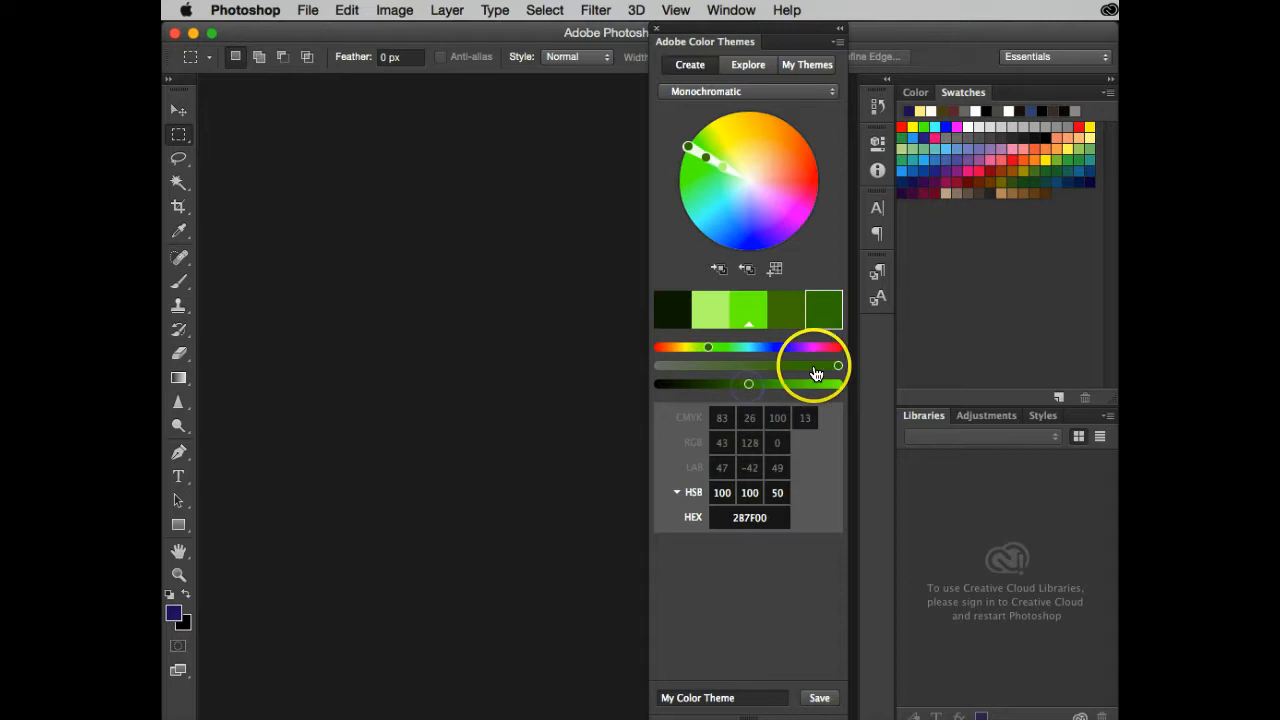
Mute the fifth green to about S 46, B 56 (hex 638F4D).
{"action": "left_click_drag", "start_coordinate": [838, 364], "coordinate": [796, 364]}
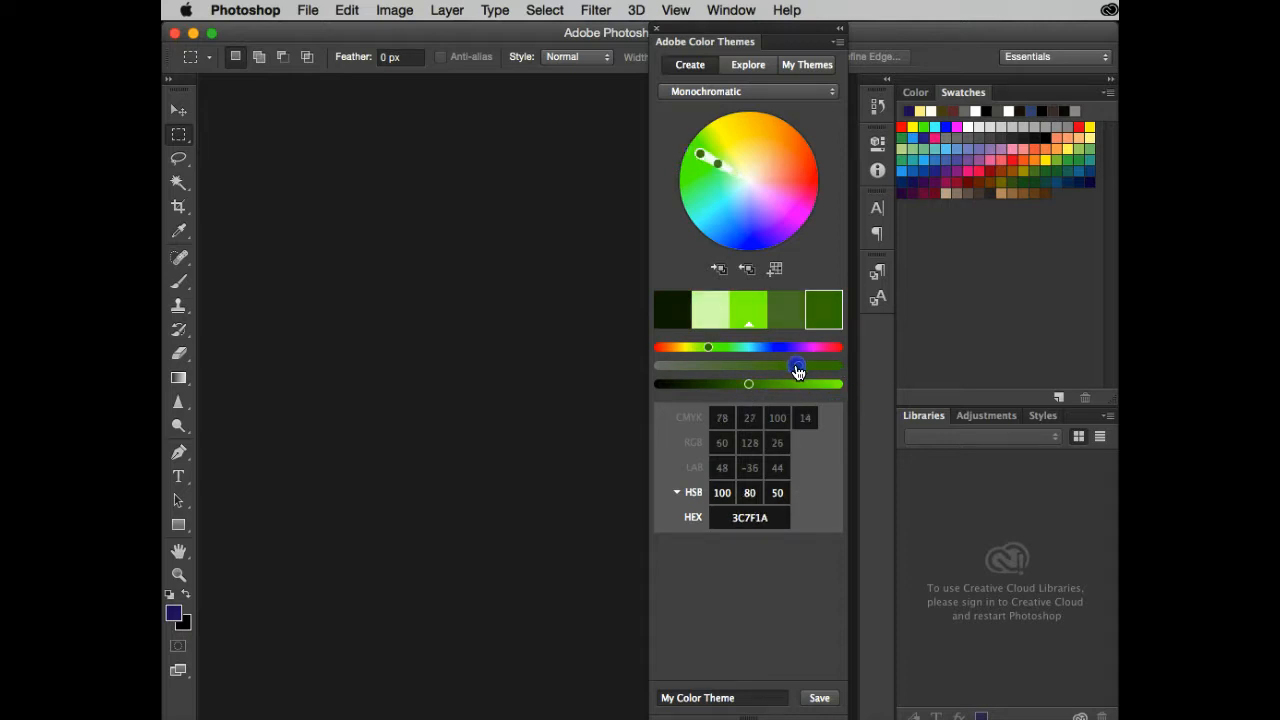
{"action": "left_click_drag", "start_coordinate": [796, 368], "coordinate": [782, 368]}
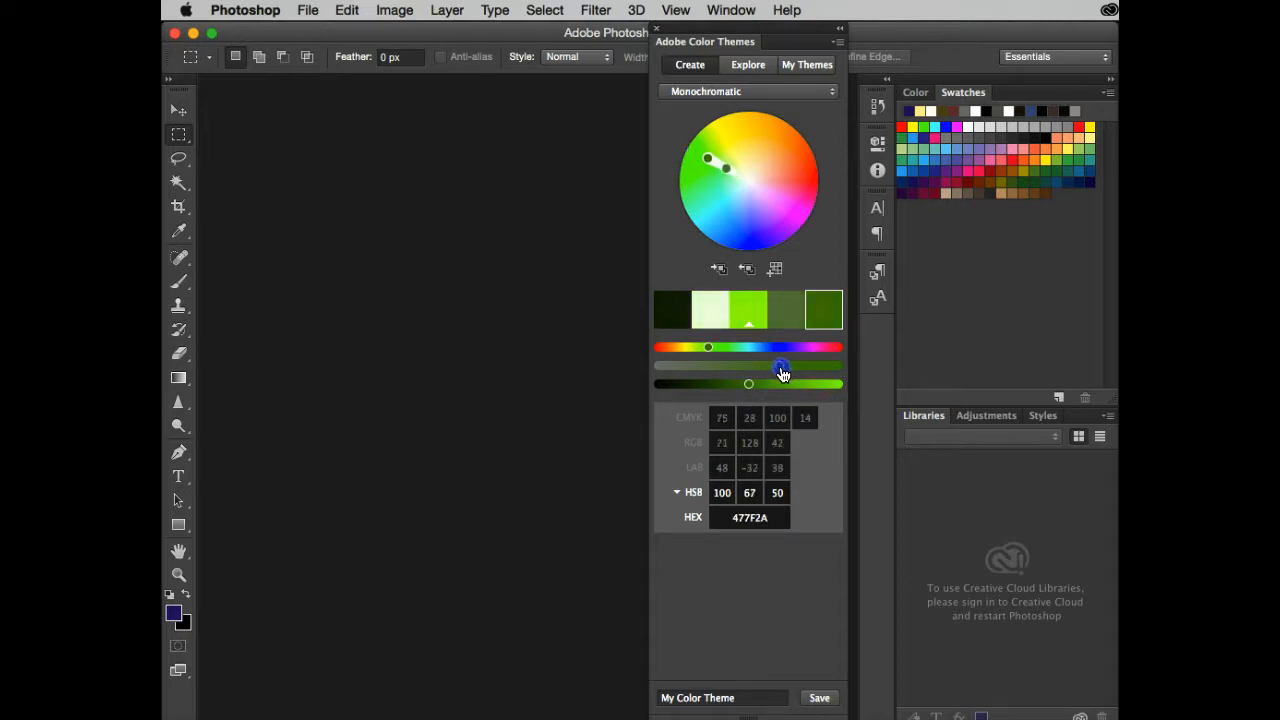
{"action": "left_click_drag", "start_coordinate": [782, 368], "coordinate": [796, 368]}
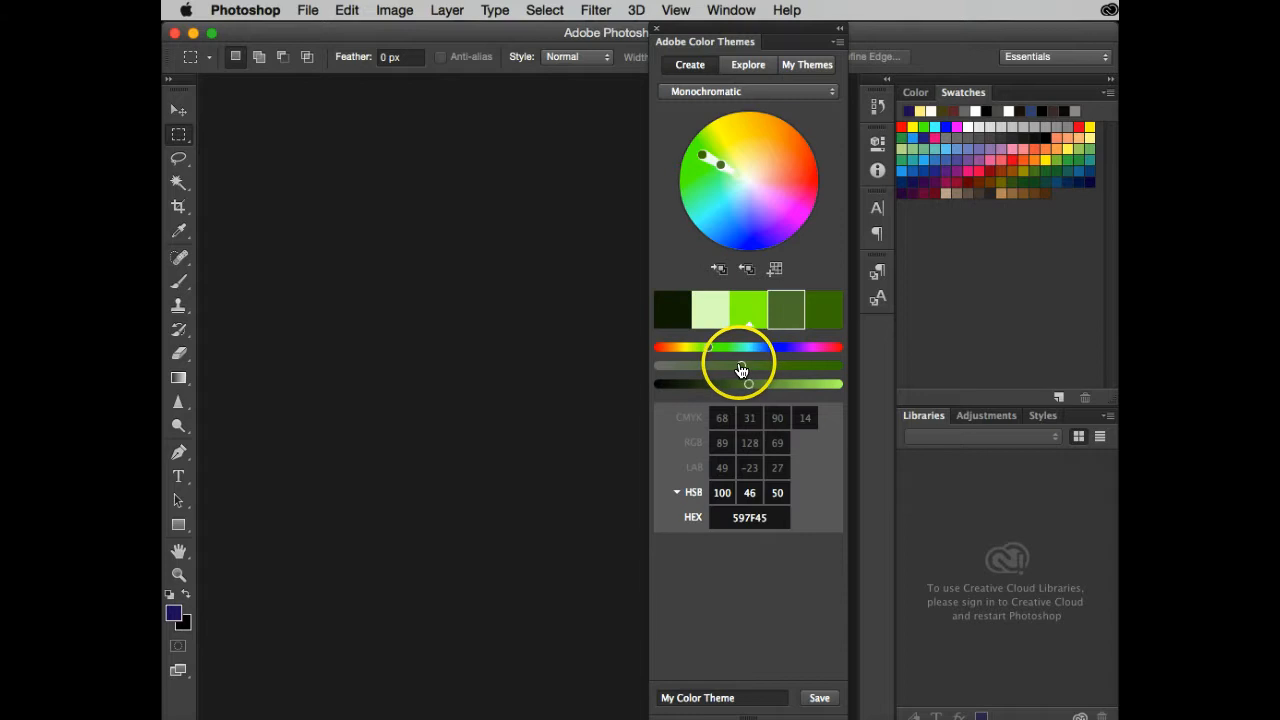
{"action": "left_click_drag", "start_coordinate": [742, 364], "coordinate": [708, 348]}
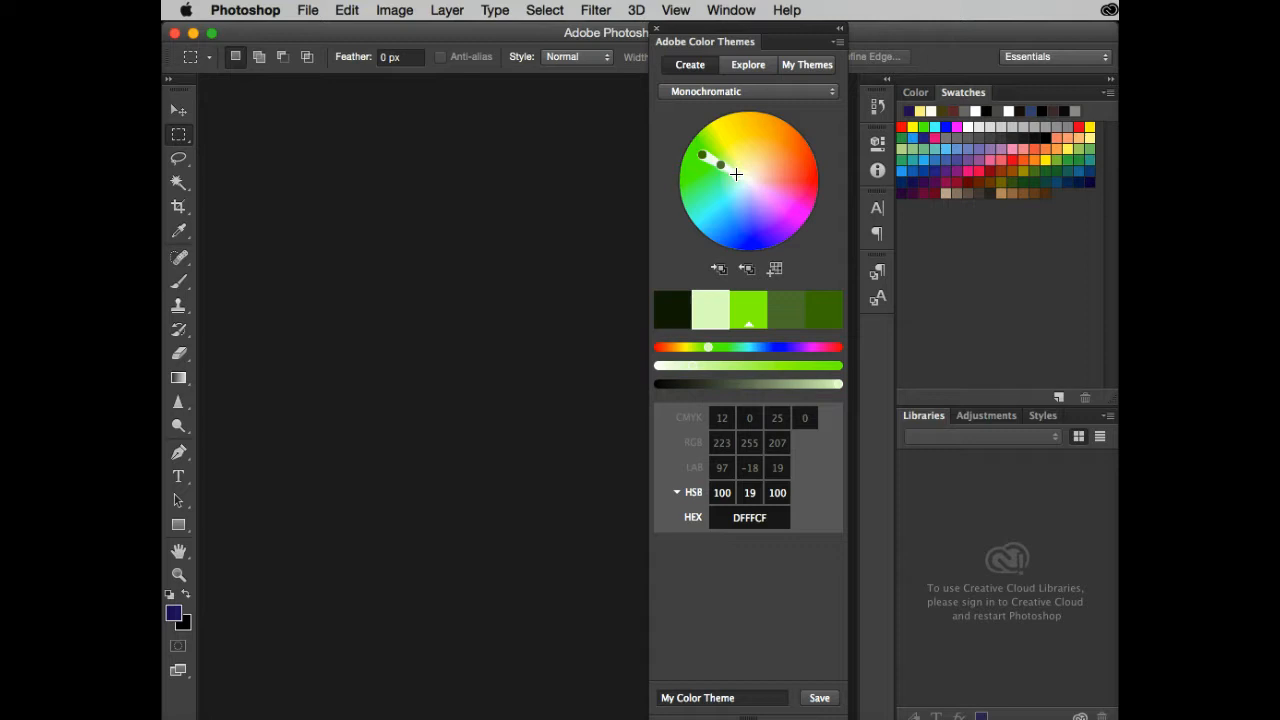
{"action": "left_click_drag", "start_coordinate": [708, 384], "coordinate": [748, 384]}
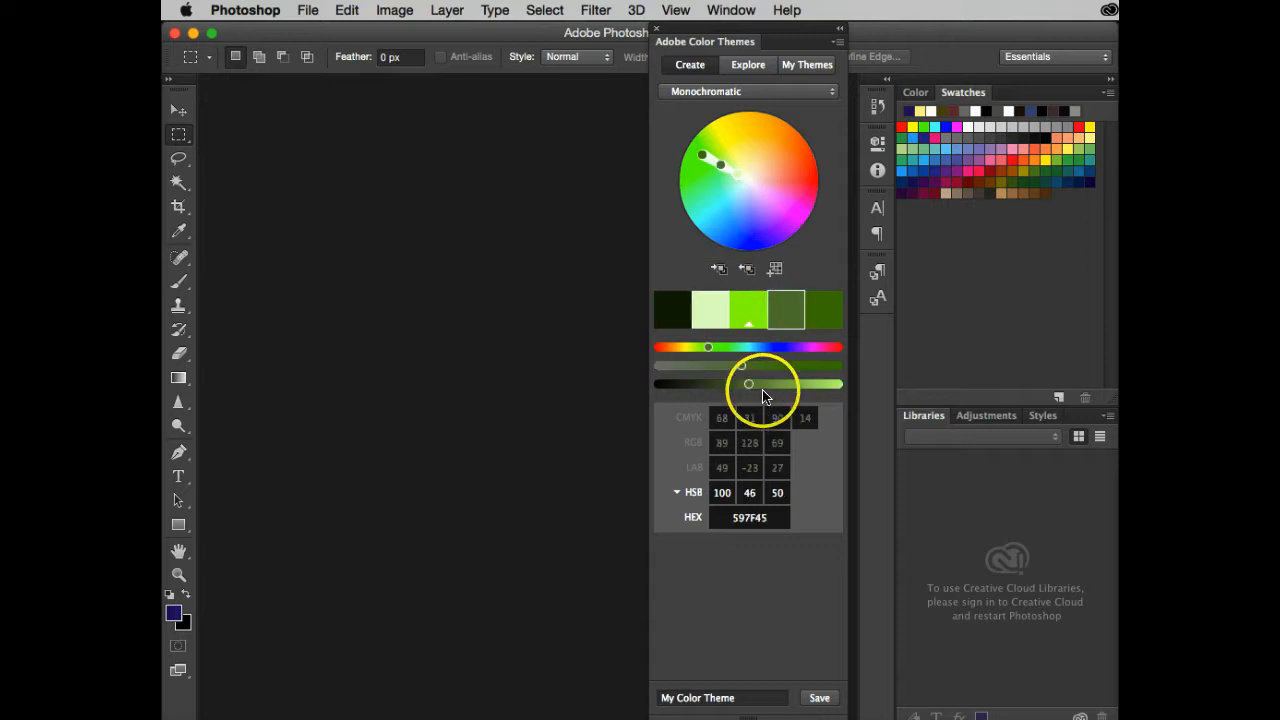
{"action": "left_click_drag", "start_coordinate": [748, 384], "coordinate": [752, 384]}
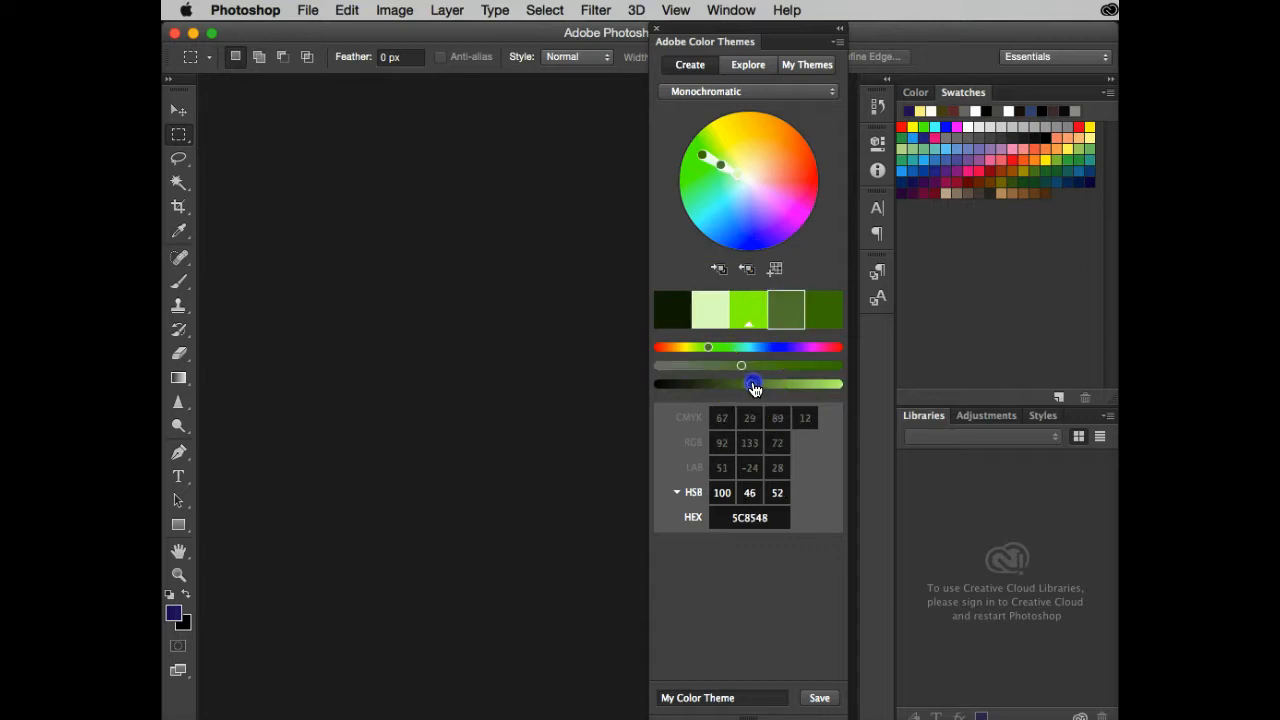
{"action": "left_click_drag", "start_coordinate": [752, 384], "coordinate": [764, 384]}
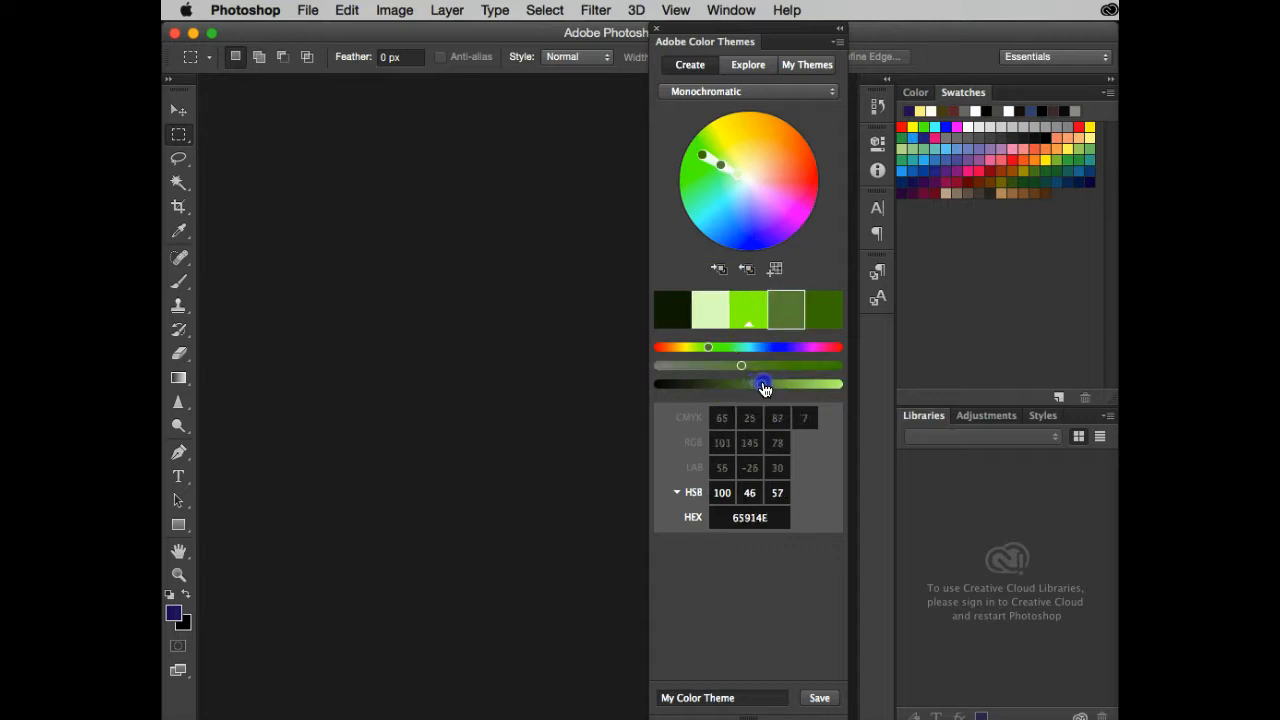
{"action": "left_click_drag", "start_coordinate": [764, 384], "coordinate": [764, 384]}
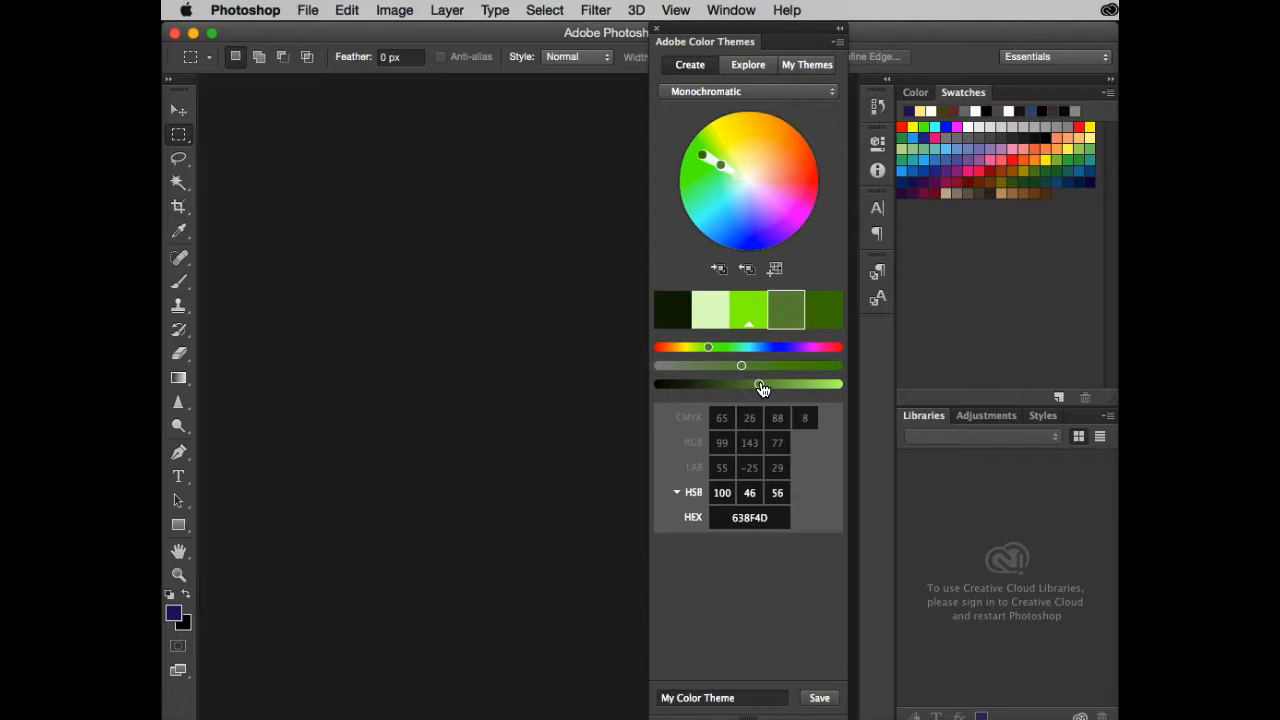
{"action": "mouse_move", "coordinate": [776, 272]}
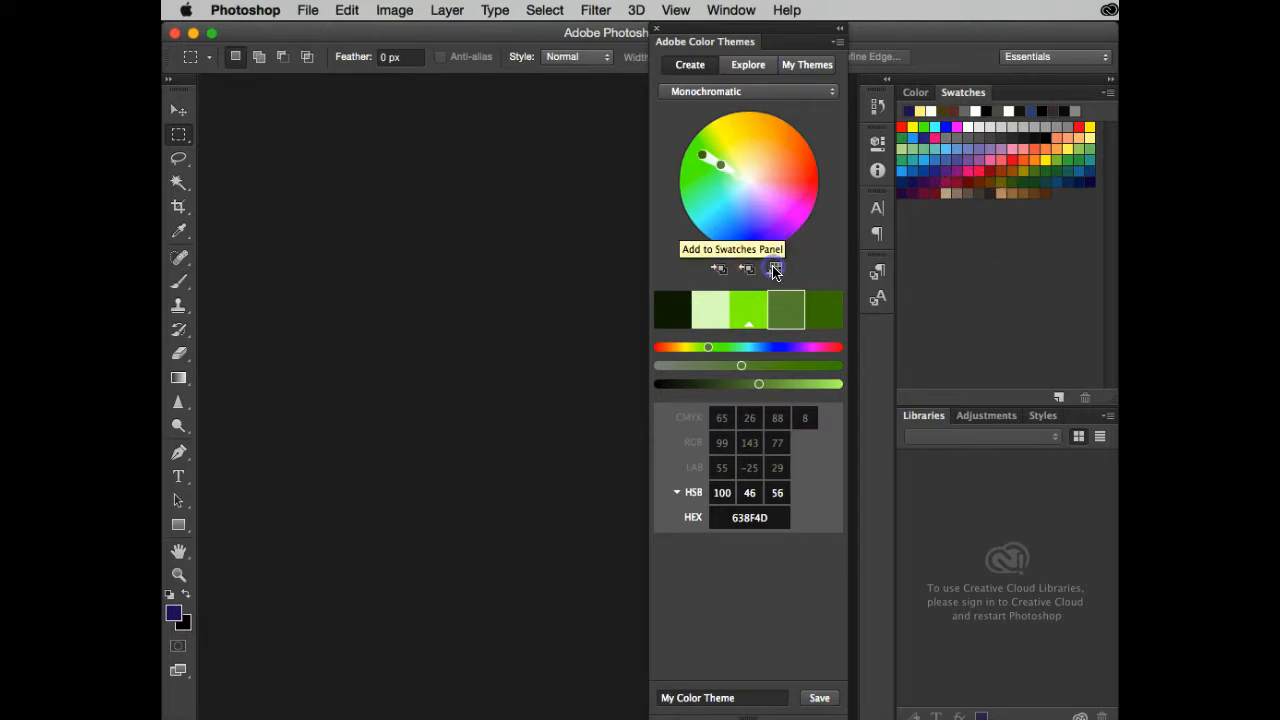
Add the monochromatic theme's five greens to the Swatches panel.
{"action": "left_click", "coordinate": [776, 268]}
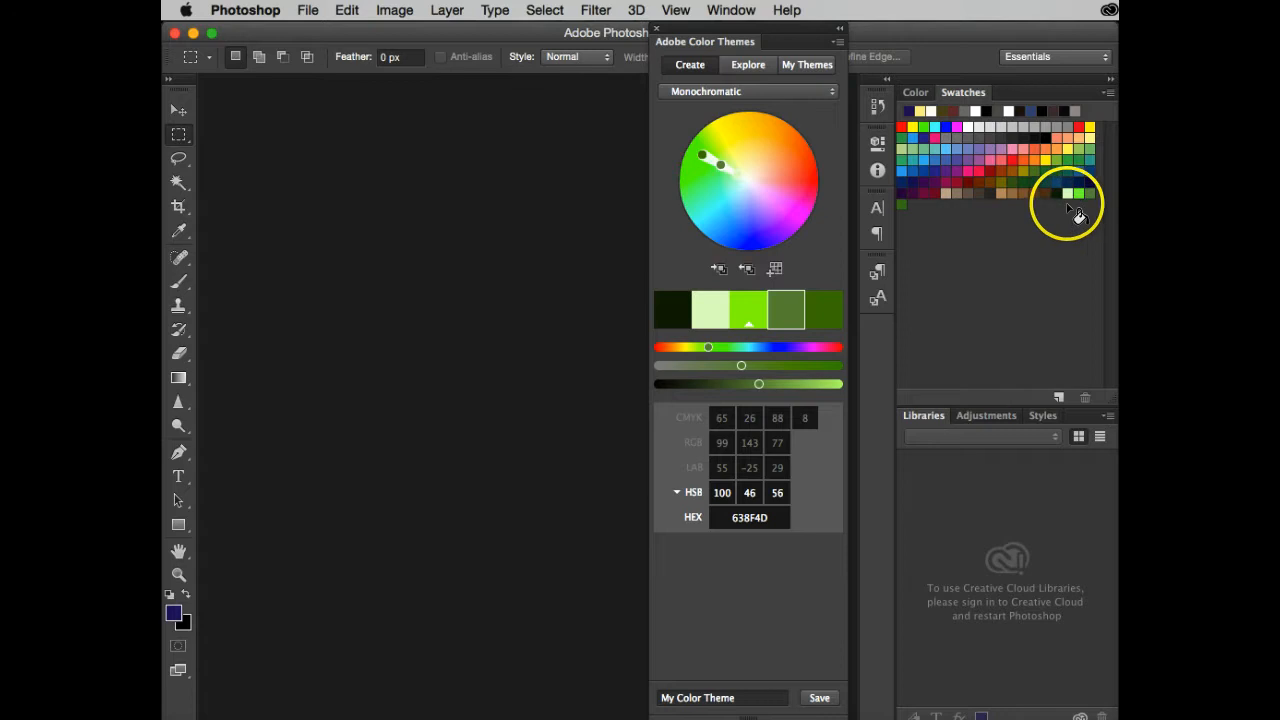
{"action": "mouse_move", "coordinate": [1058, 216]}
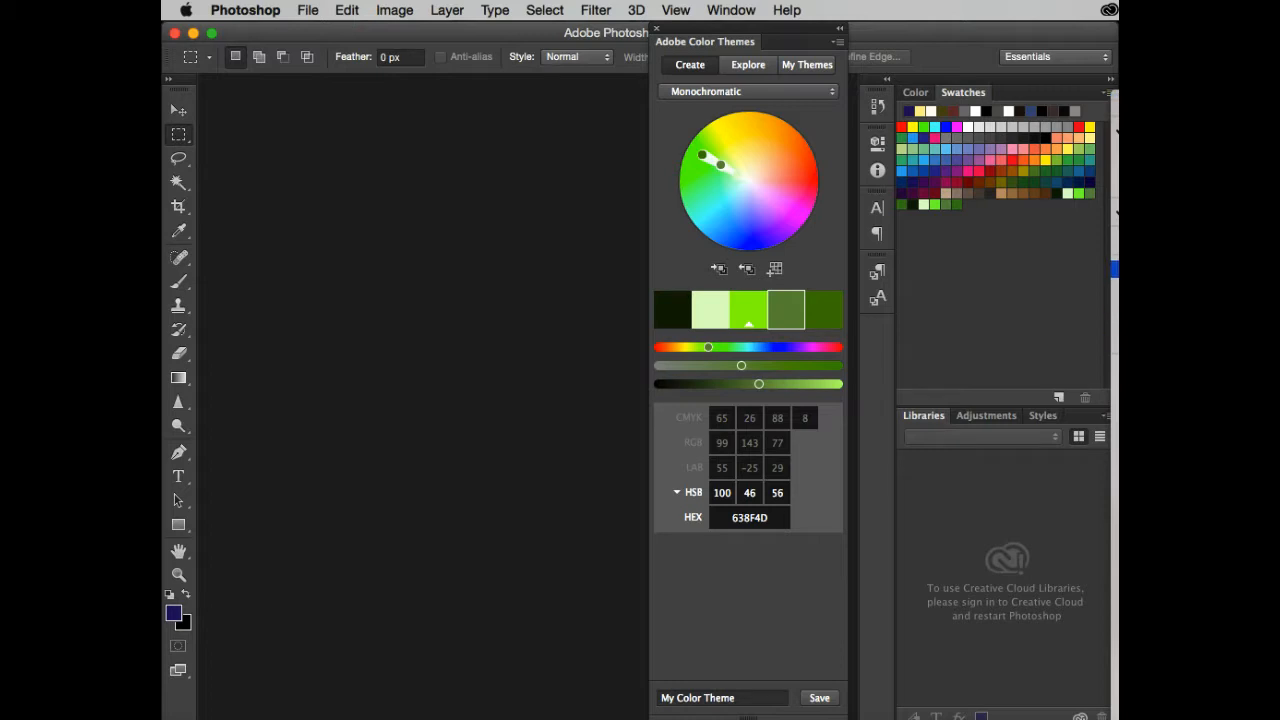
{"action": "mouse_move", "coordinate": [1022, 28]}
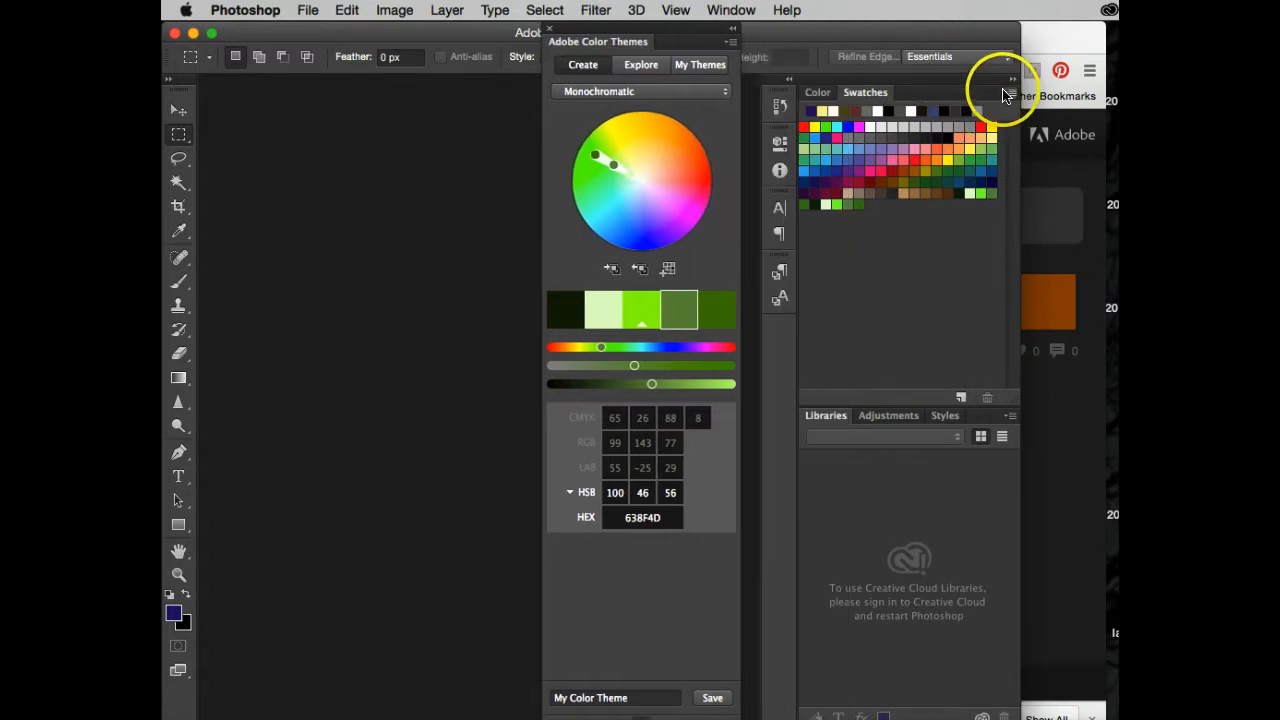
Reset Swatches to defaults from the panel menu, saving the current set first.
{"action": "left_click", "coordinate": [1012, 80]}
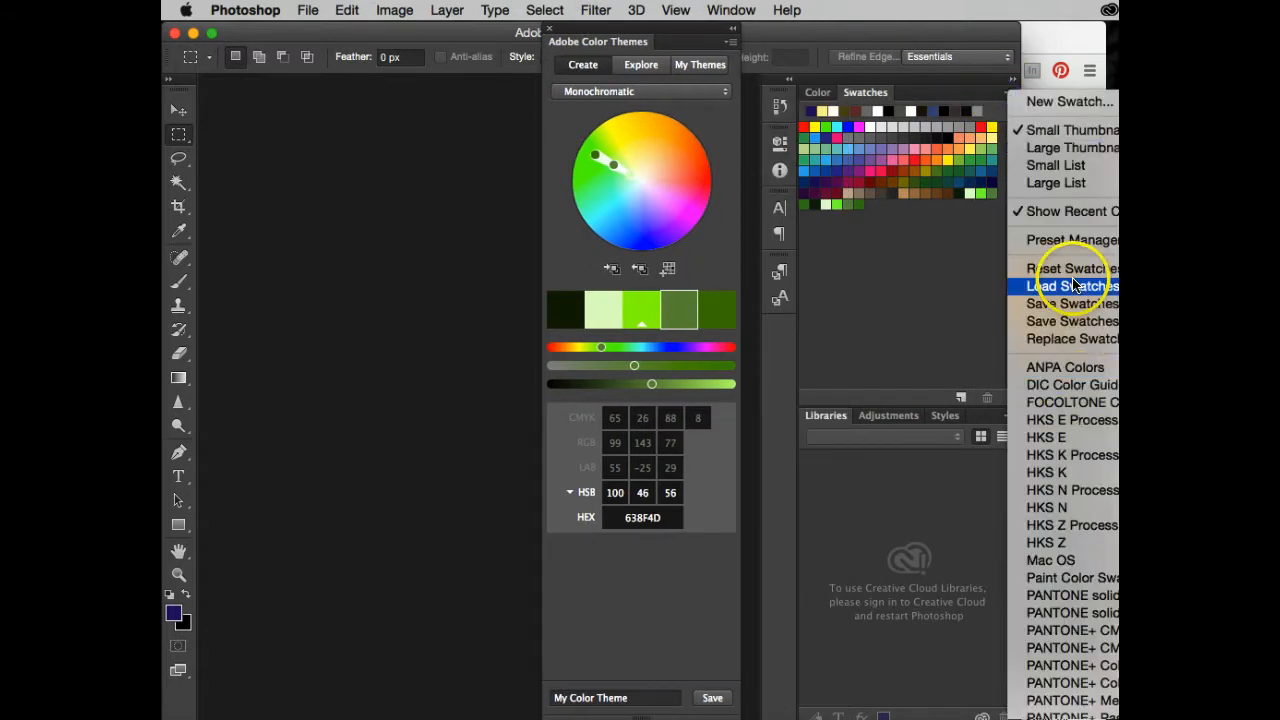
{"action": "mouse_move", "coordinate": [1072, 276]}
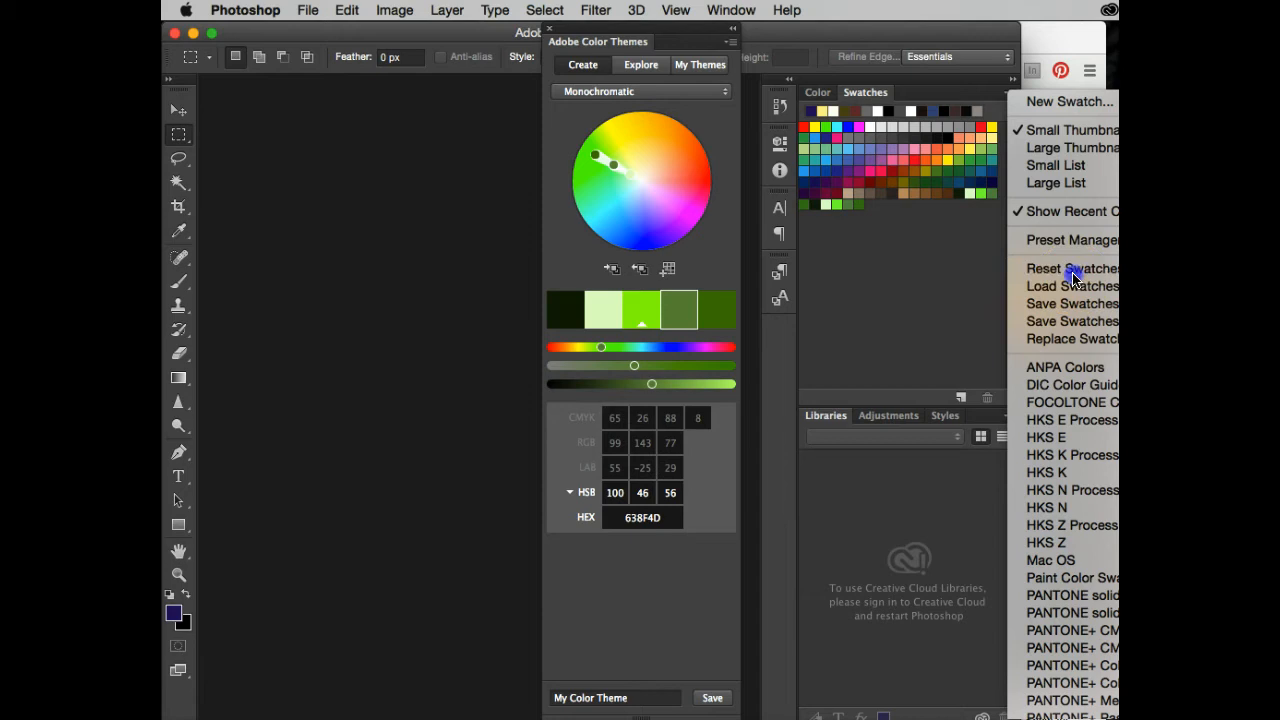
{"action": "left_click", "coordinate": [1072, 268]}
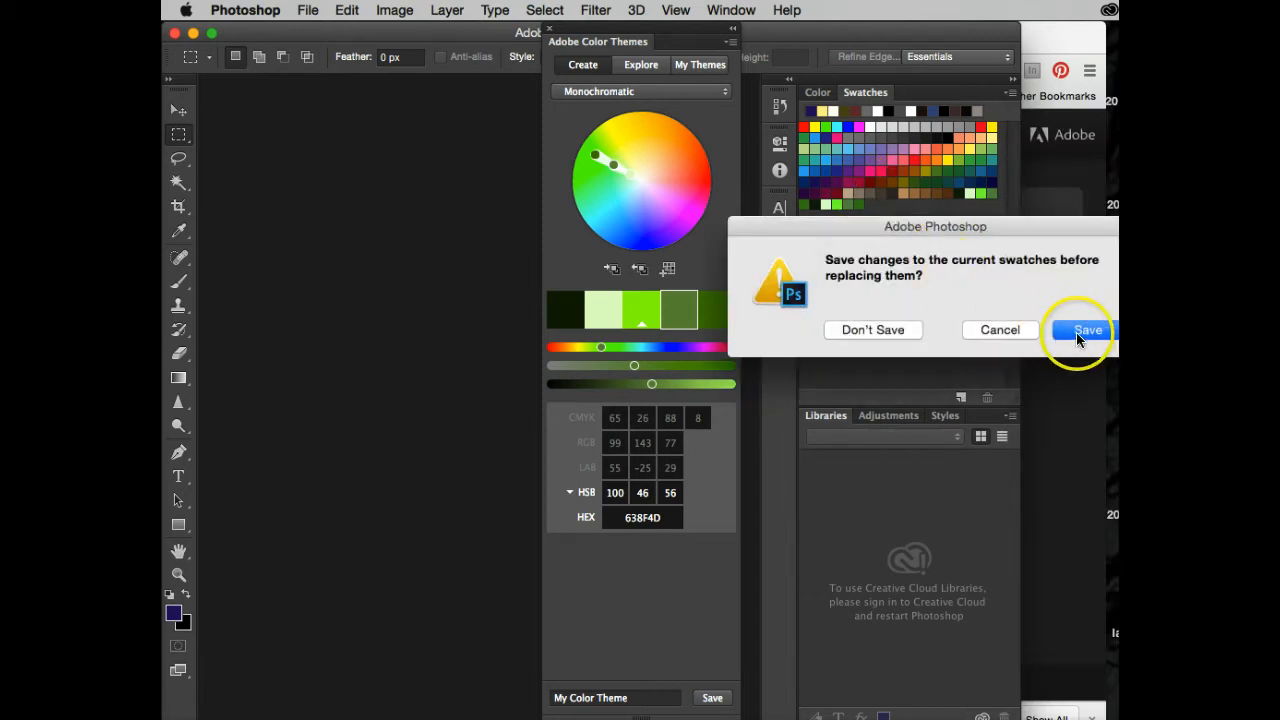
{"action": "left_click", "coordinate": [1088, 330]}
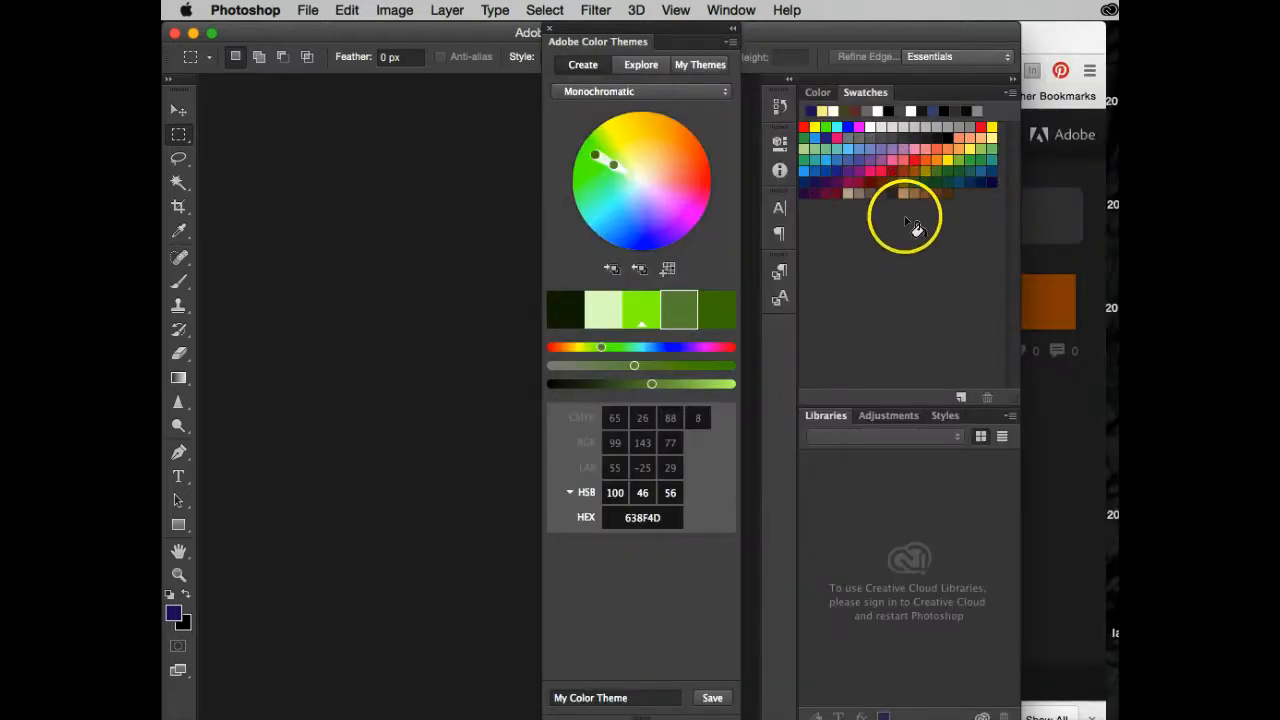
{"action": "left_click", "coordinate": [1012, 92]}
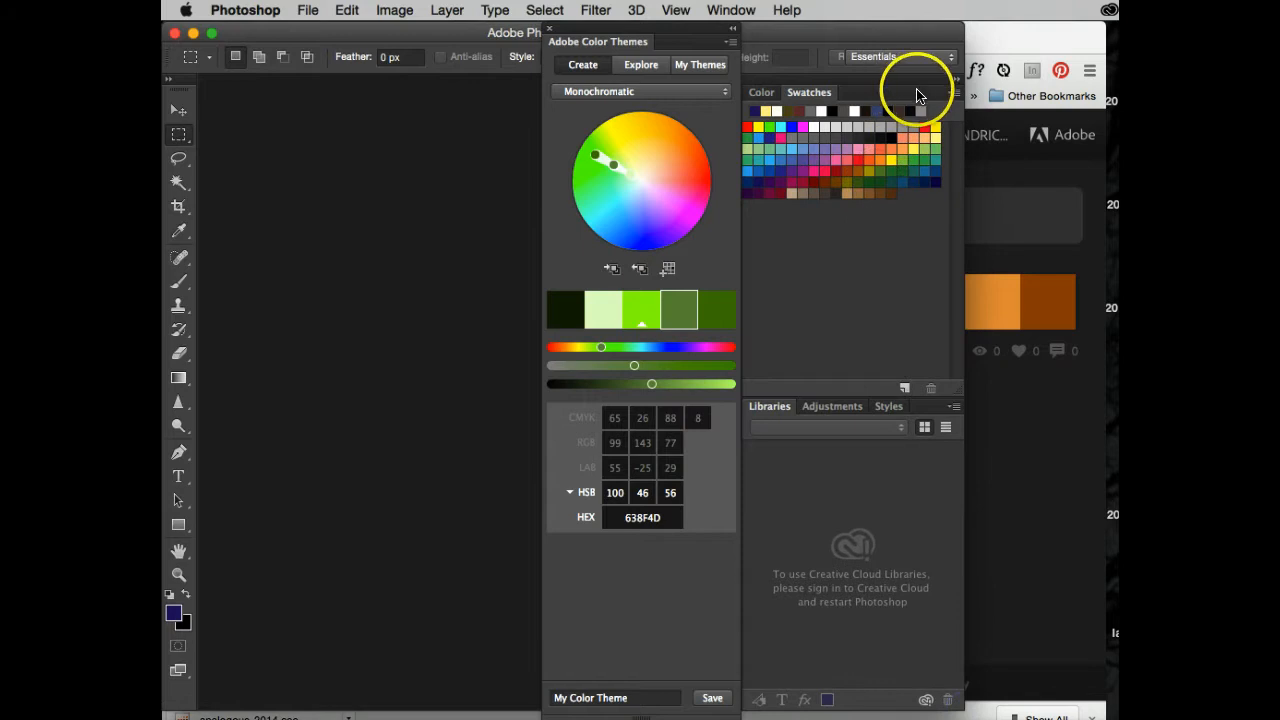
Begin loading a swatch file, browse to Downloads > Fall-2014-Download, then back out.
{"action": "left_click", "coordinate": [956, 92]}
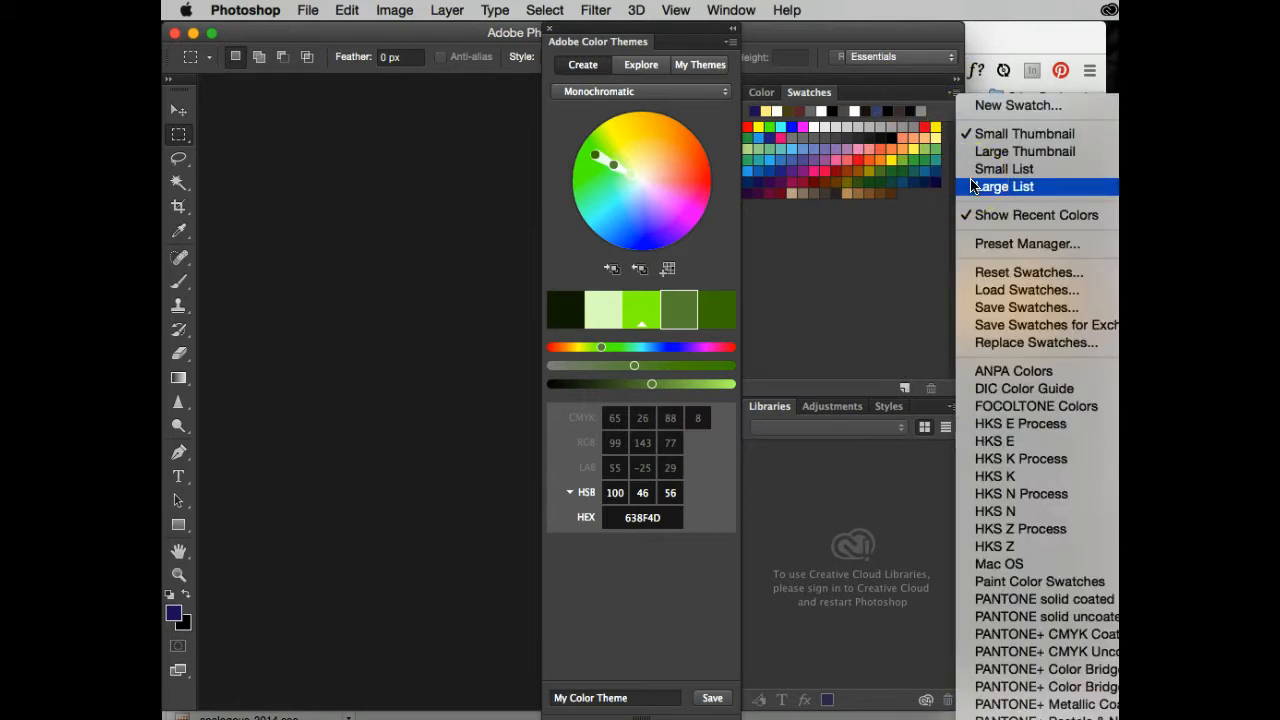
{"action": "mouse_move", "coordinate": [1026, 288]}
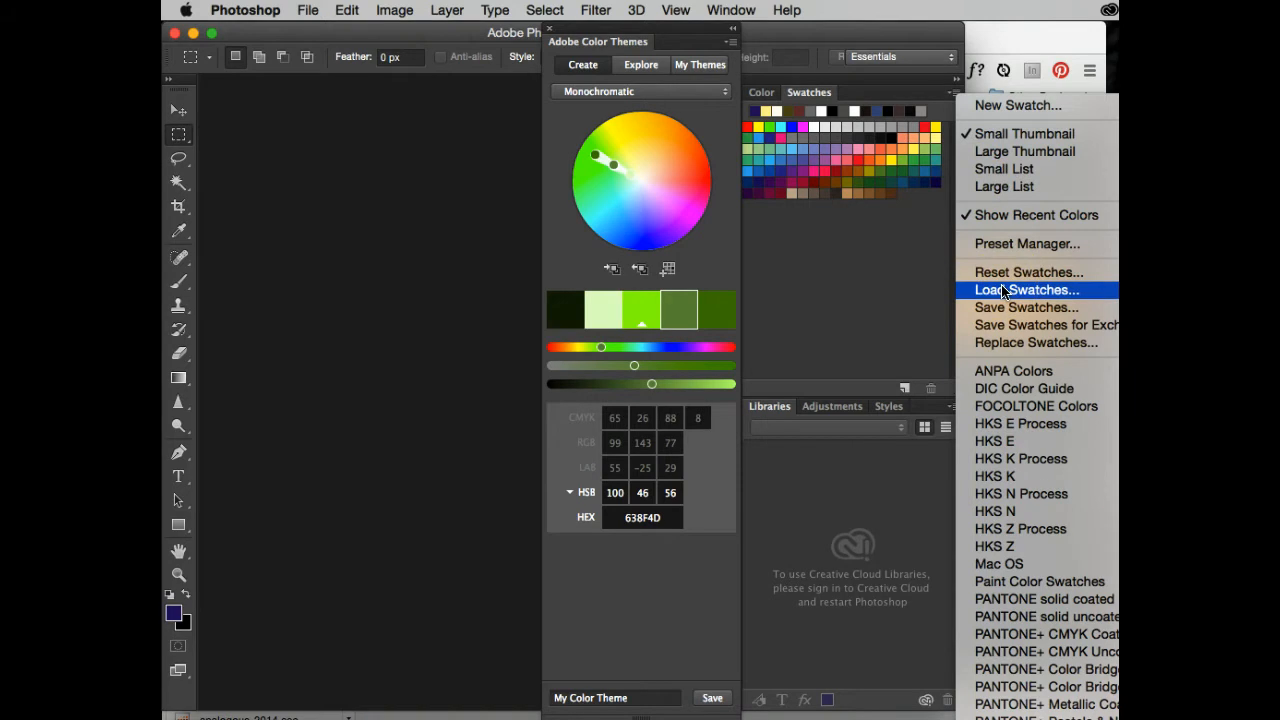
{"action": "left_click", "coordinate": [1028, 288]}
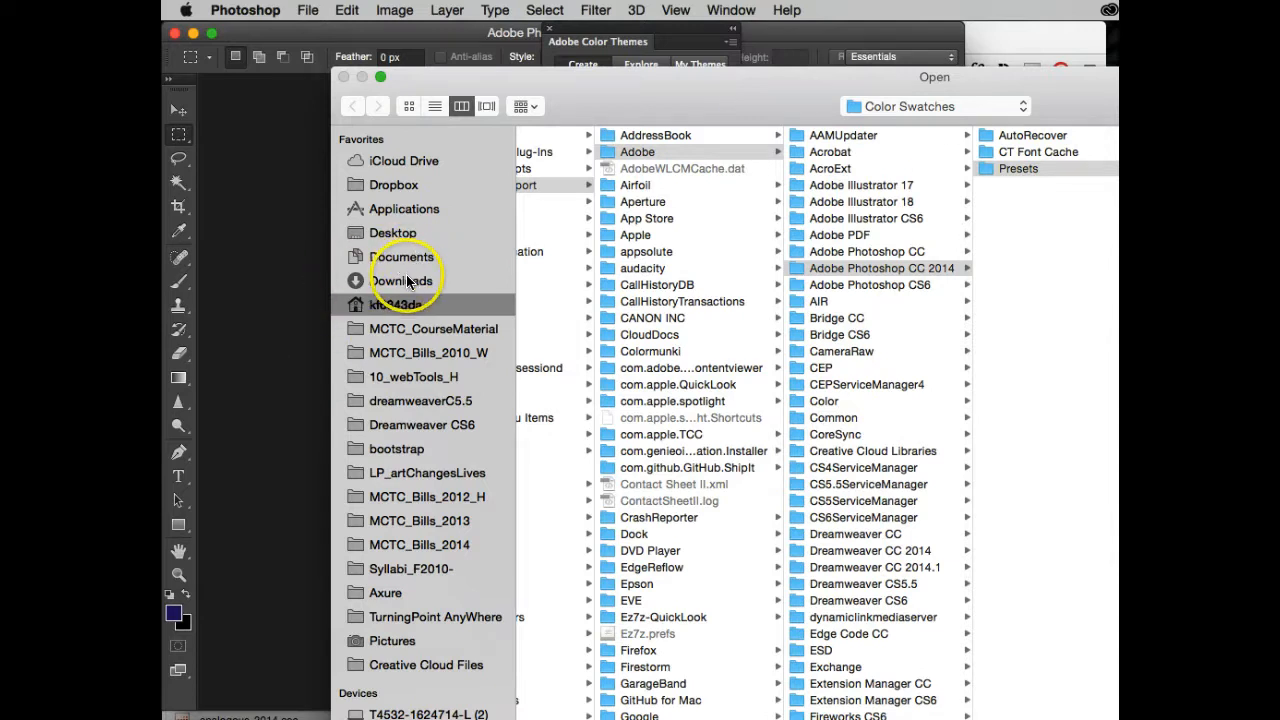
{"action": "left_click", "coordinate": [400, 280]}
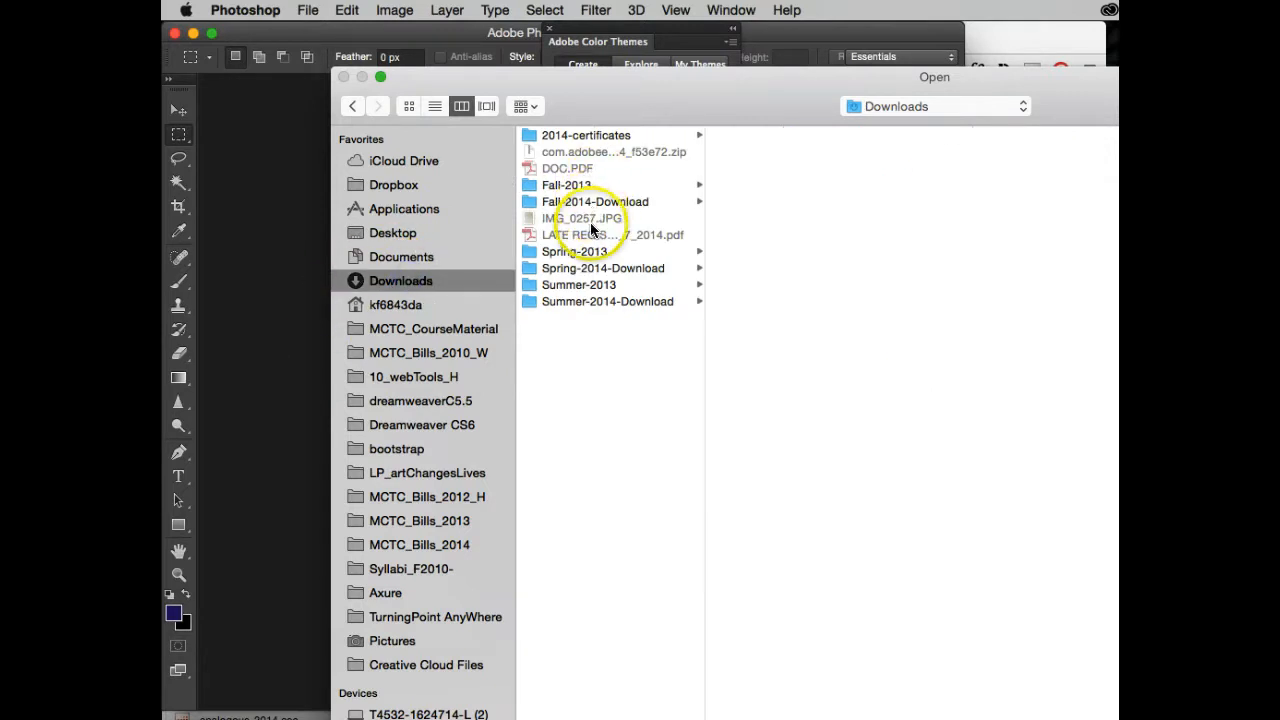
{"action": "left_click", "coordinate": [596, 200]}
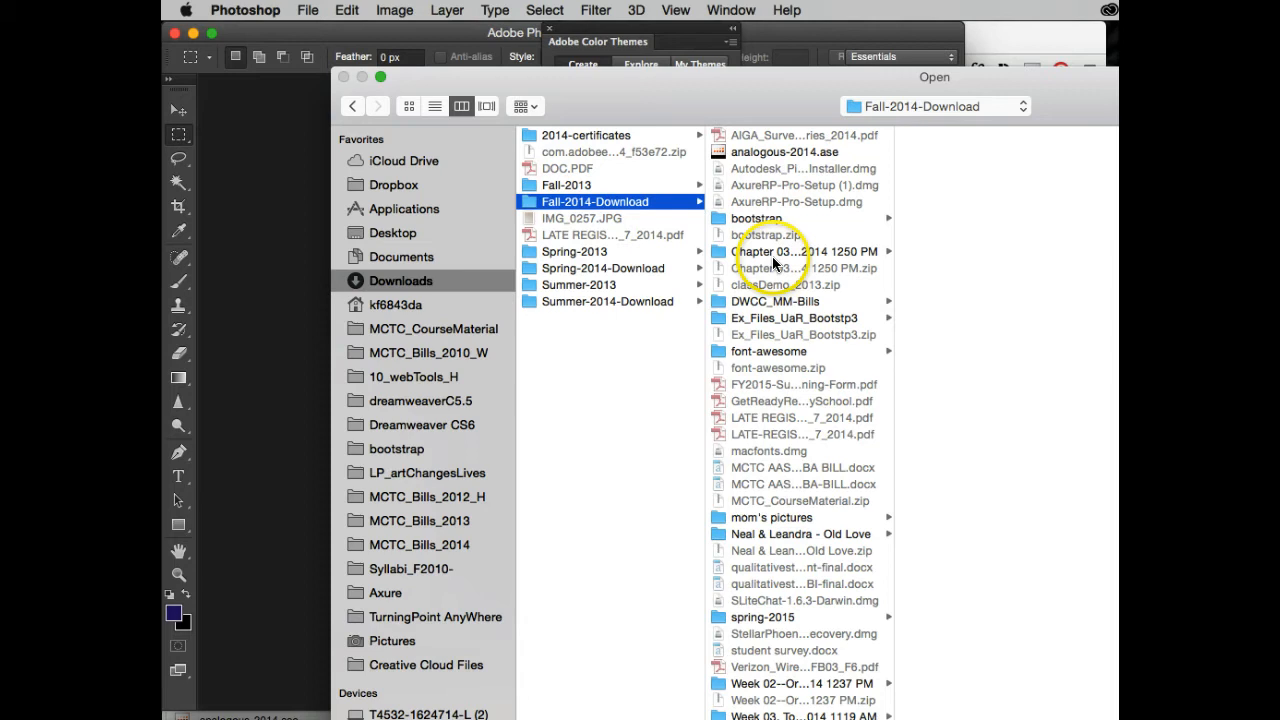
{"action": "left_click", "coordinate": [784, 152]}
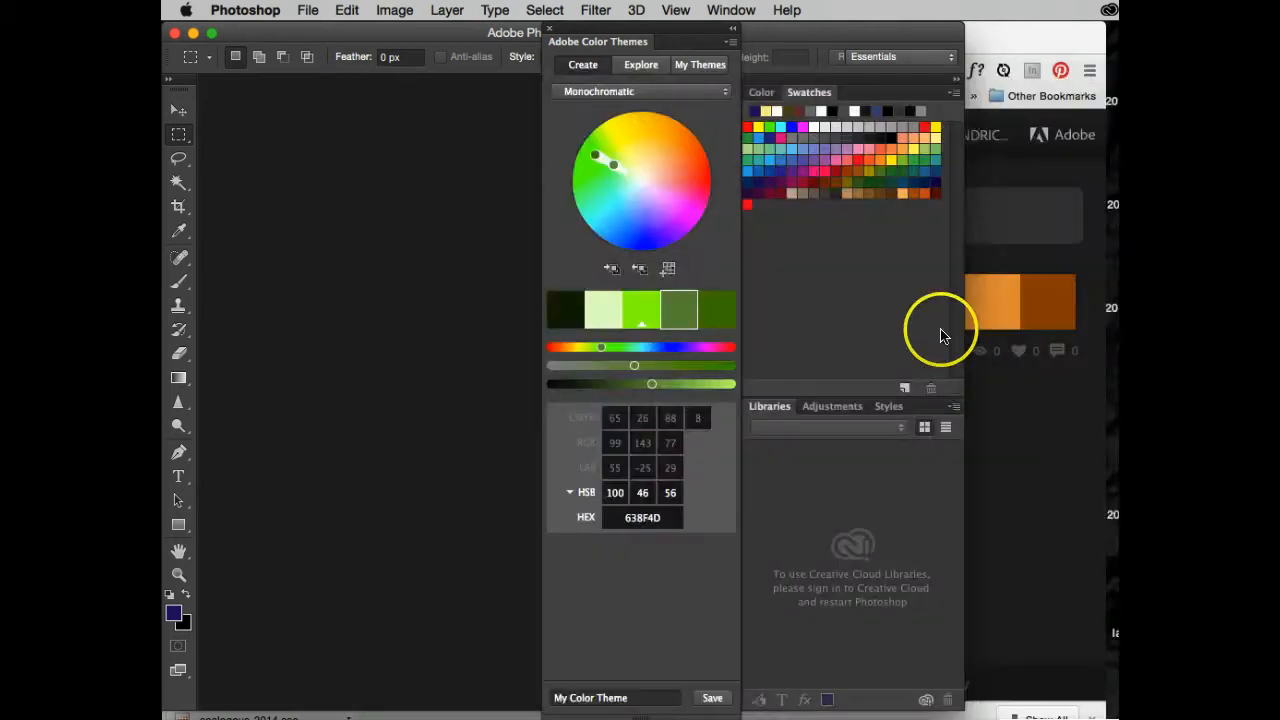
{"action": "mouse_move", "coordinate": [958, 84]}
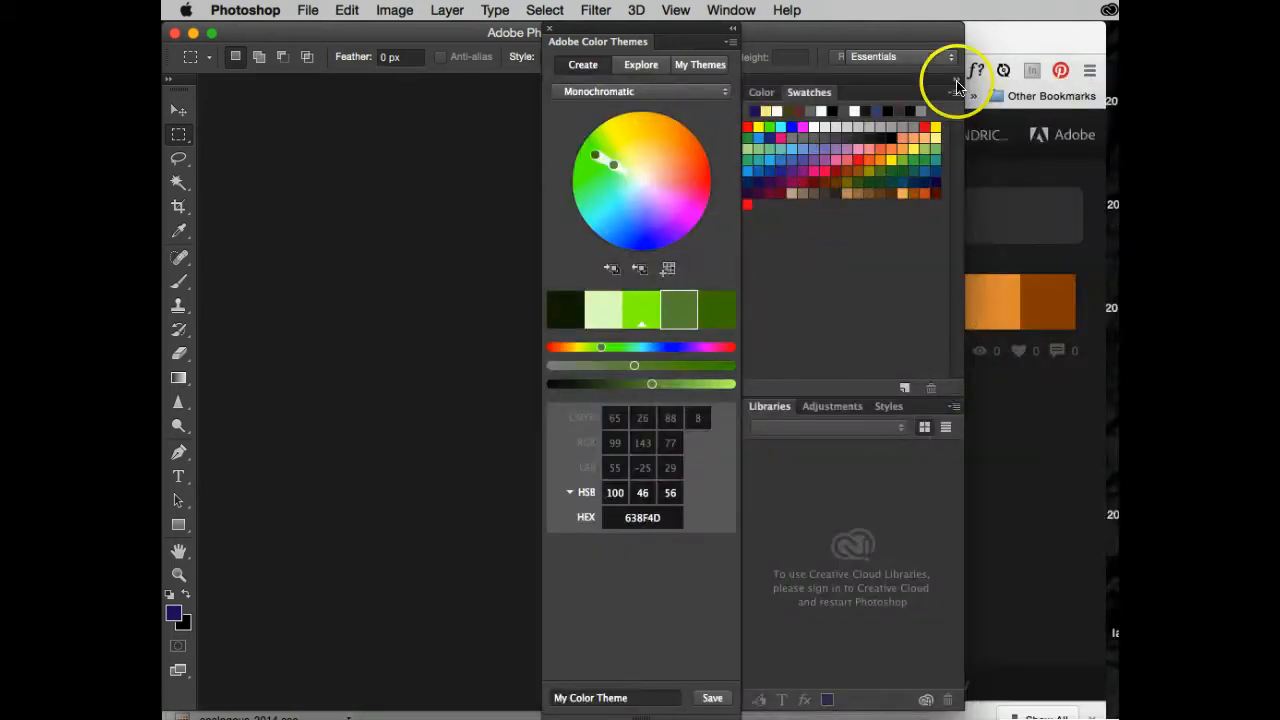
Replace Swatches with the colours from analogous-2014.ase.
{"action": "left_click", "coordinate": [952, 92]}
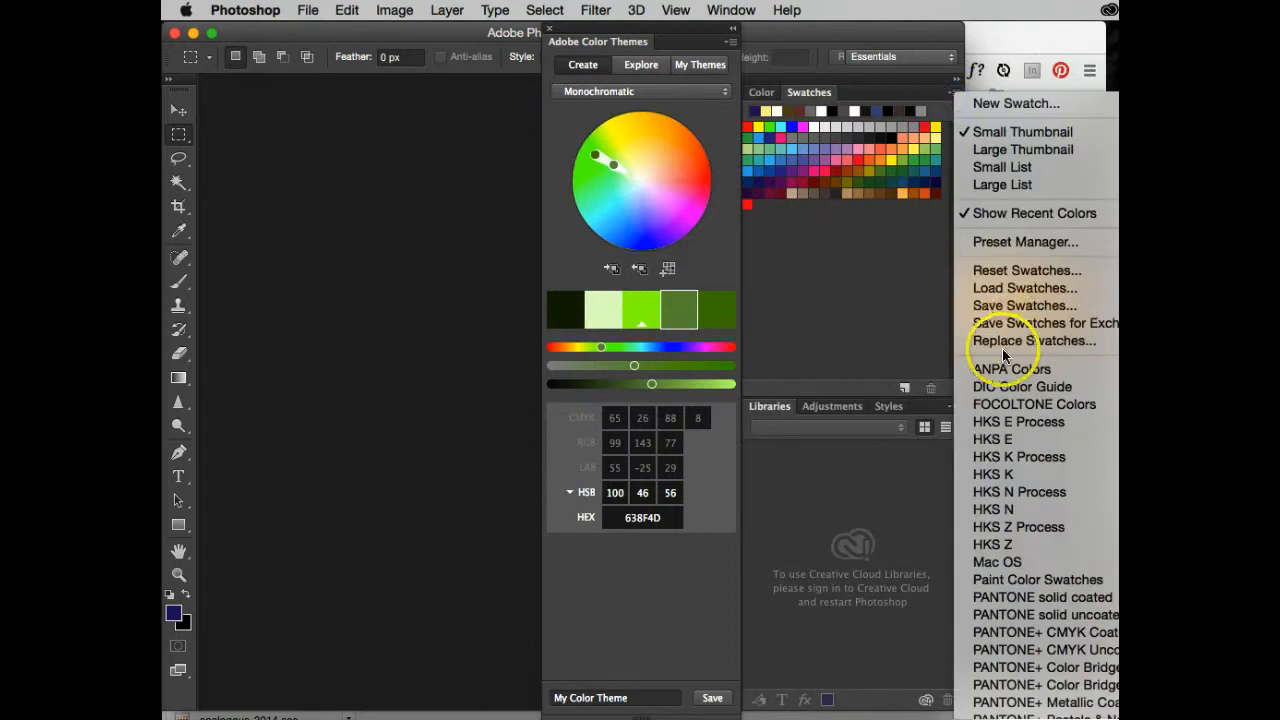
{"action": "left_click", "coordinate": [1024, 288]}
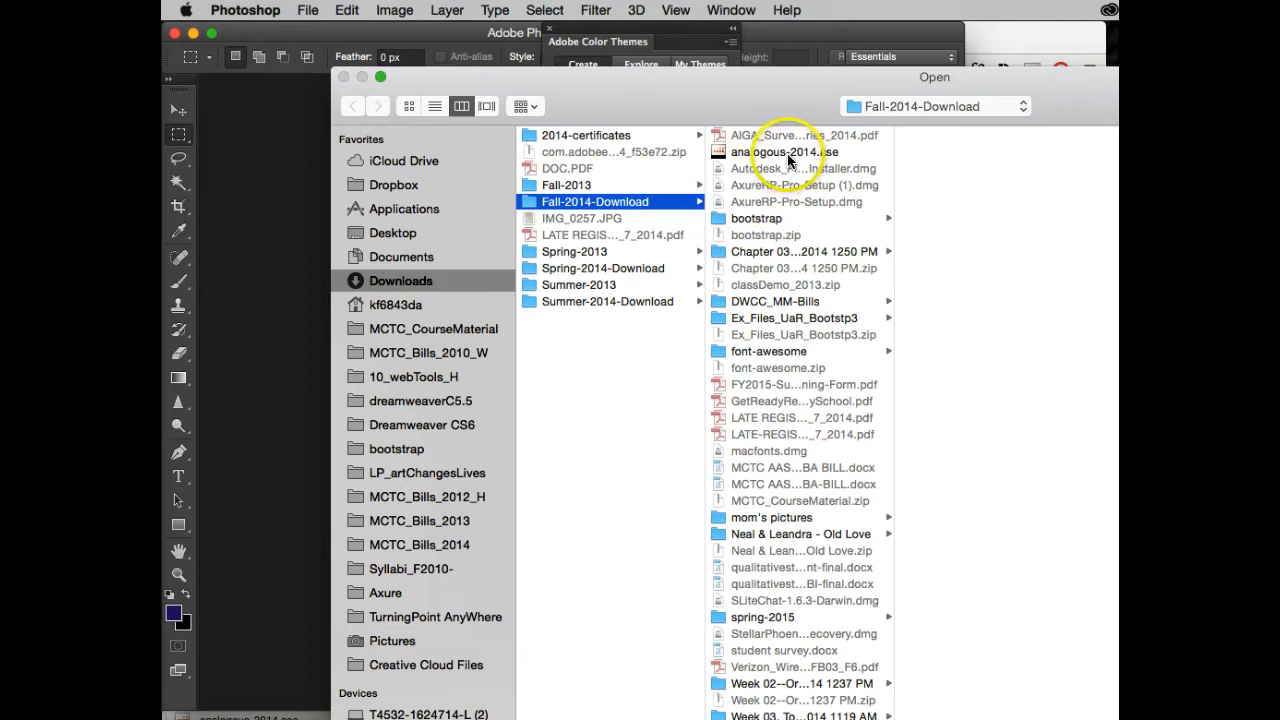
{"action": "left_click", "coordinate": [786, 152]}
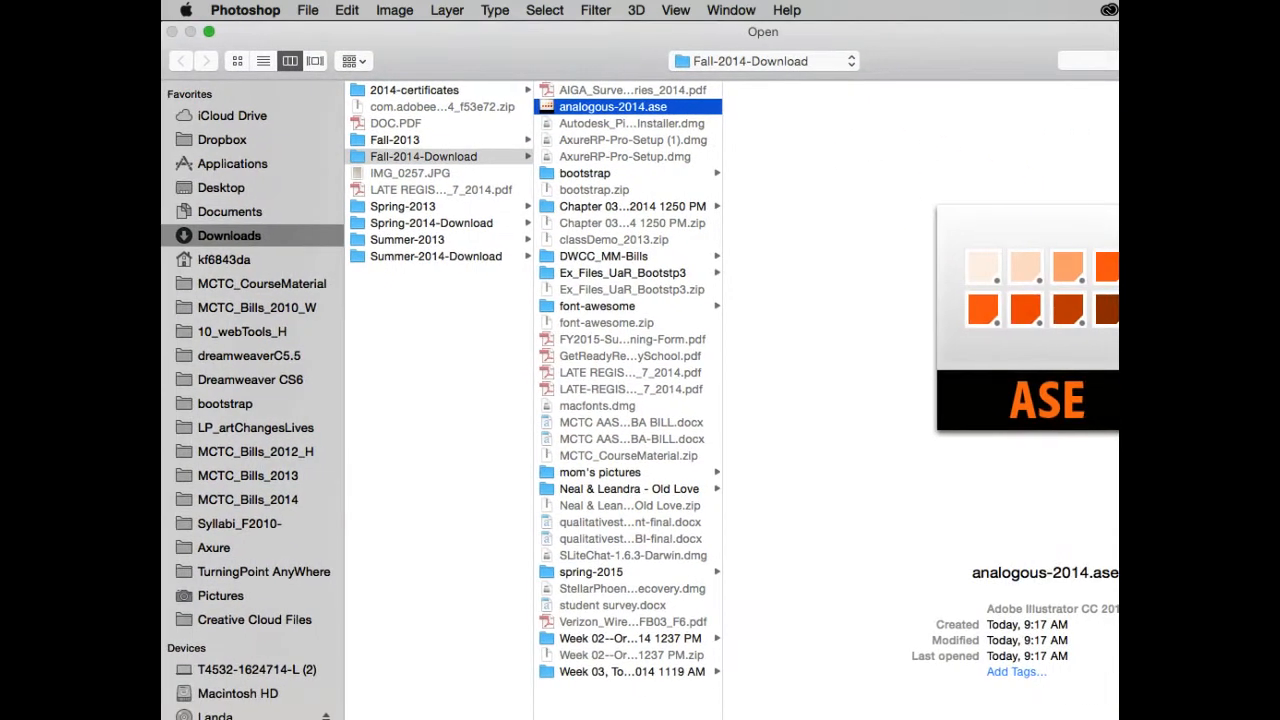
{"action": "mouse_move", "coordinate": [1078, 640]}
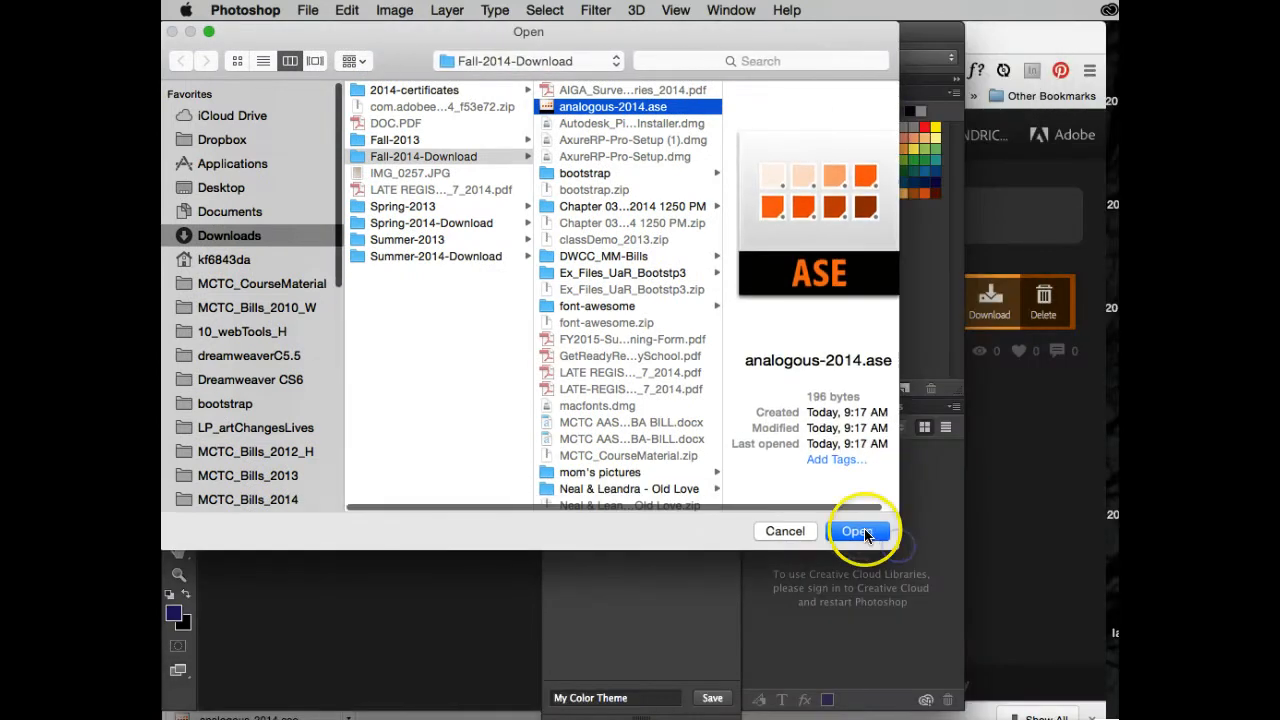
{"action": "left_click", "coordinate": [856, 532]}
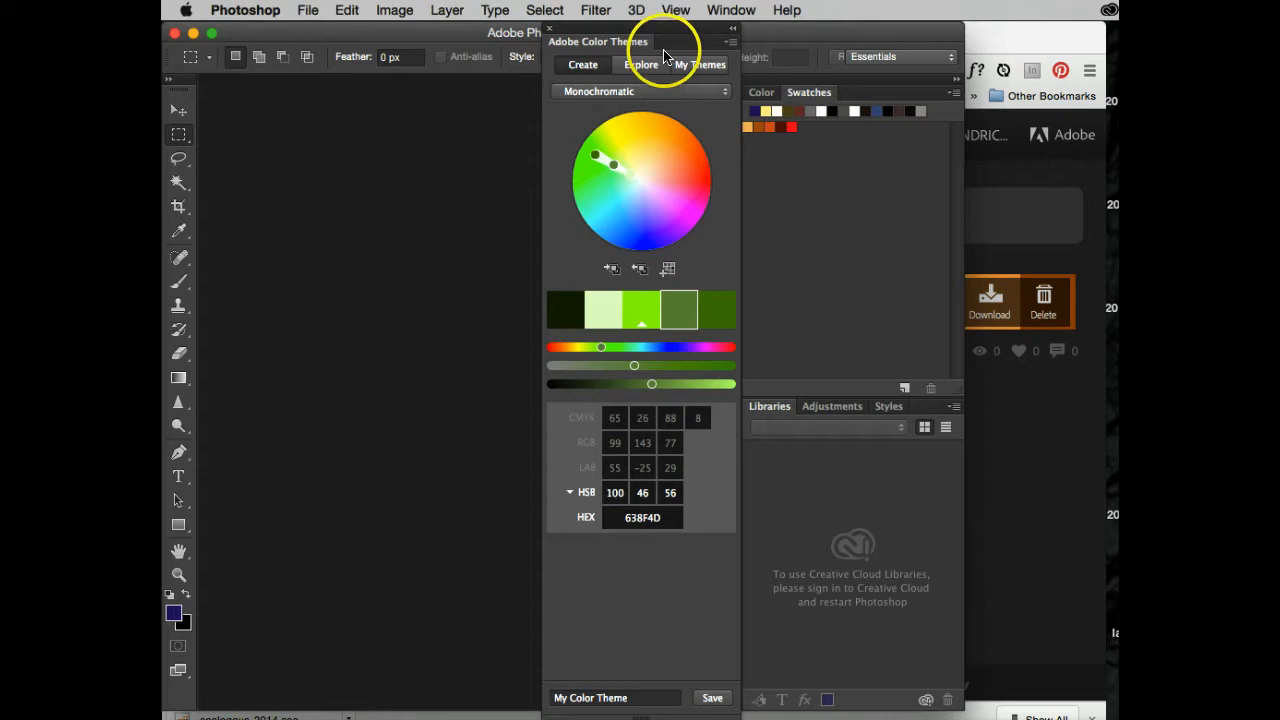
Nudge the Color Themes panel left and reset Swatches back to the default set.
{"action": "left_click_drag", "start_coordinate": [664, 56], "coordinate": [600, 28]}
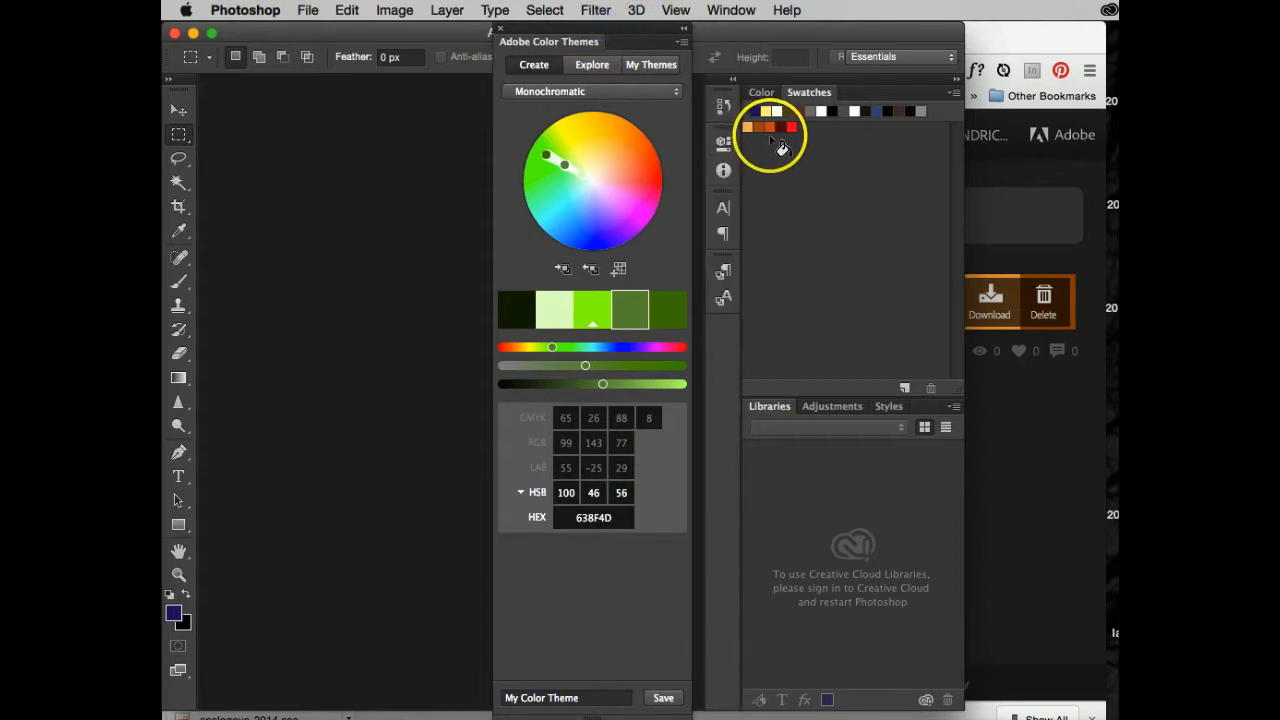
{"action": "left_click", "coordinate": [954, 96]}
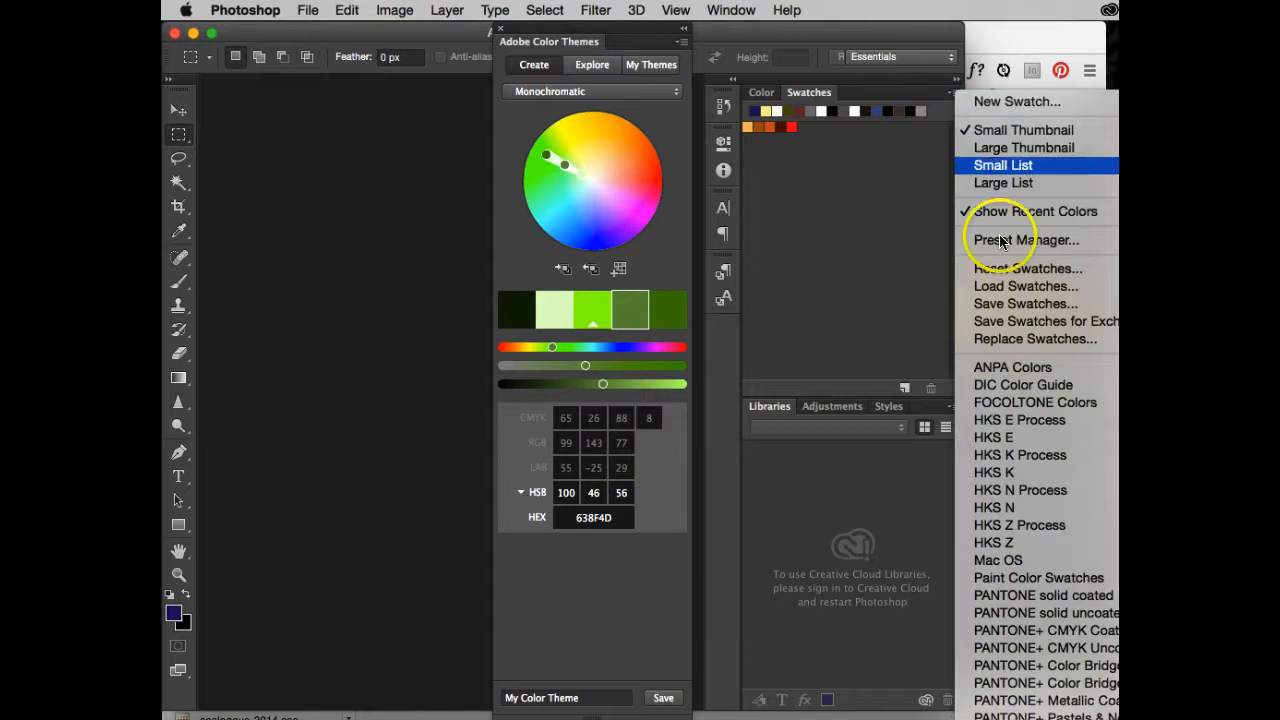
{"action": "mouse_move", "coordinate": [1004, 284]}
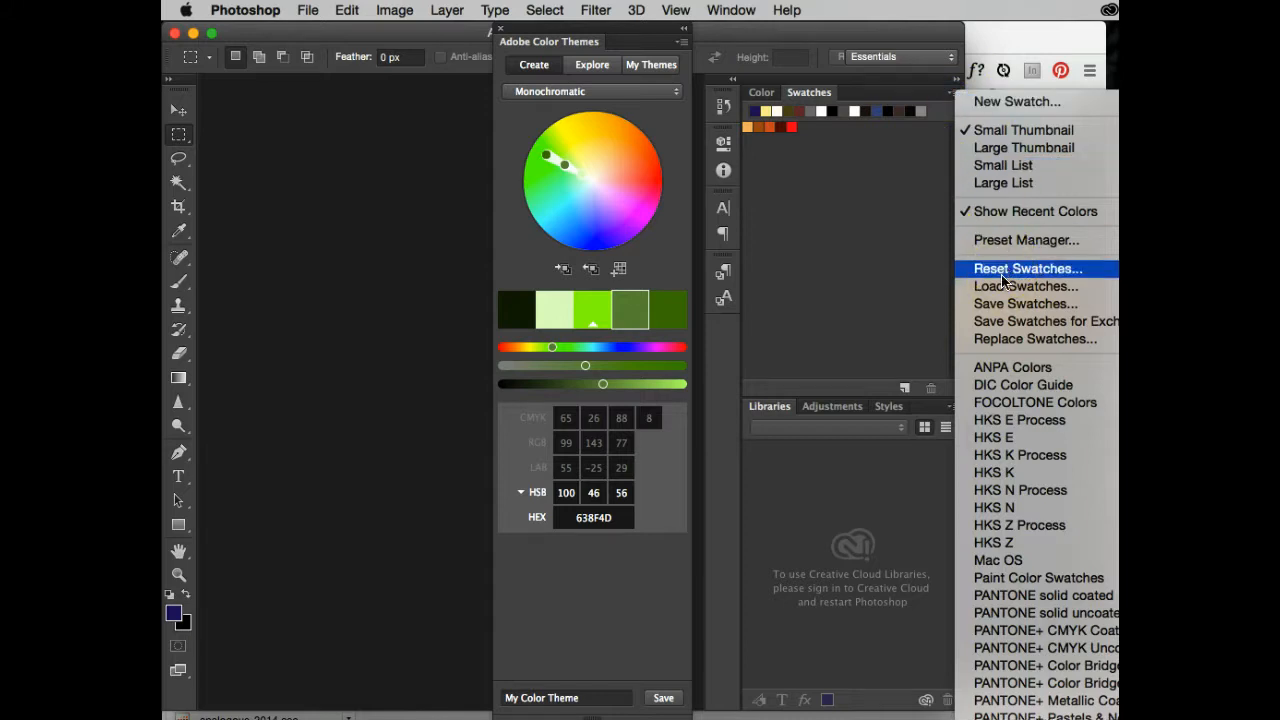
{"action": "left_click", "coordinate": [1028, 268]}
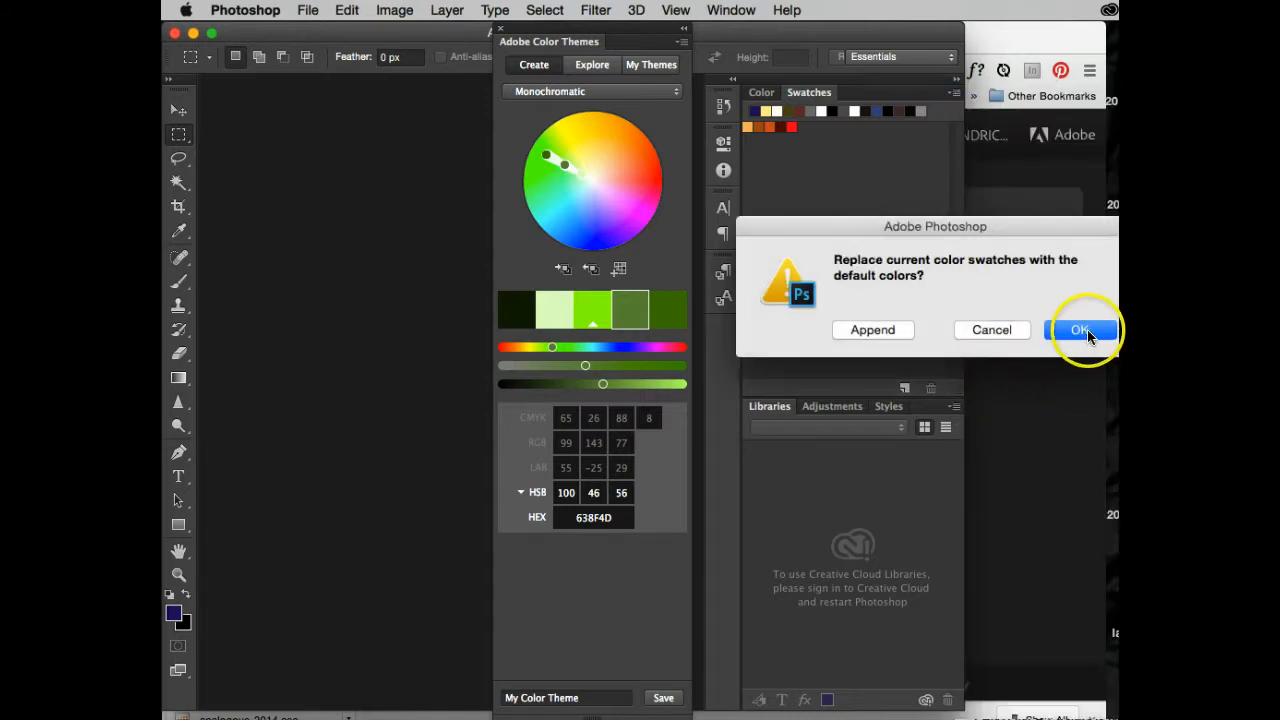
{"action": "left_click", "coordinate": [1080, 330]}
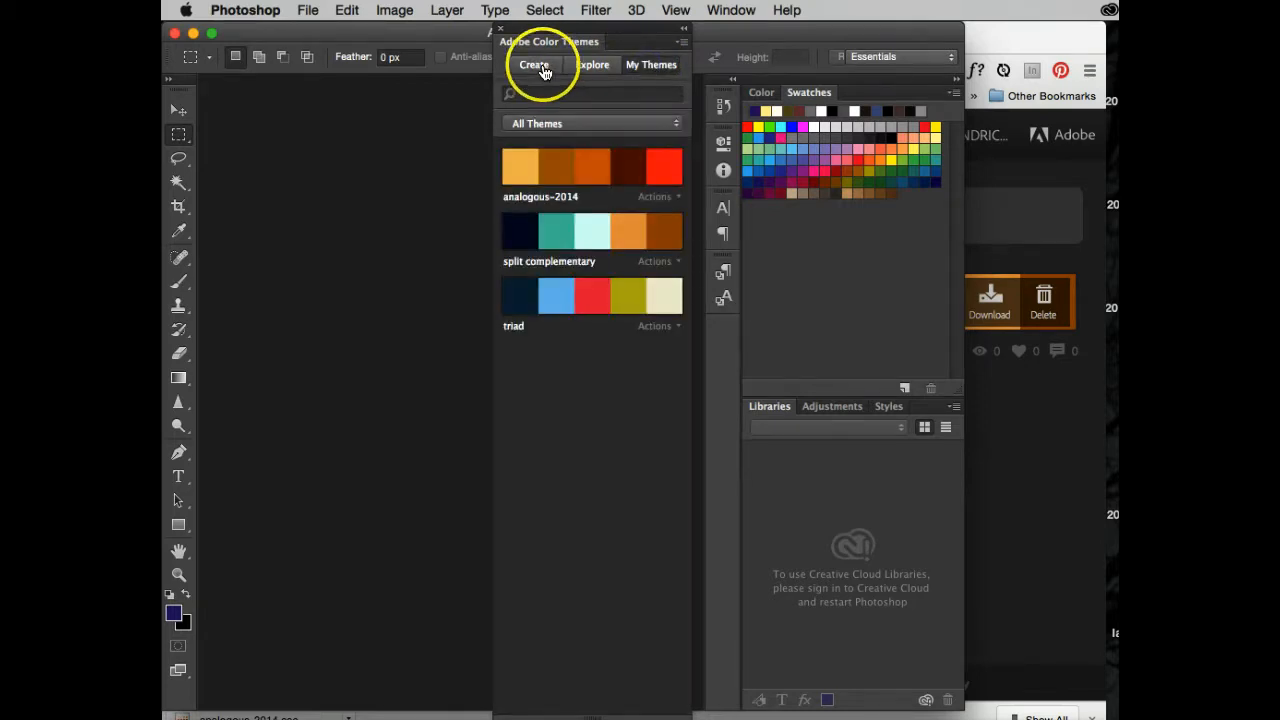
Name the green theme 'monochromic', save it, and view it in My Themes.
{"action": "left_click", "coordinate": [534, 64]}
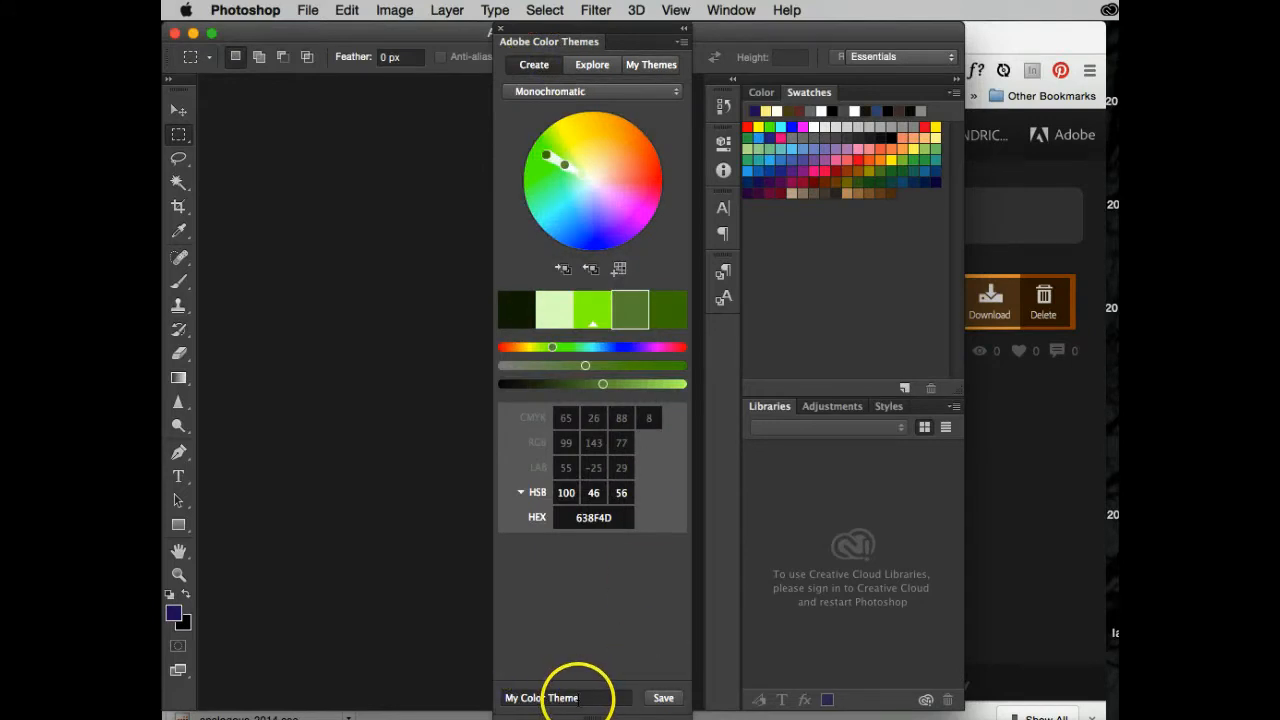
{"action": "mouse_move", "coordinate": [422, 684]}
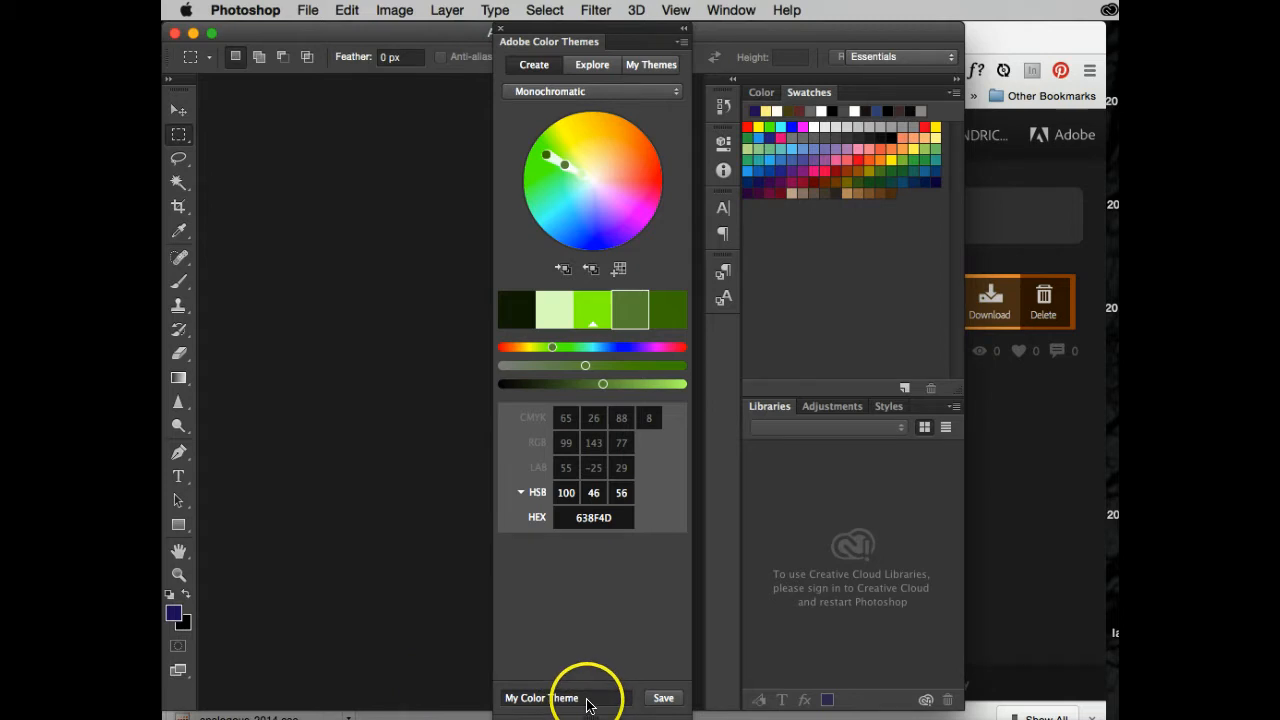
{"action": "left_click", "coordinate": [564, 698]}
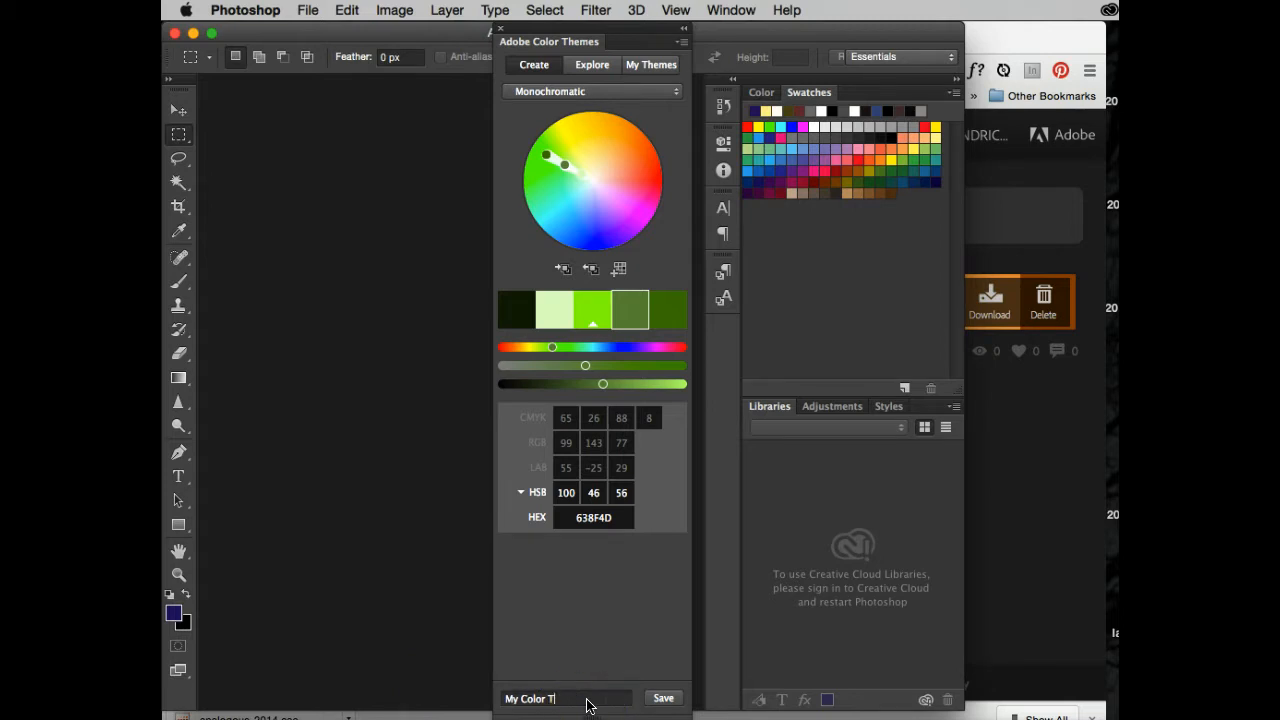
{"action": "left_click", "coordinate": [564, 698]}
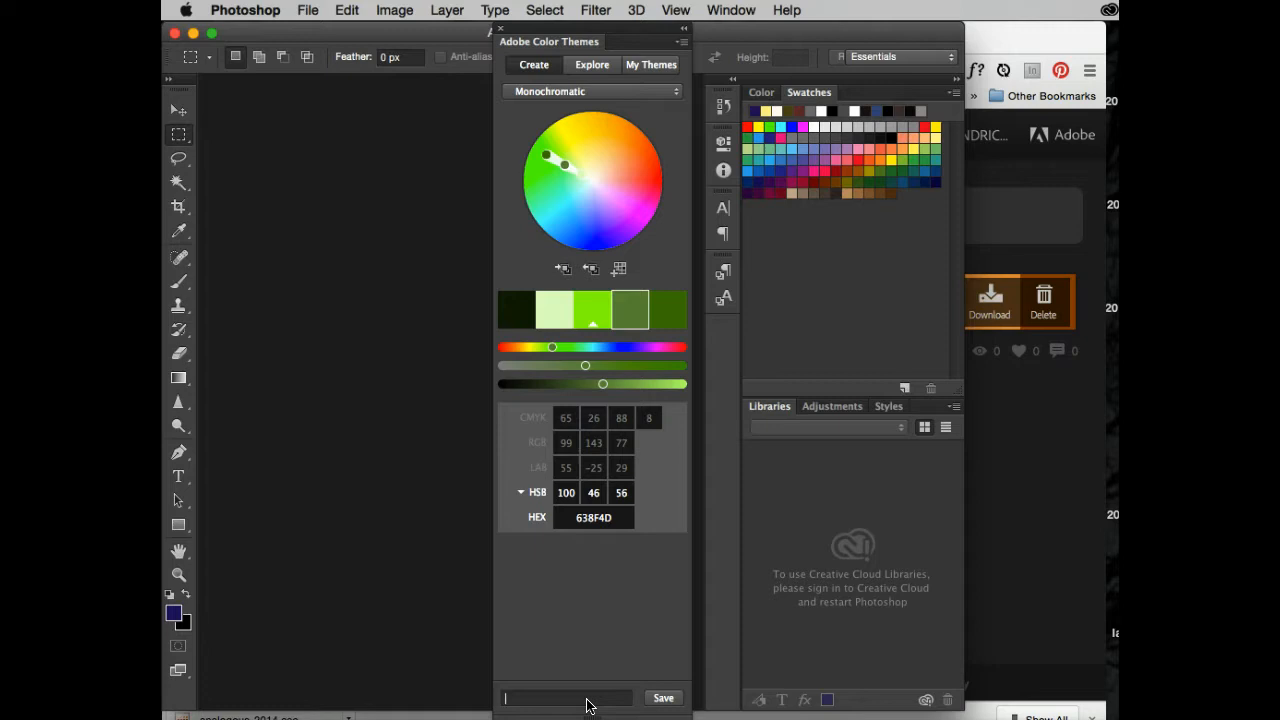
{"action": "type", "text": "monochromic"}
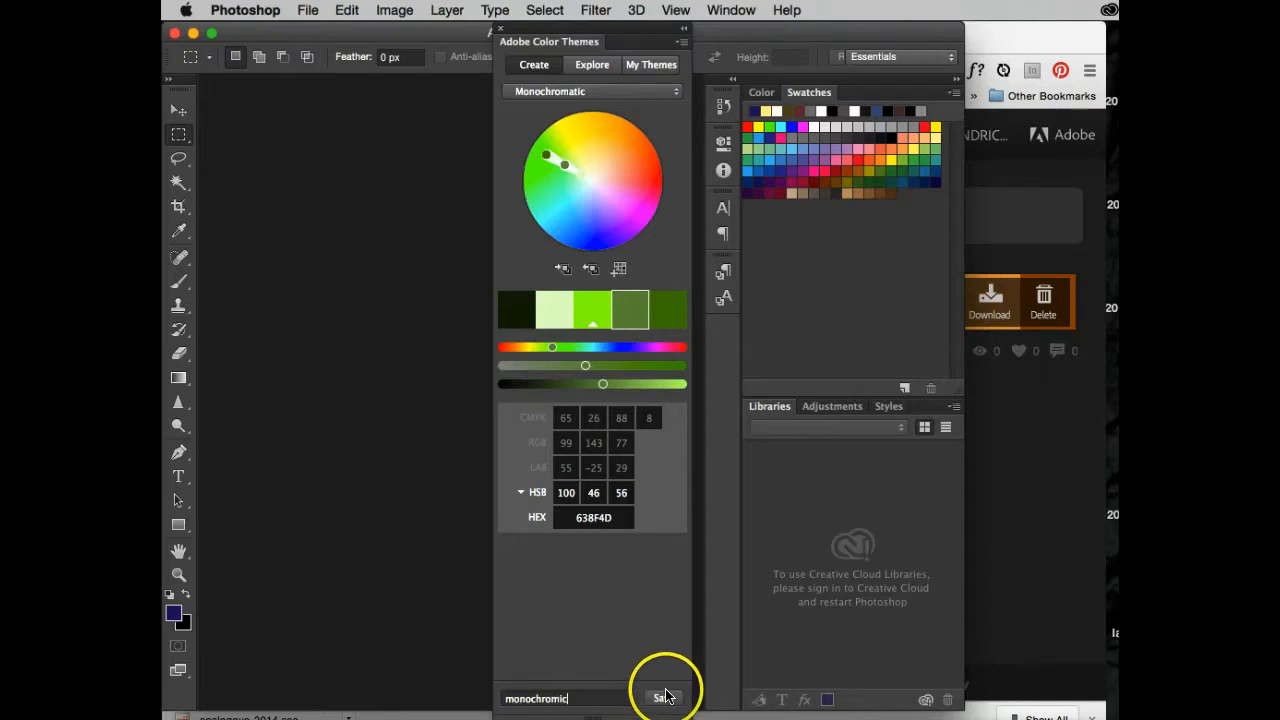
{"action": "left_click", "coordinate": [664, 696]}
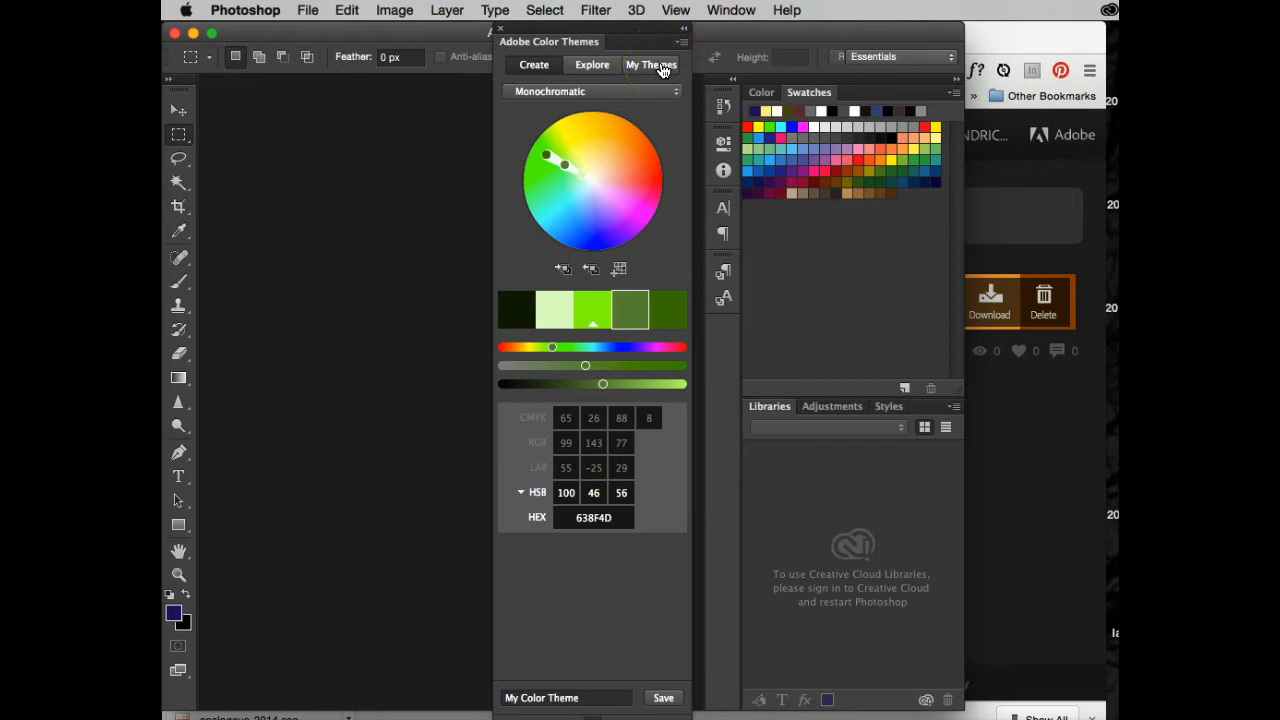
{"action": "left_click", "coordinate": [652, 64]}
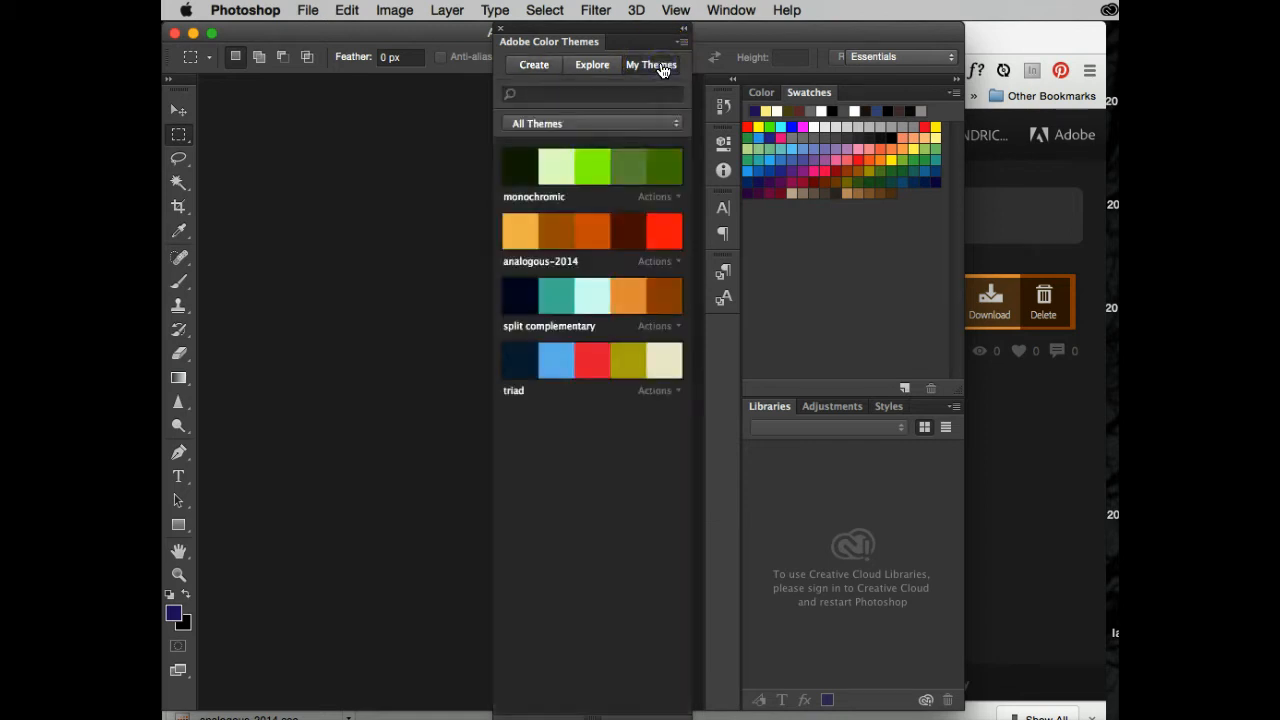
{"action": "mouse_move", "coordinate": [616, 50]}
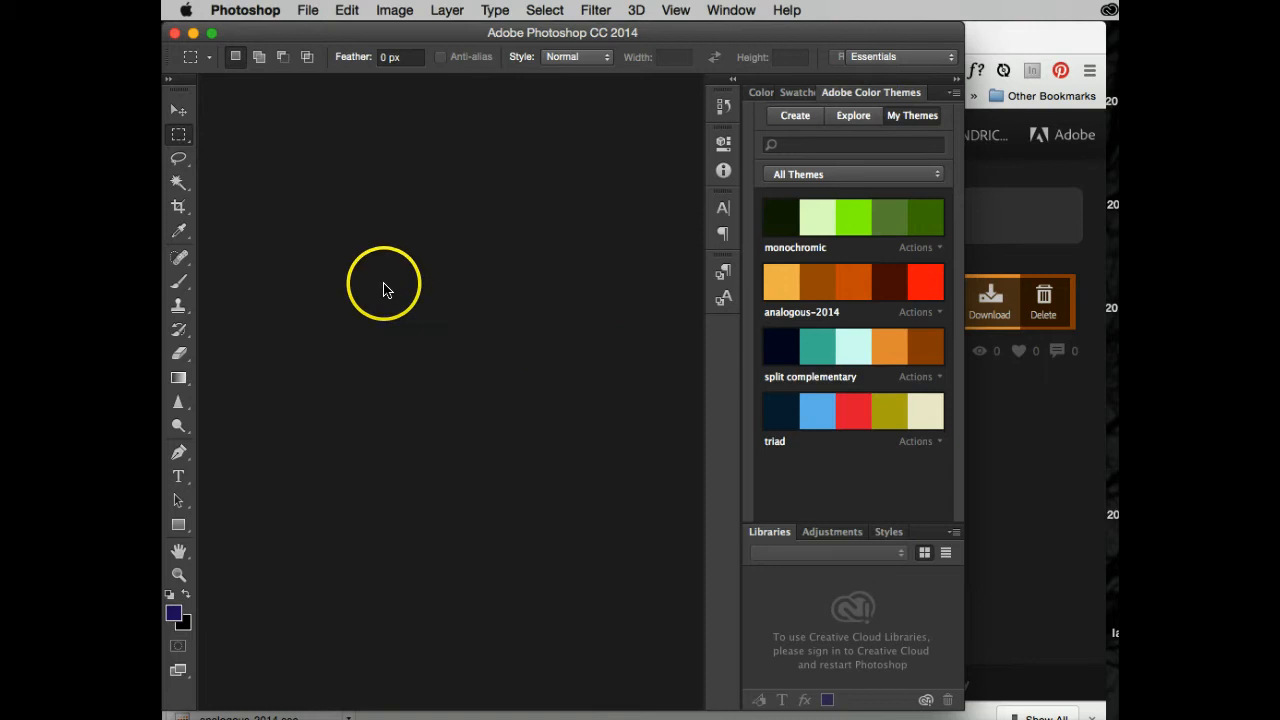
{"action": "mouse_move", "coordinate": [884, 696]}
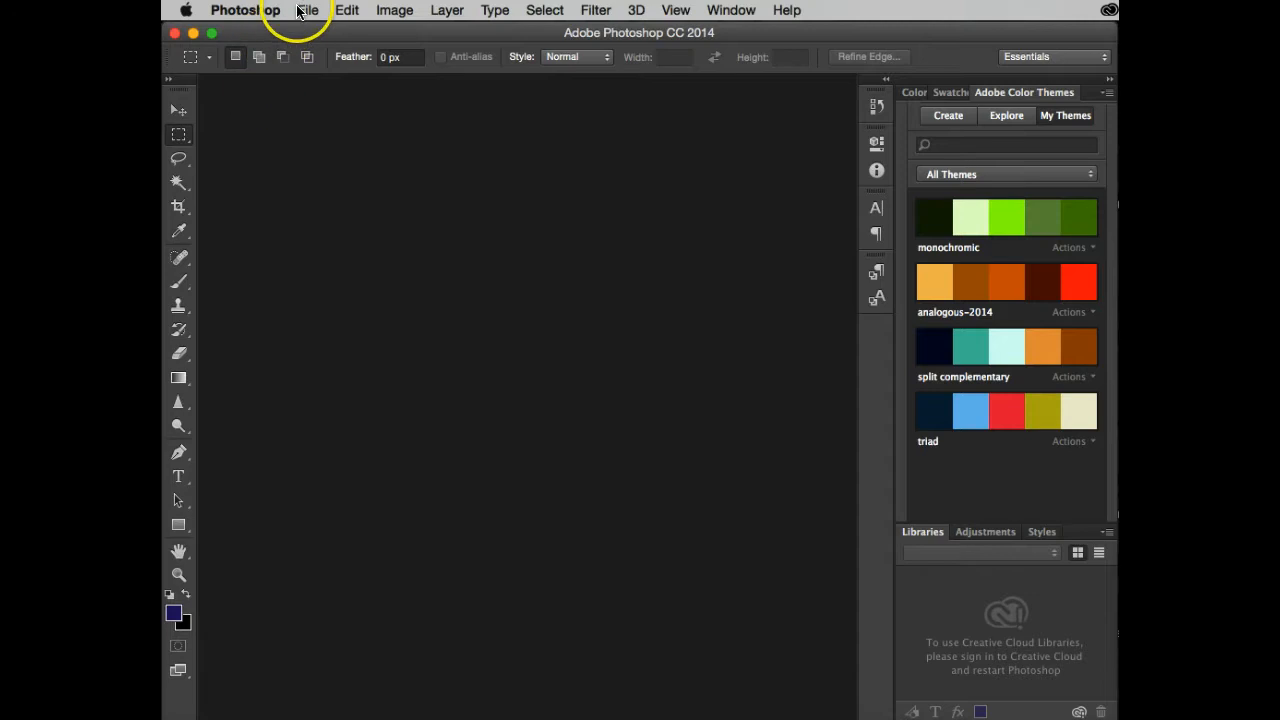
Start a new document named 'example--Adobe Color Themes'.
{"action": "left_click", "coordinate": [308, 10]}
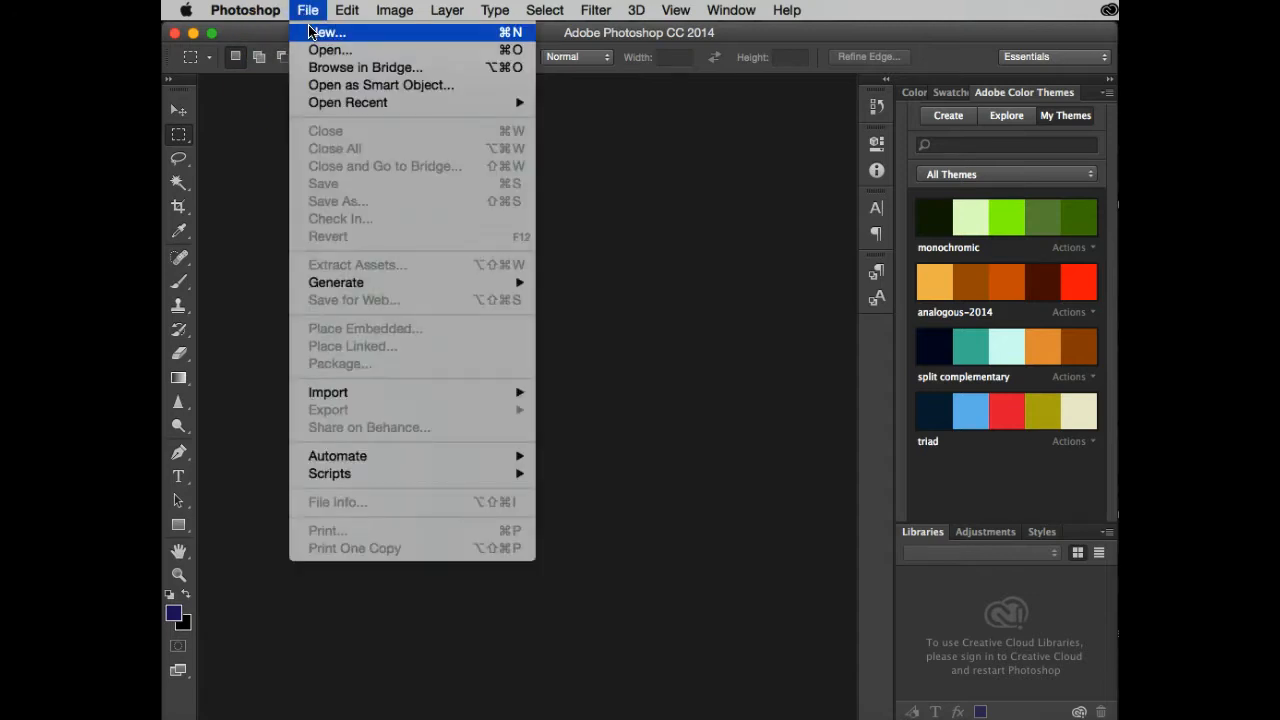
{"action": "left_click", "coordinate": [328, 32]}
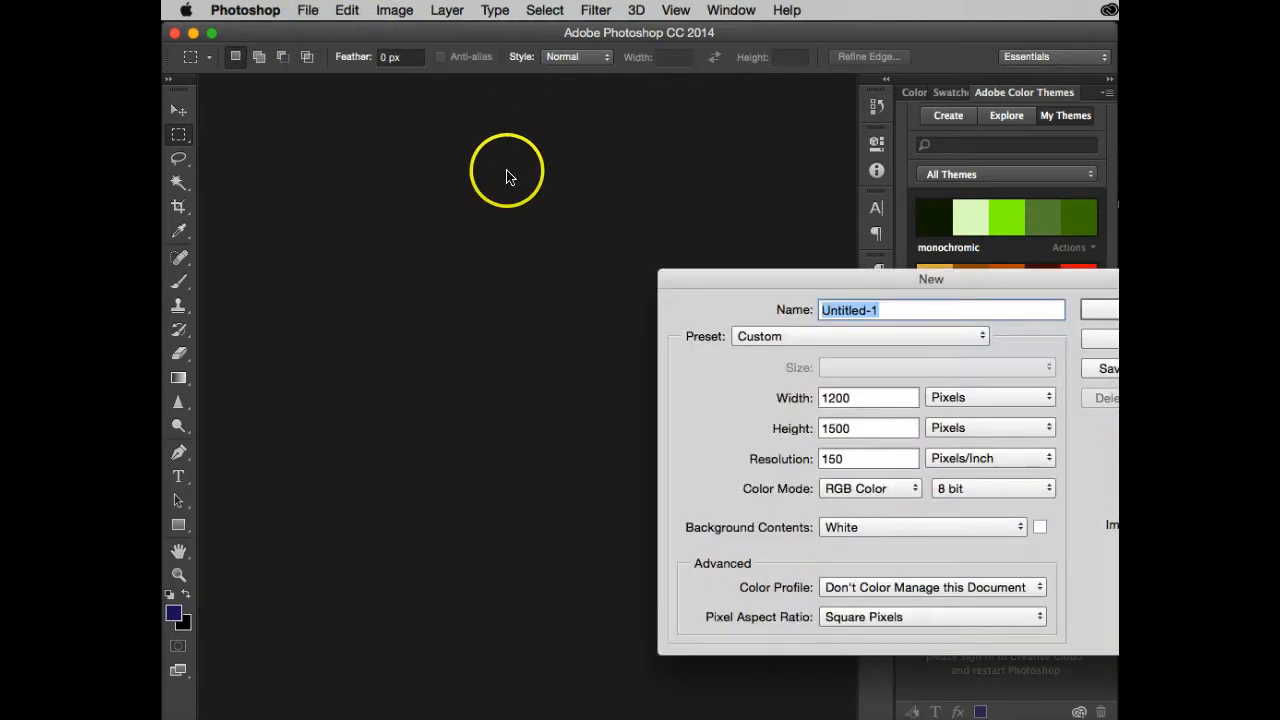
{"action": "mouse_move", "coordinate": [520, 114]}
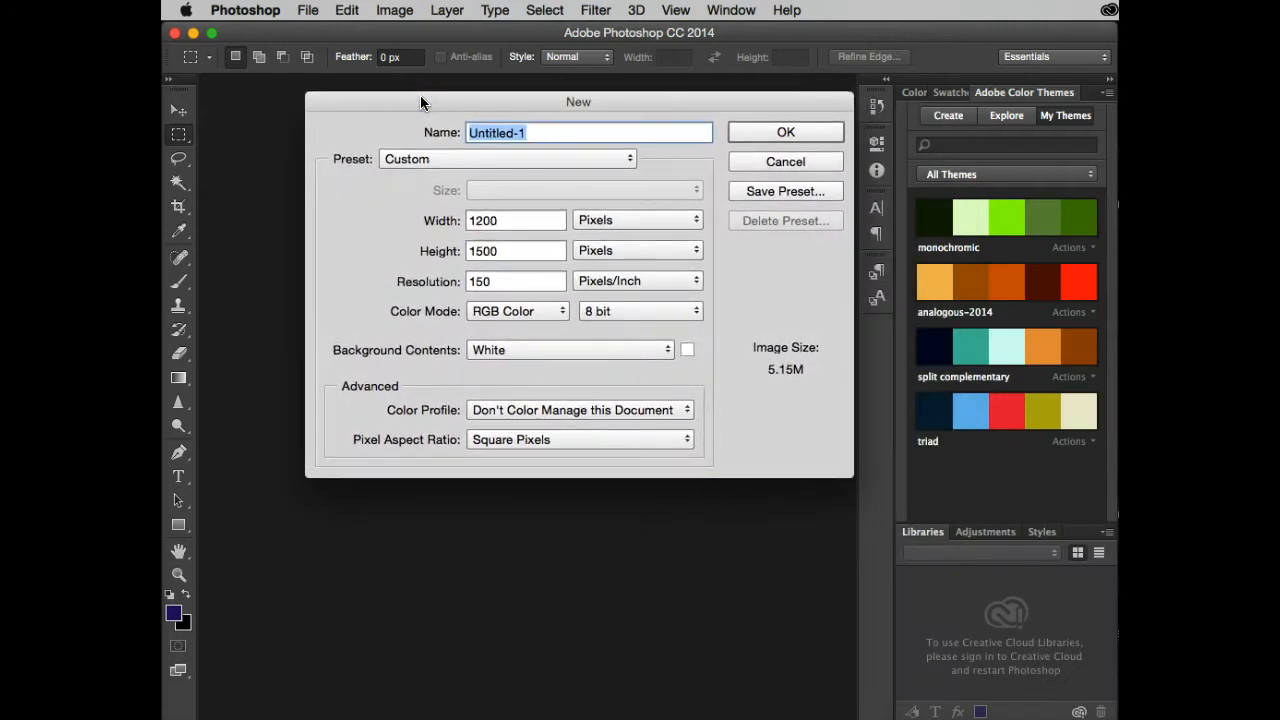
{"action": "type", "text": "examp"}
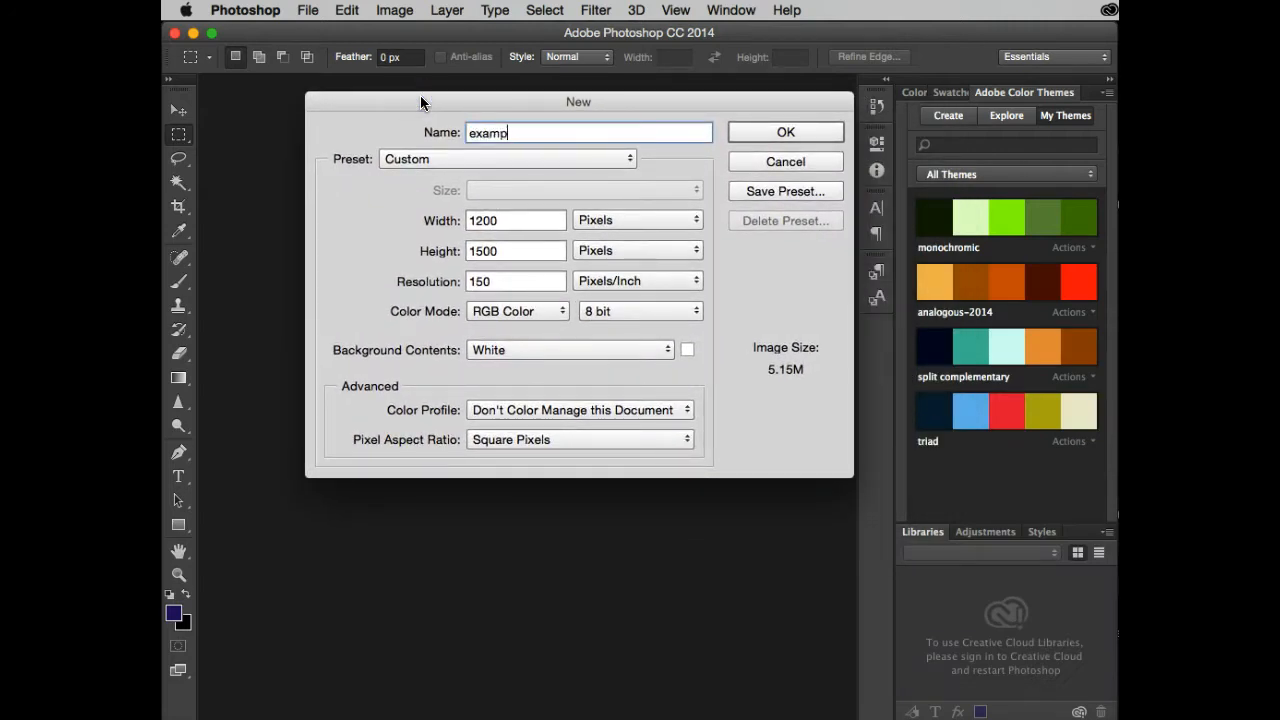
{"action": "type", "text": "le--"}
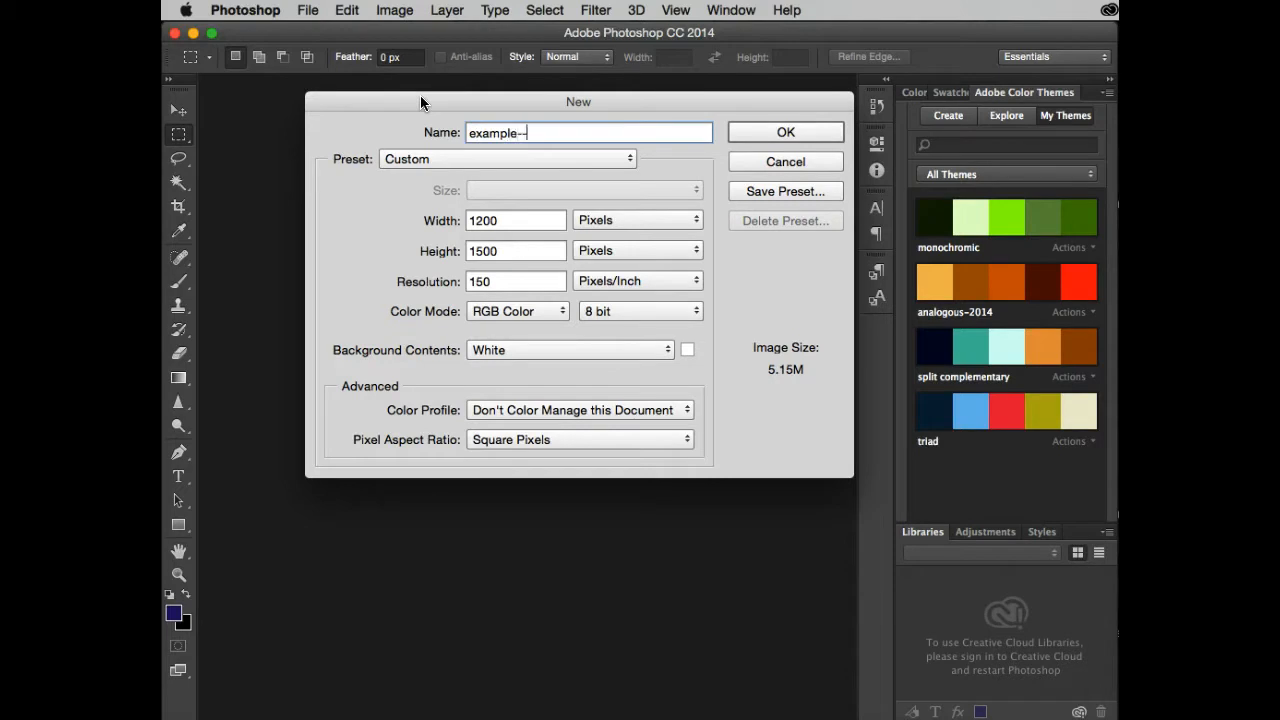
{"action": "type", "text": "Add"}
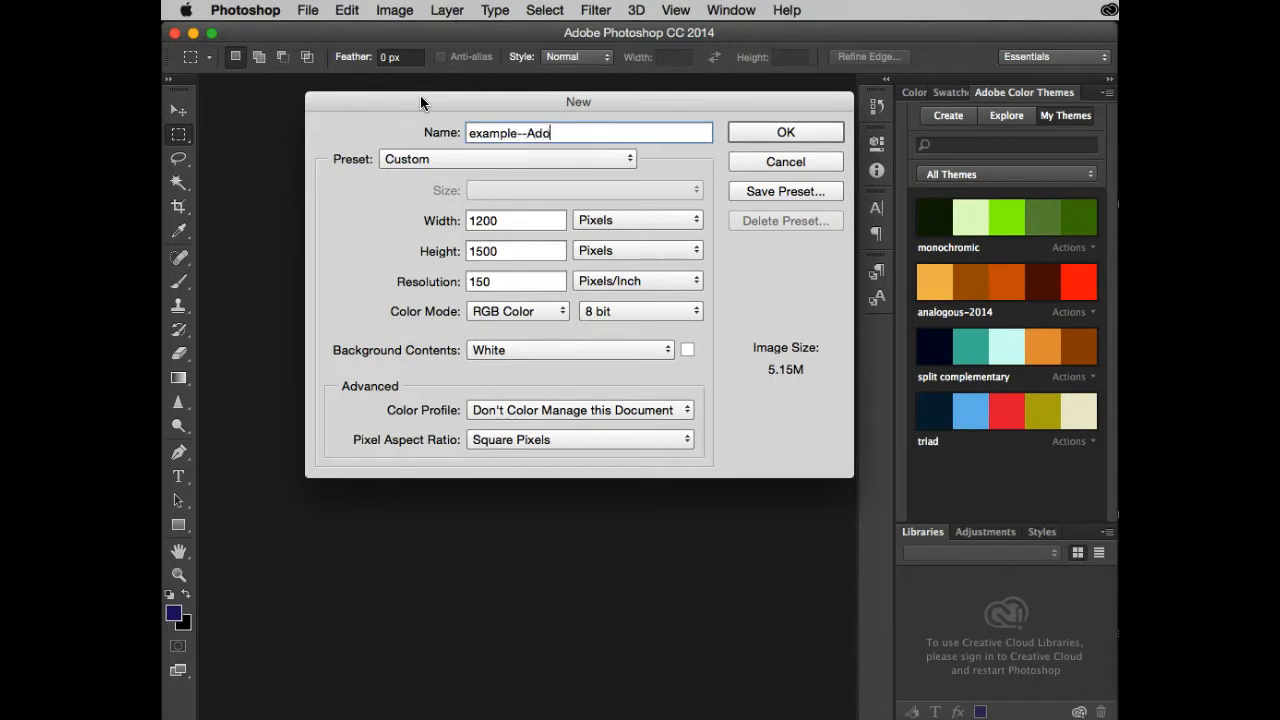
{"action": "type", "text": "be"}
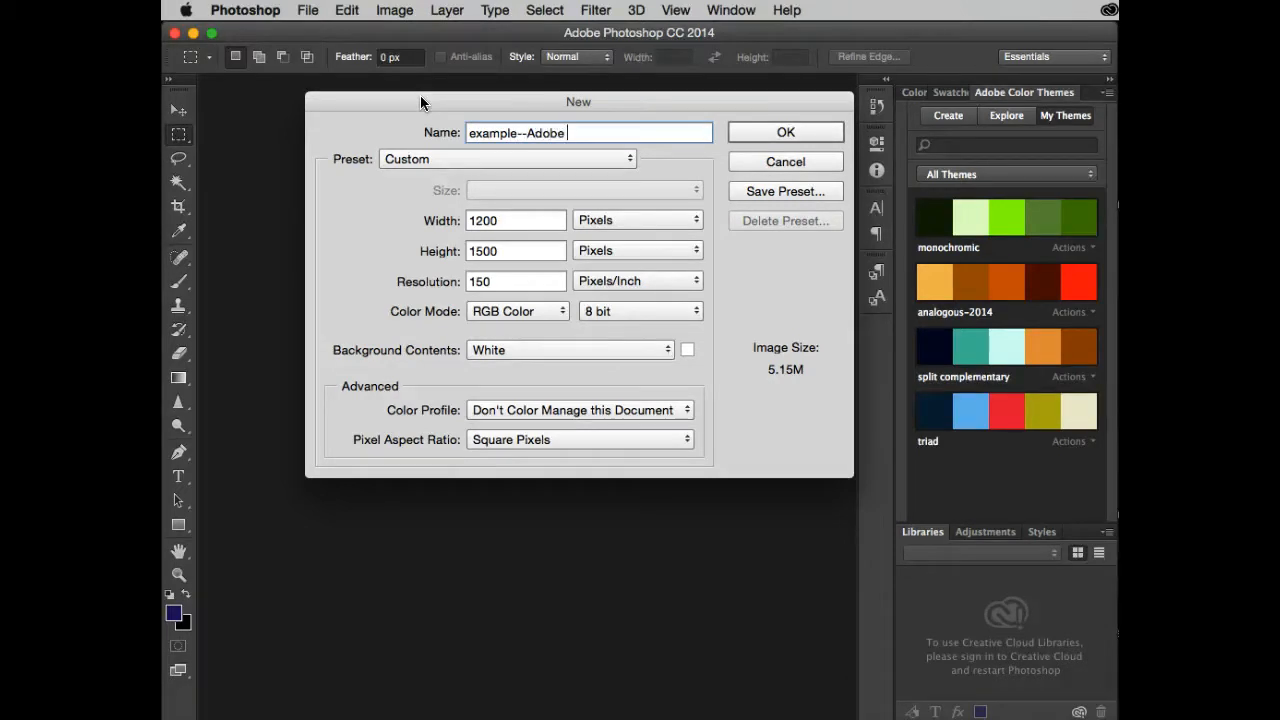
{"action": "type", "text": "Coo"}
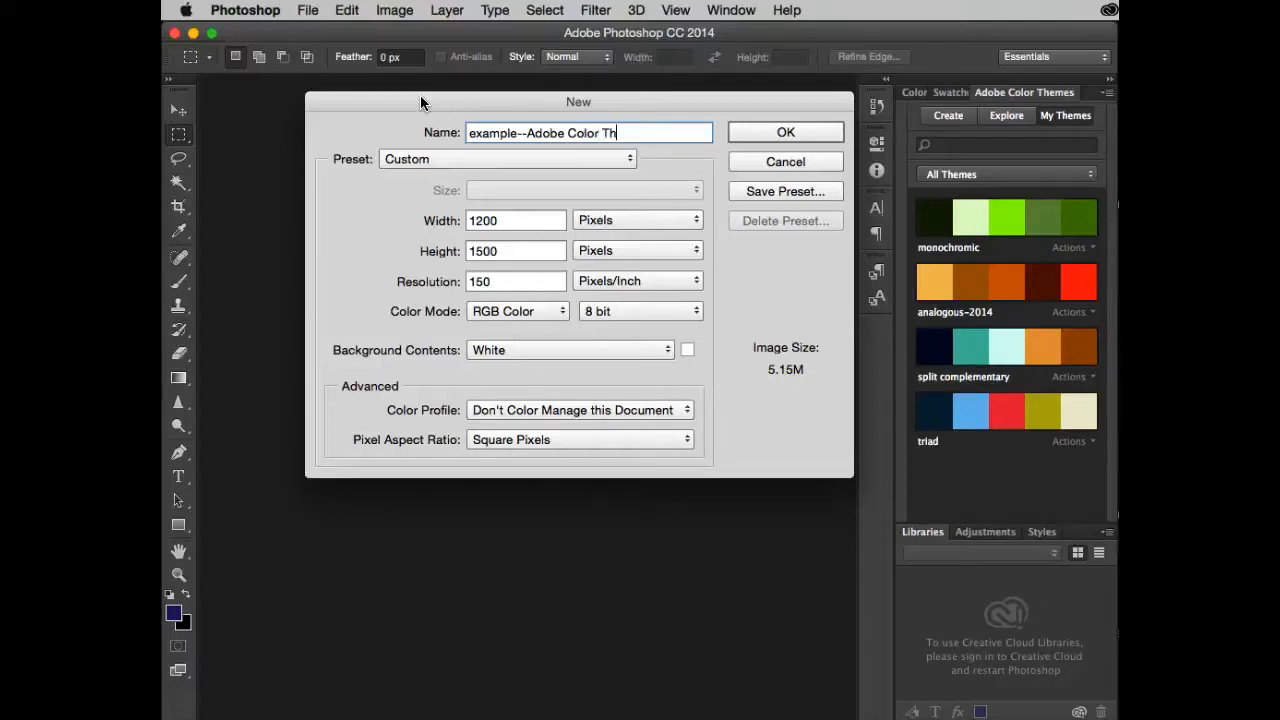
{"action": "type", "text": "emes"}
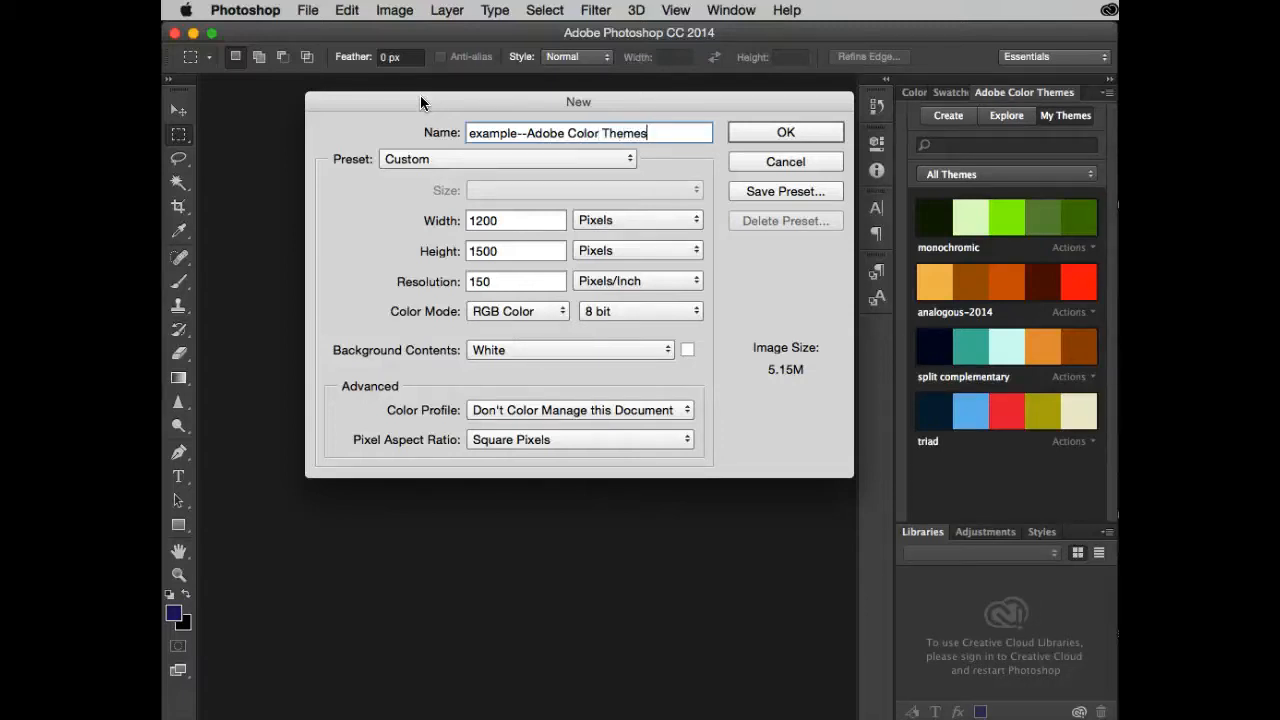
Set it to 960×150 px at 72 ppi with the Working RGB sRGB profile and create it.
{"action": "left_click", "coordinate": [516, 220]}
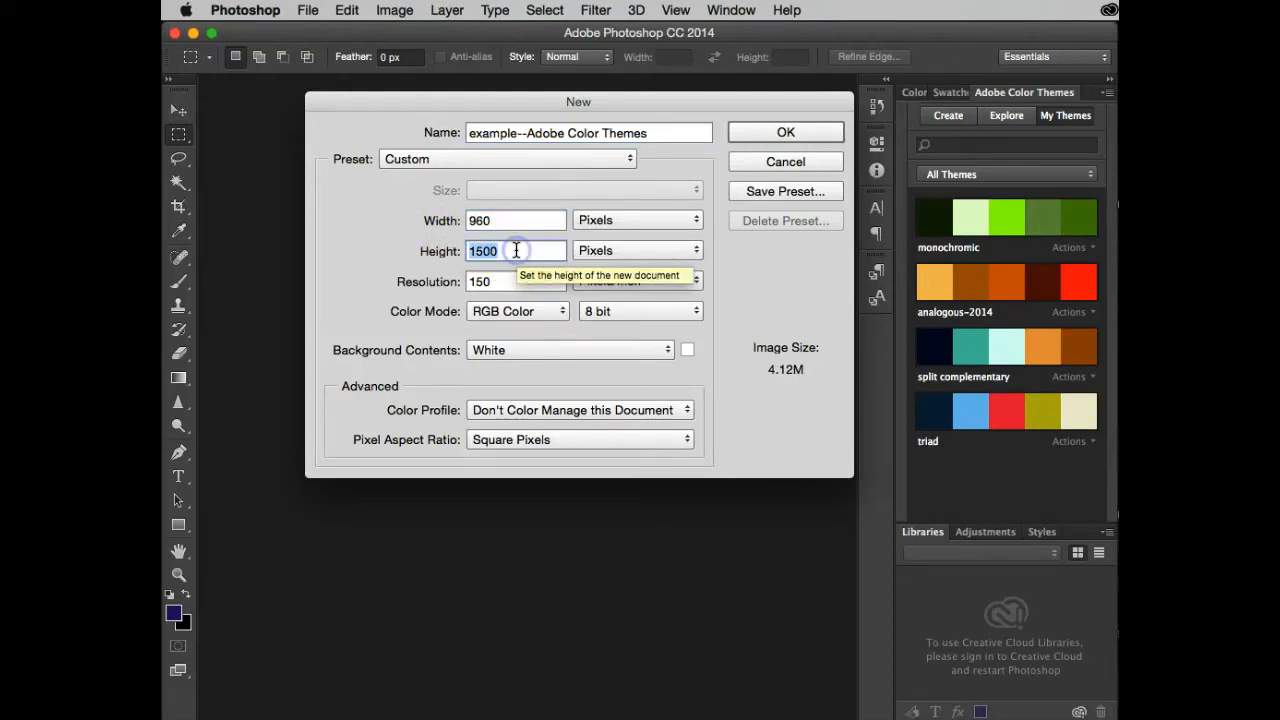
{"action": "type", "text": "1"}
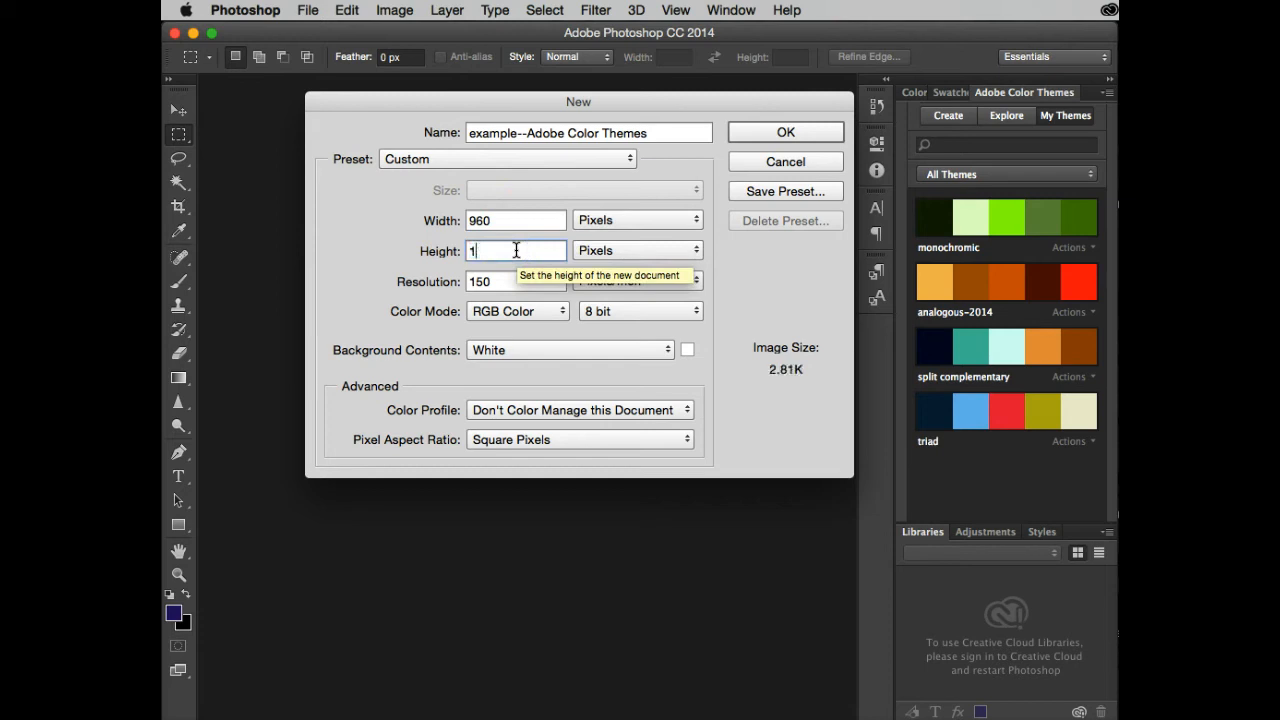
{"action": "type", "text": "50"}
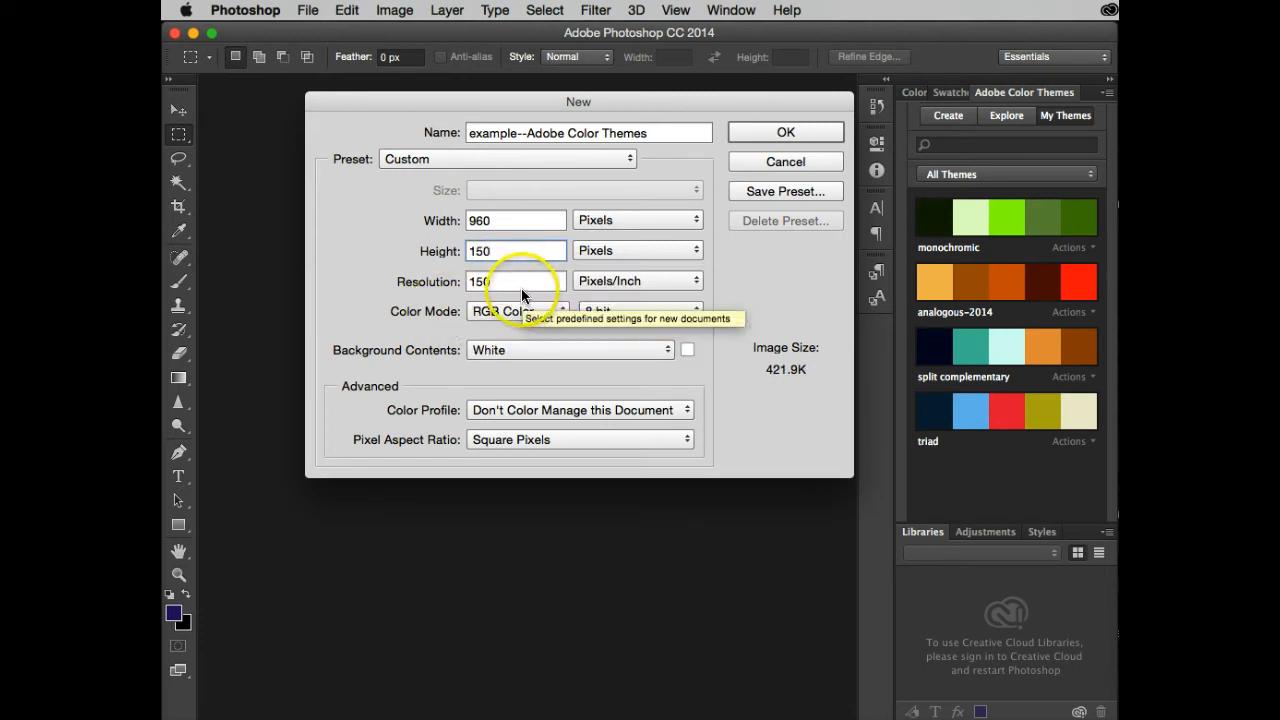
{"action": "left_click", "coordinate": [516, 280]}
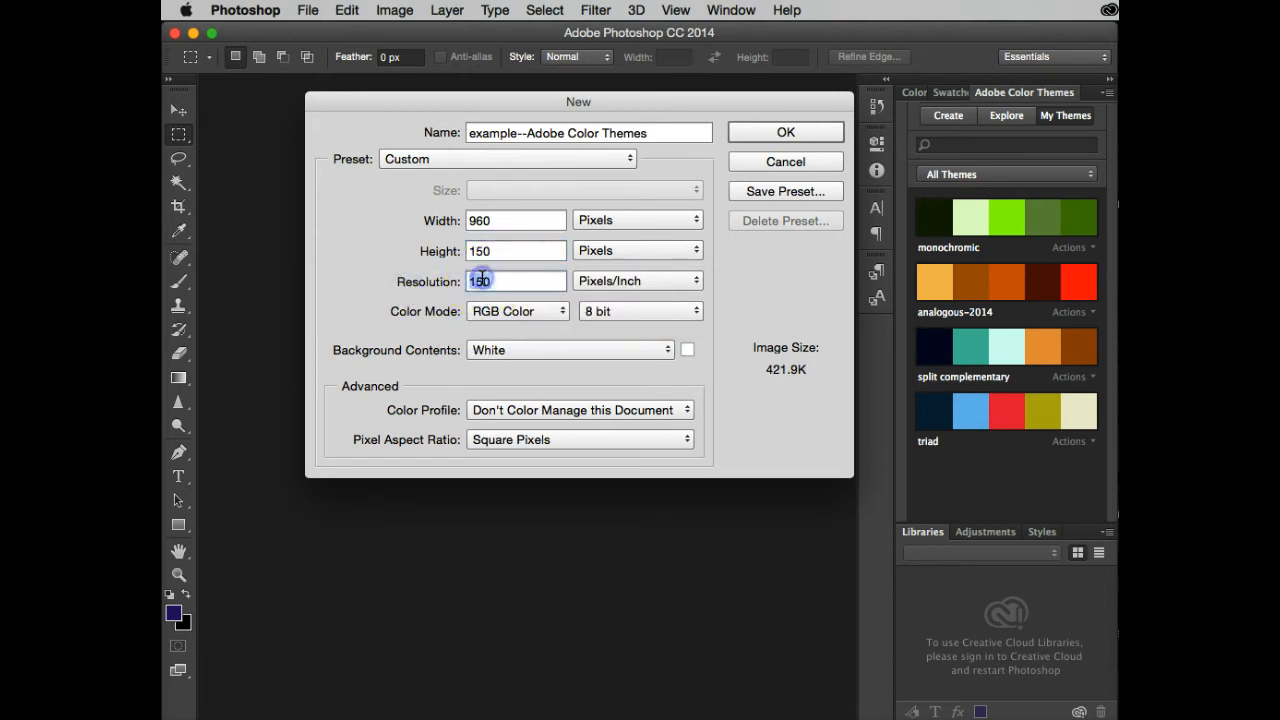
{"action": "type", "text": "72"}
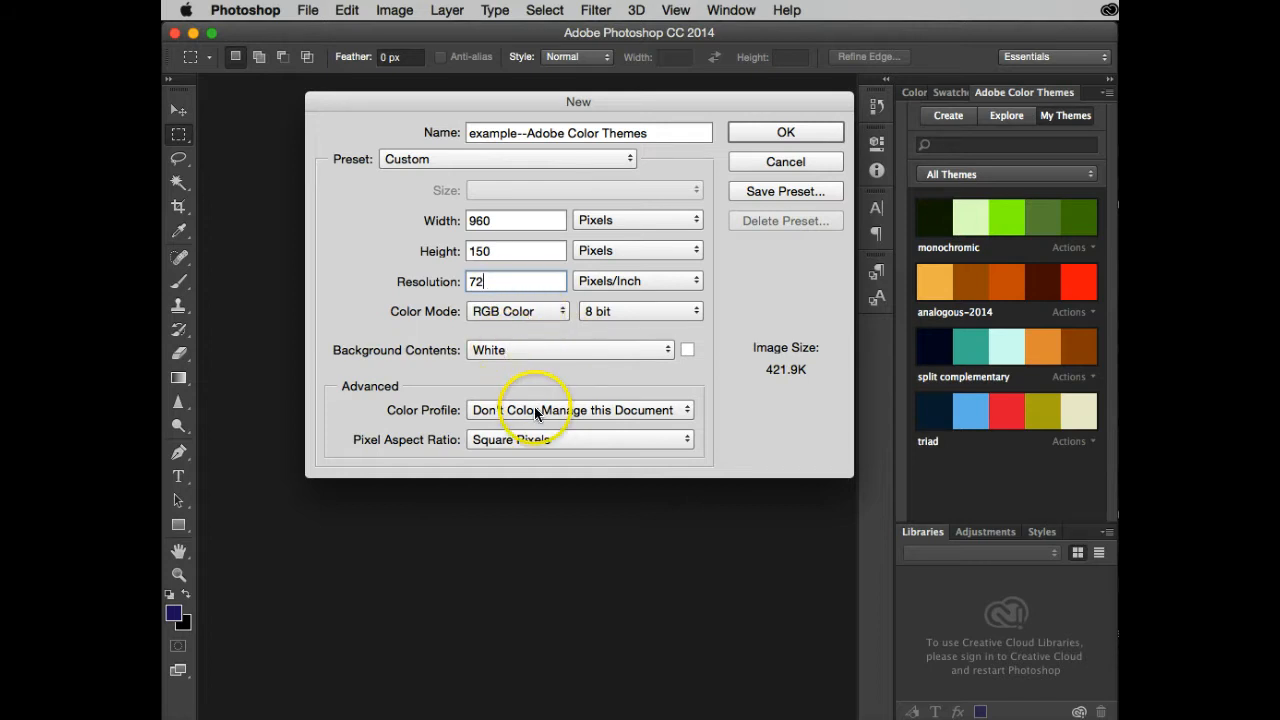
{"action": "left_click", "coordinate": [578, 408]}
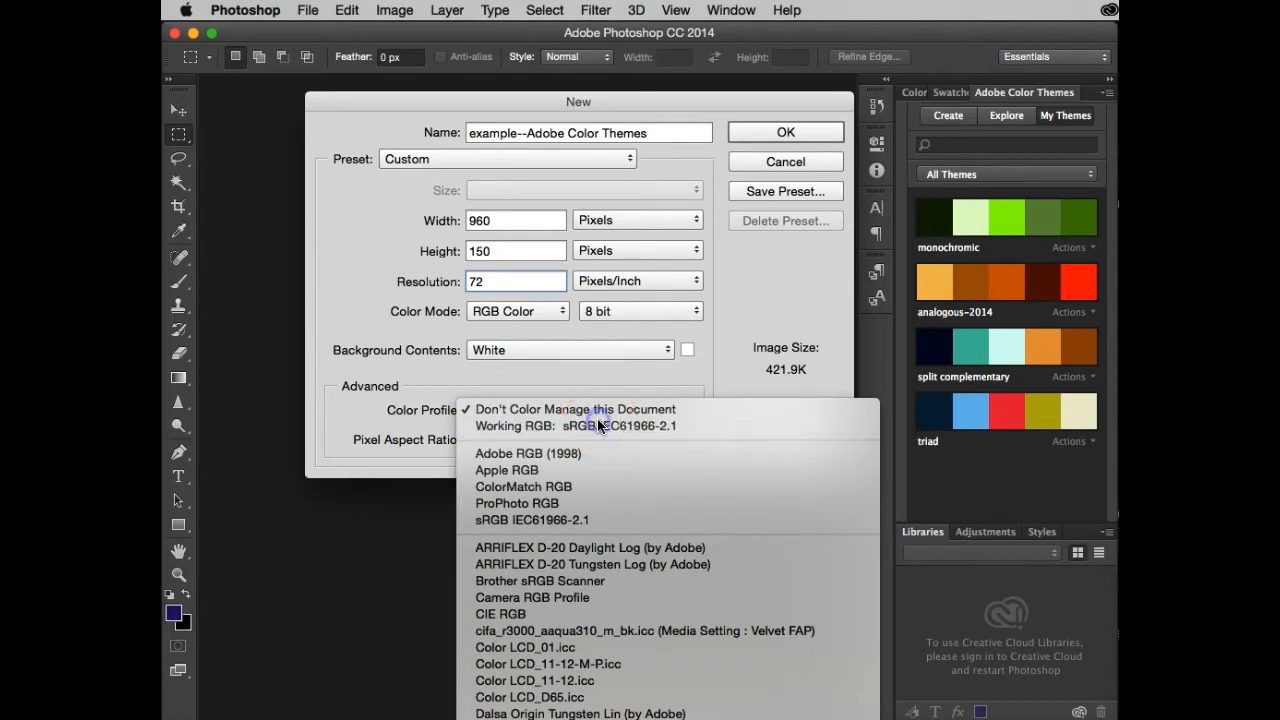
{"action": "left_click", "coordinate": [576, 424]}
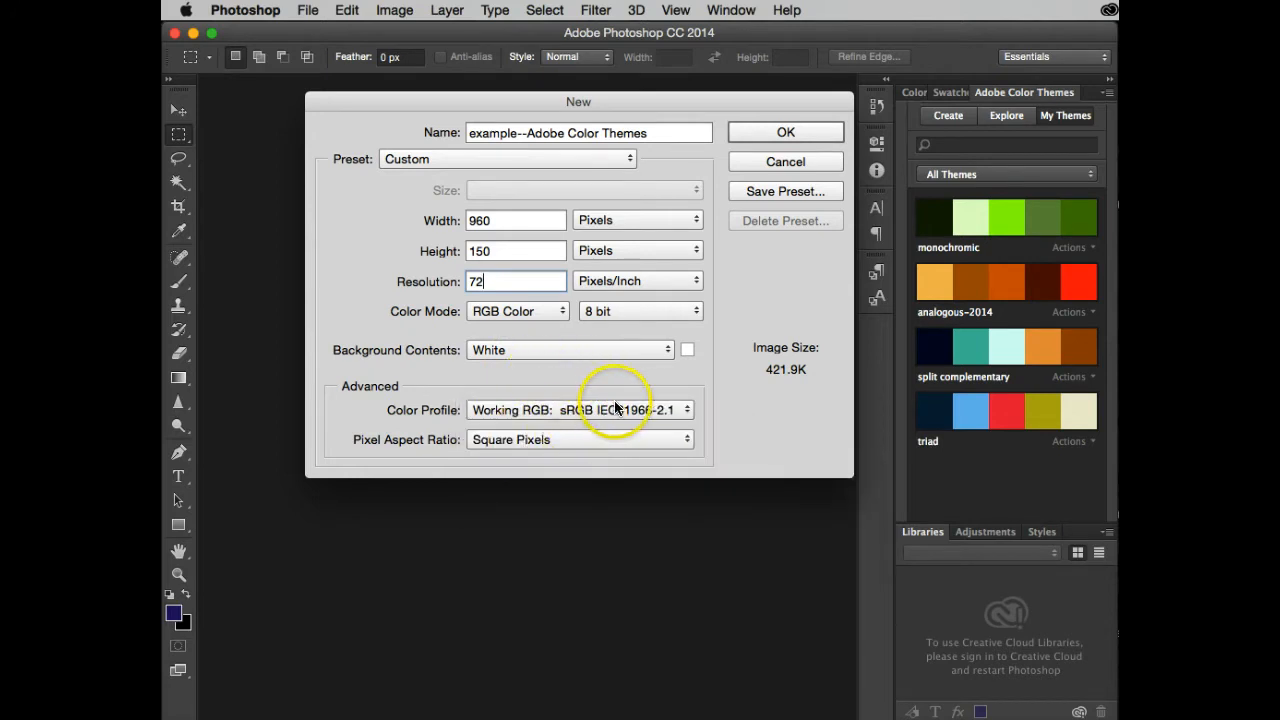
{"action": "mouse_move", "coordinate": [804, 144]}
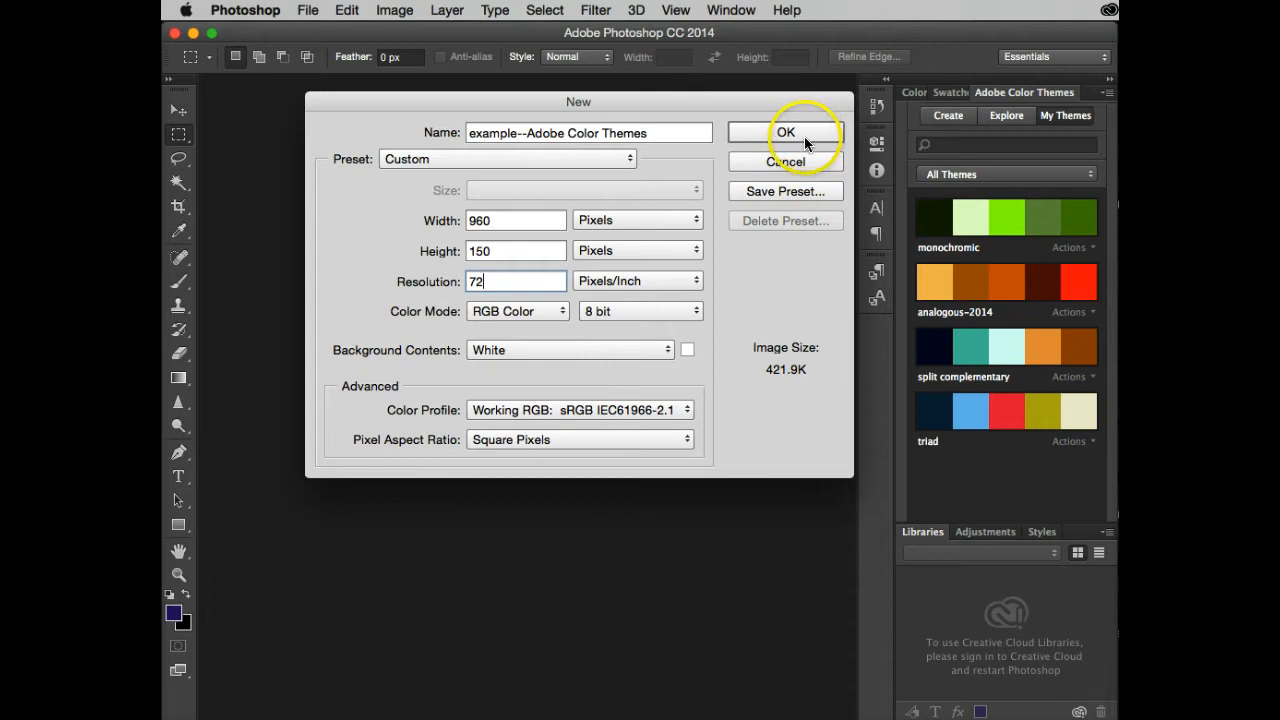
{"action": "left_click", "coordinate": [786, 132]}
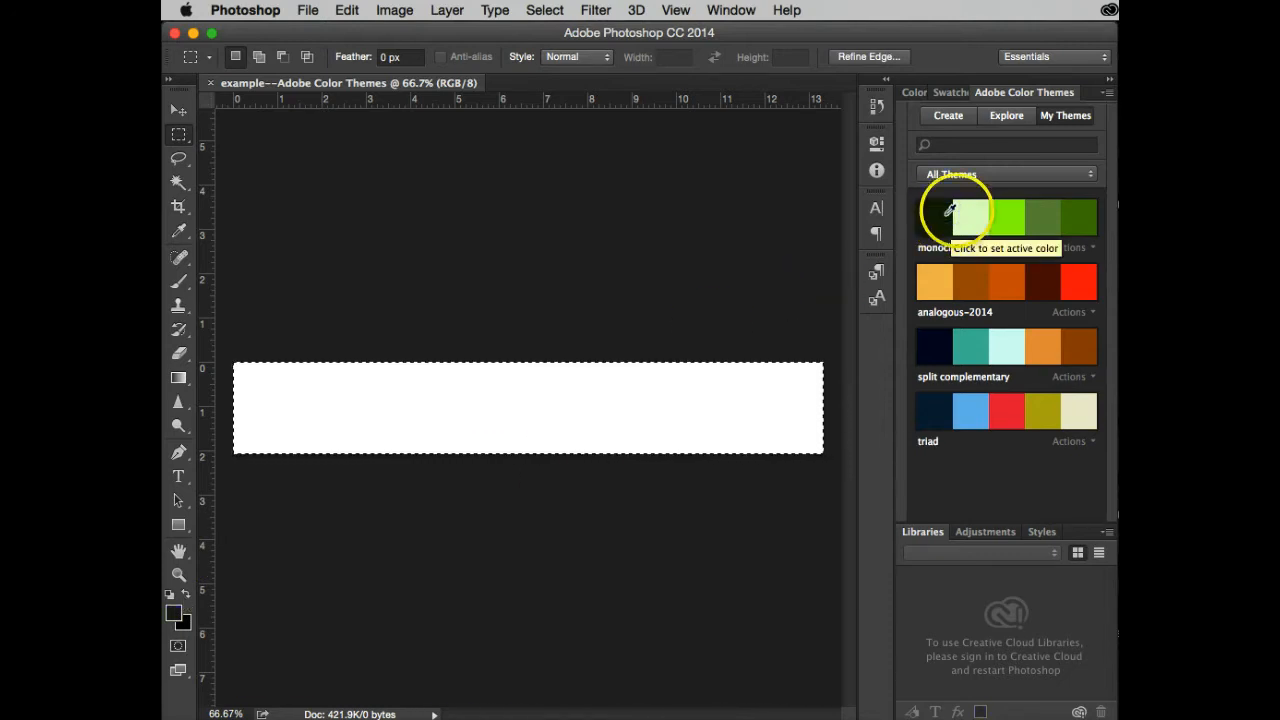
Fill the banner with the monochromic theme's darkest green and switch to the Marquee tool.
{"action": "left_click", "coordinate": [932, 212]}
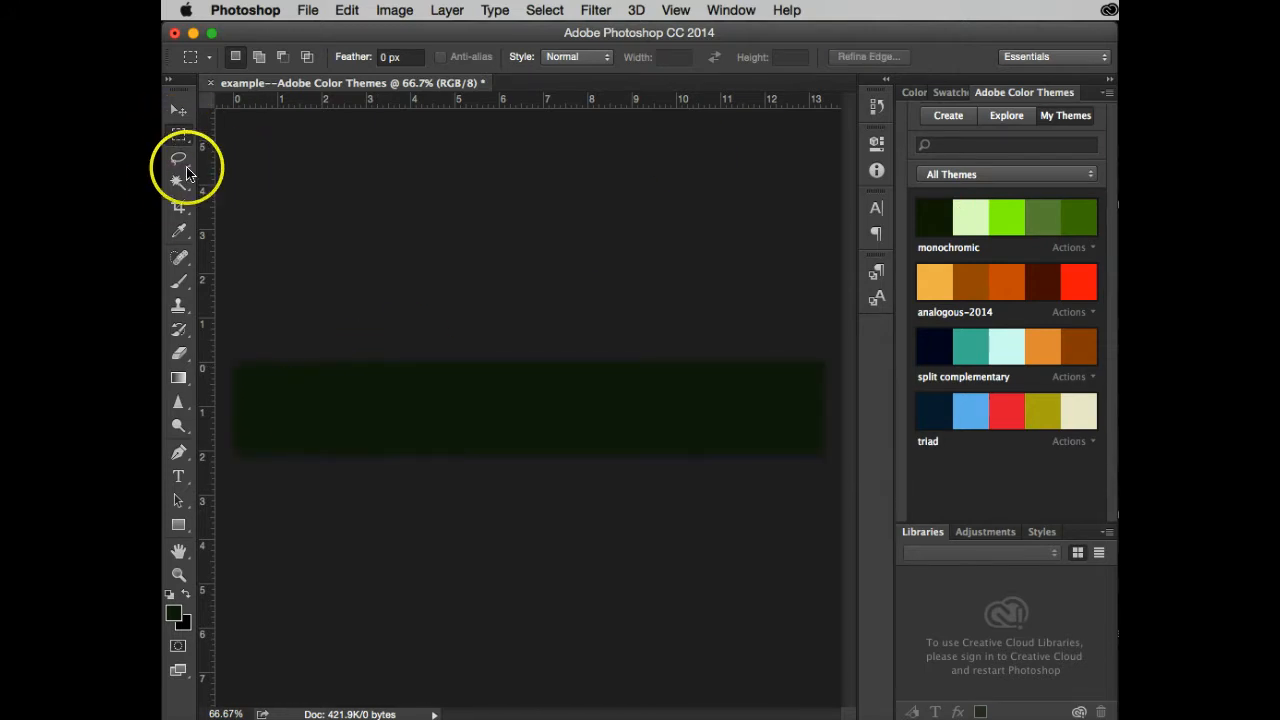
{"action": "left_click", "coordinate": [178, 136]}
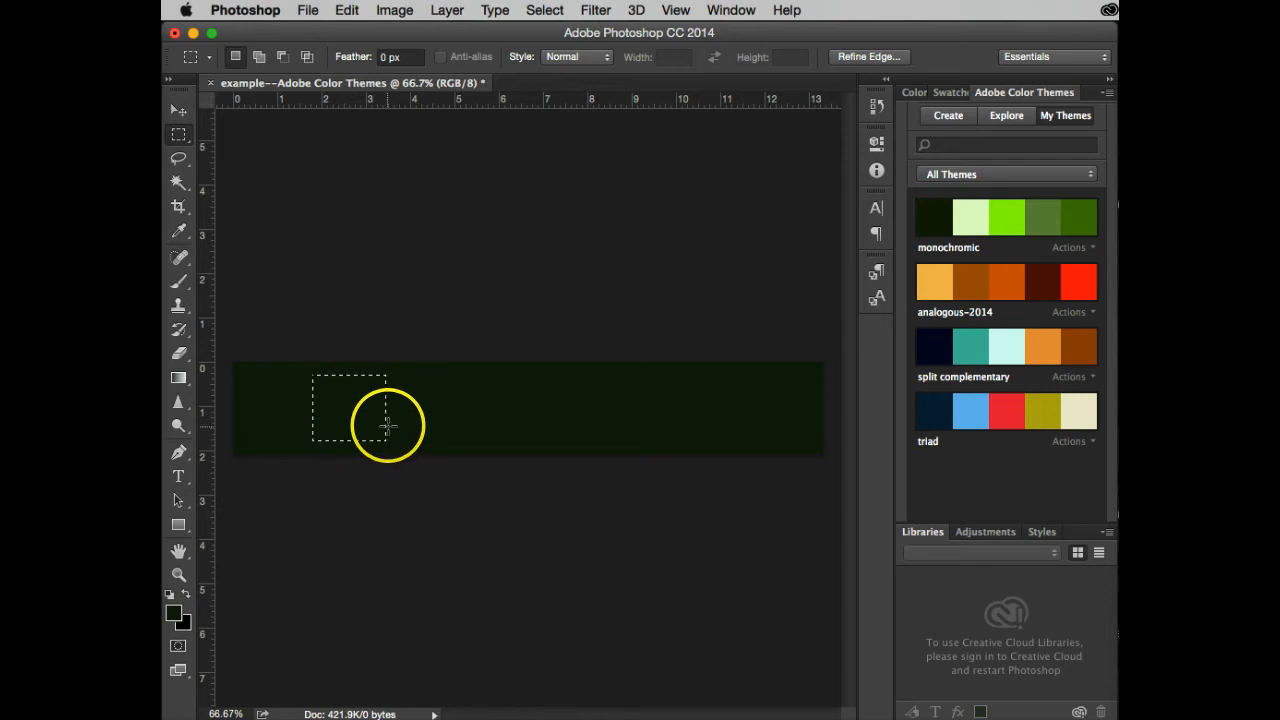
{"action": "mouse_move", "coordinate": [1088, 216]}
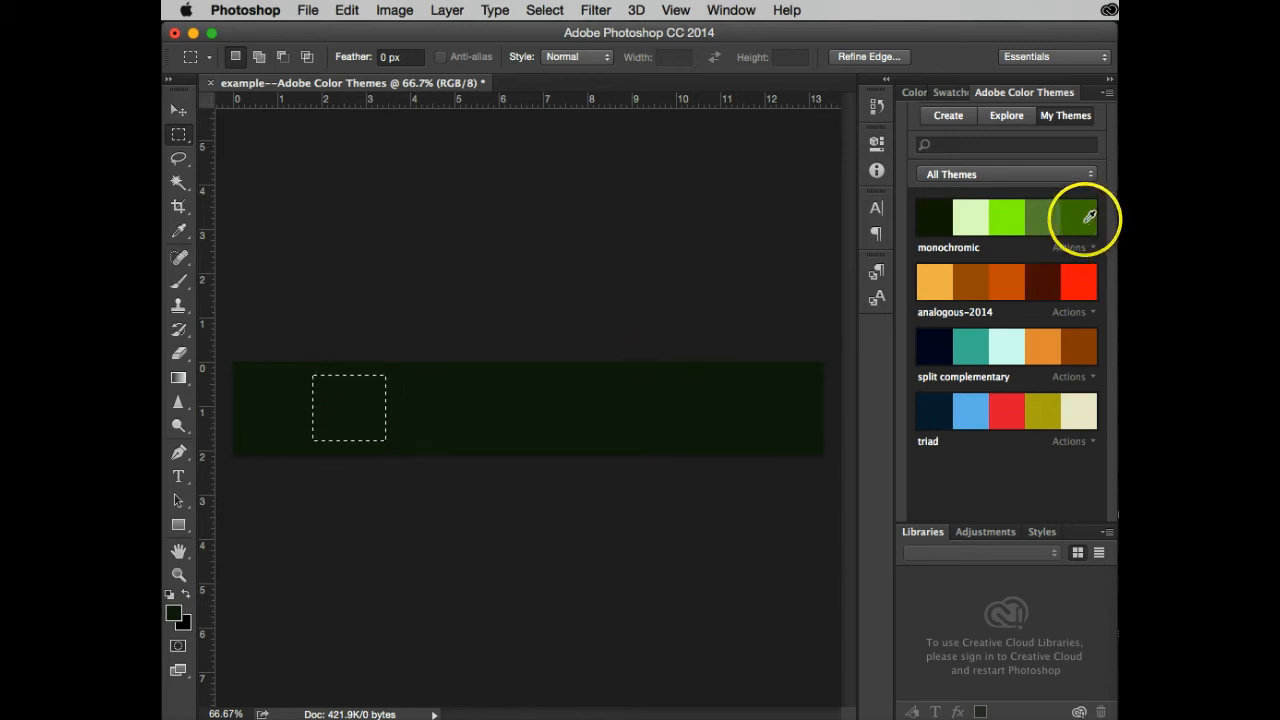
Fill the first square selection with a mid green from the monochromatic theme.
{"action": "left_click", "coordinate": [1042, 216]}
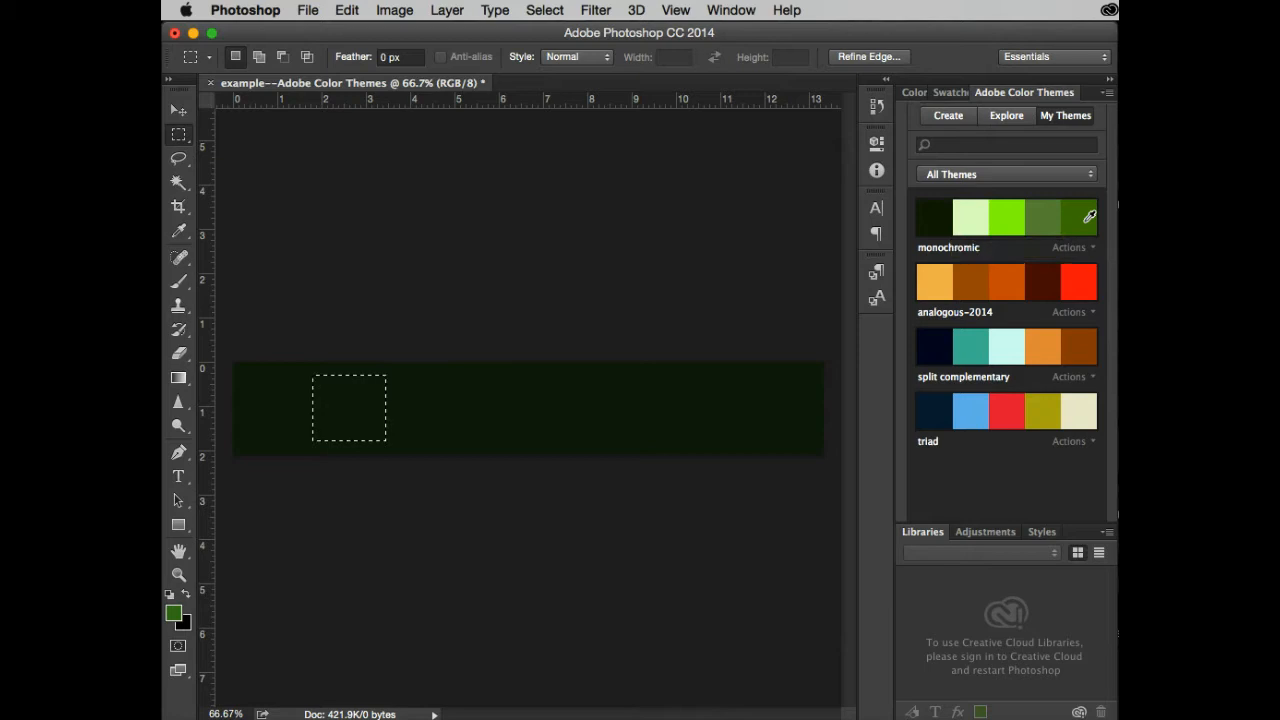
{"action": "left_click", "coordinate": [348, 408]}
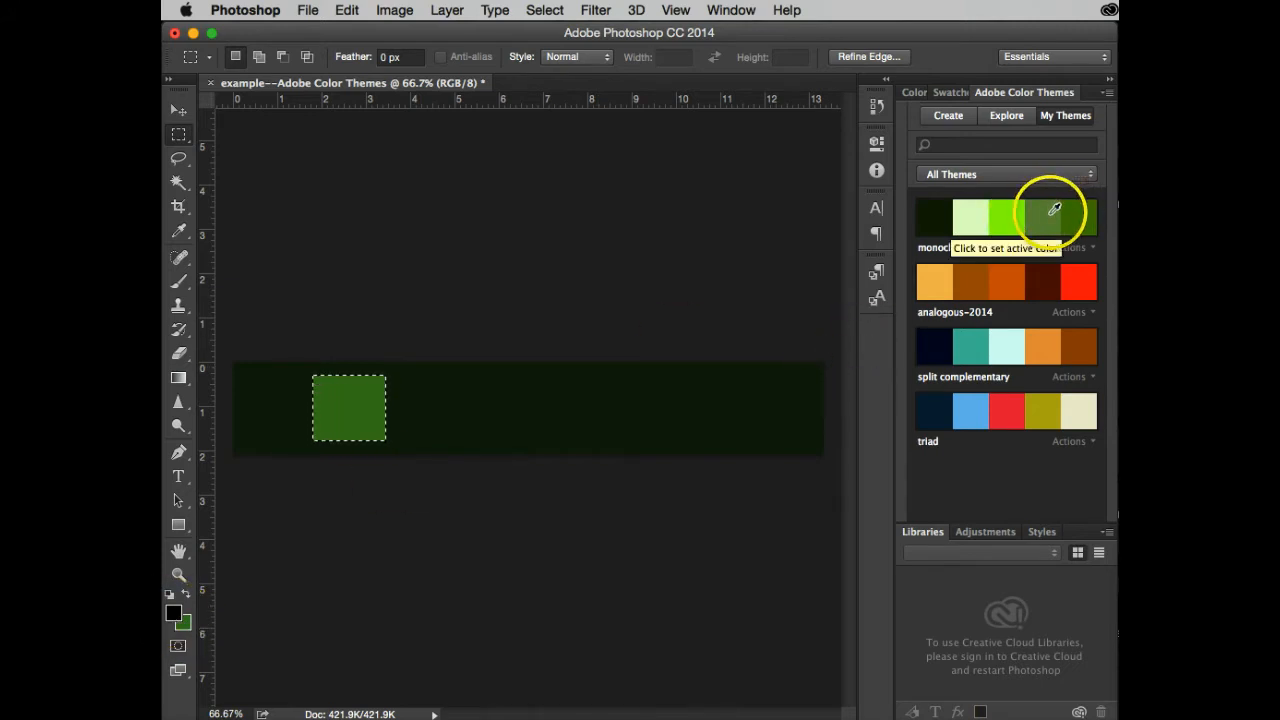
{"action": "left_click", "coordinate": [1004, 212]}
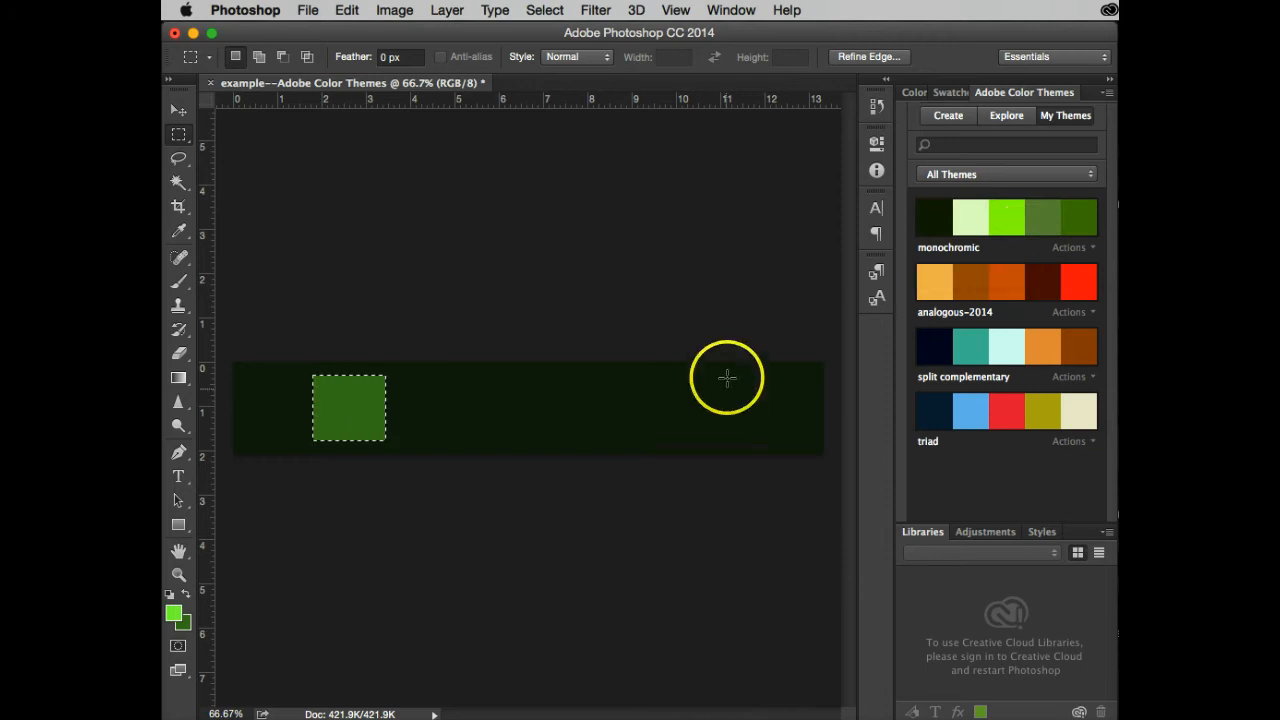
{"action": "mouse_move", "coordinate": [972, 218]}
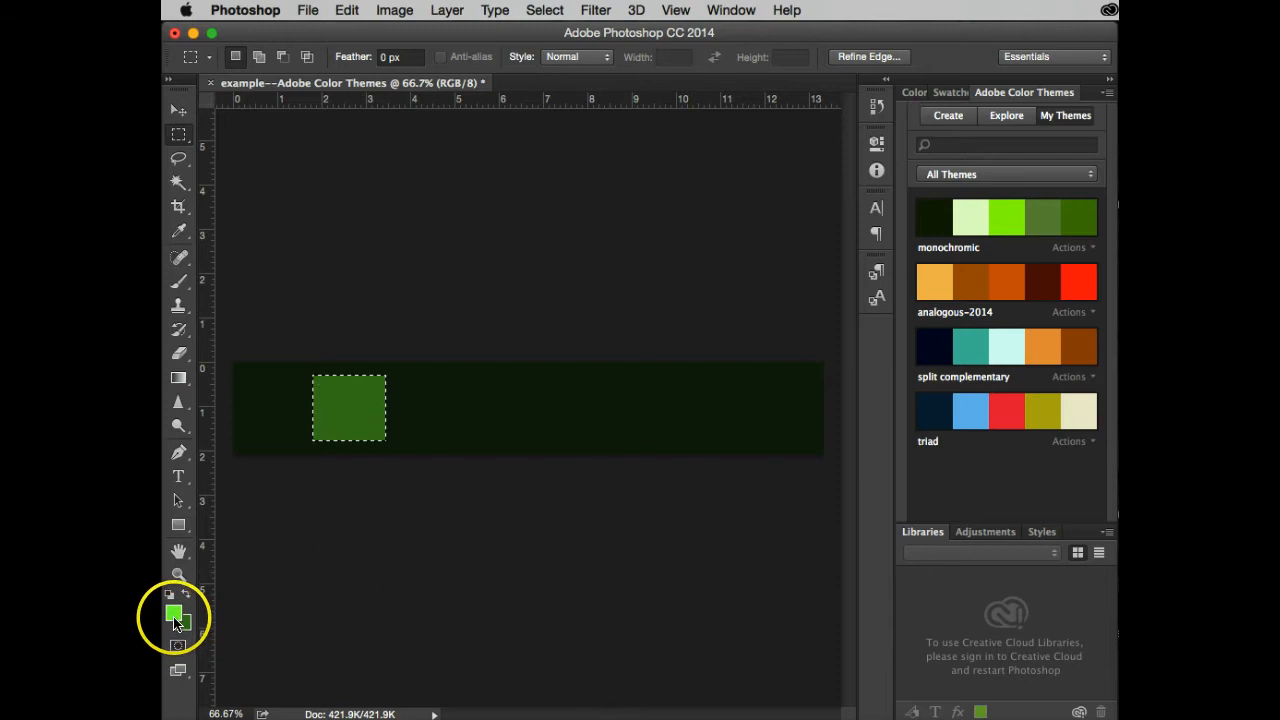
{"action": "mouse_move", "coordinate": [176, 616]}
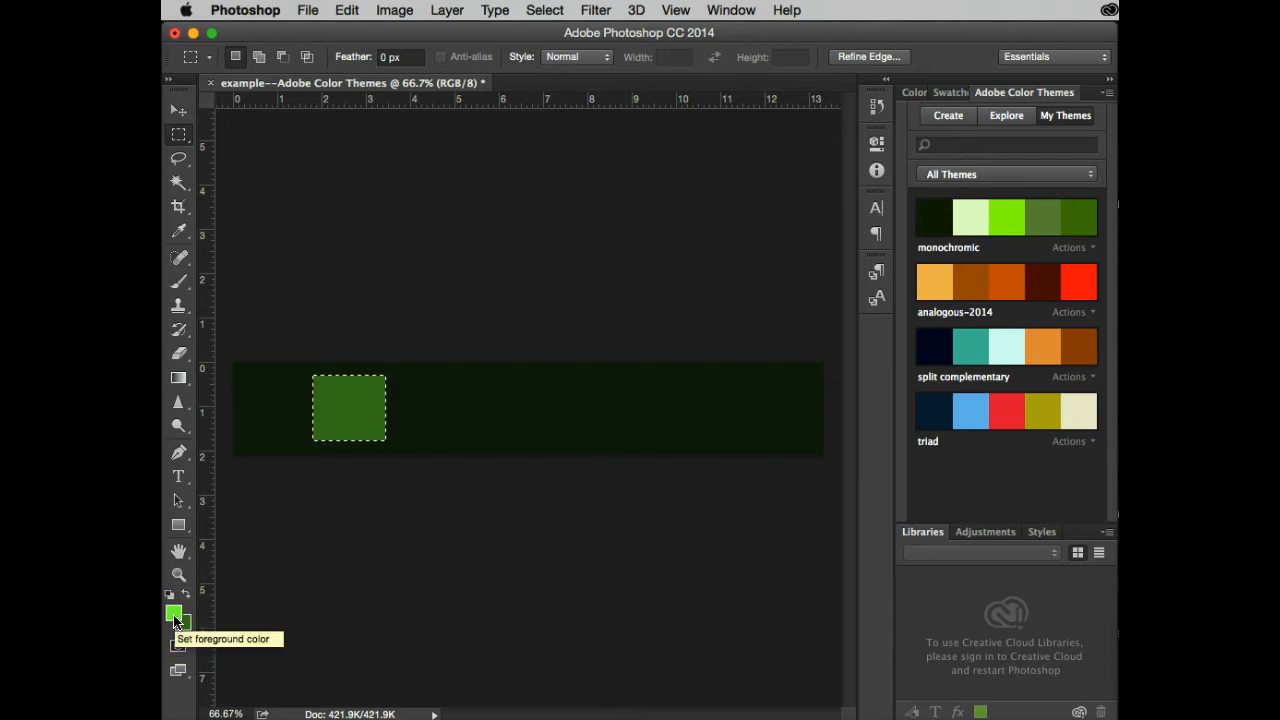
{"action": "mouse_move", "coordinate": [182, 628]}
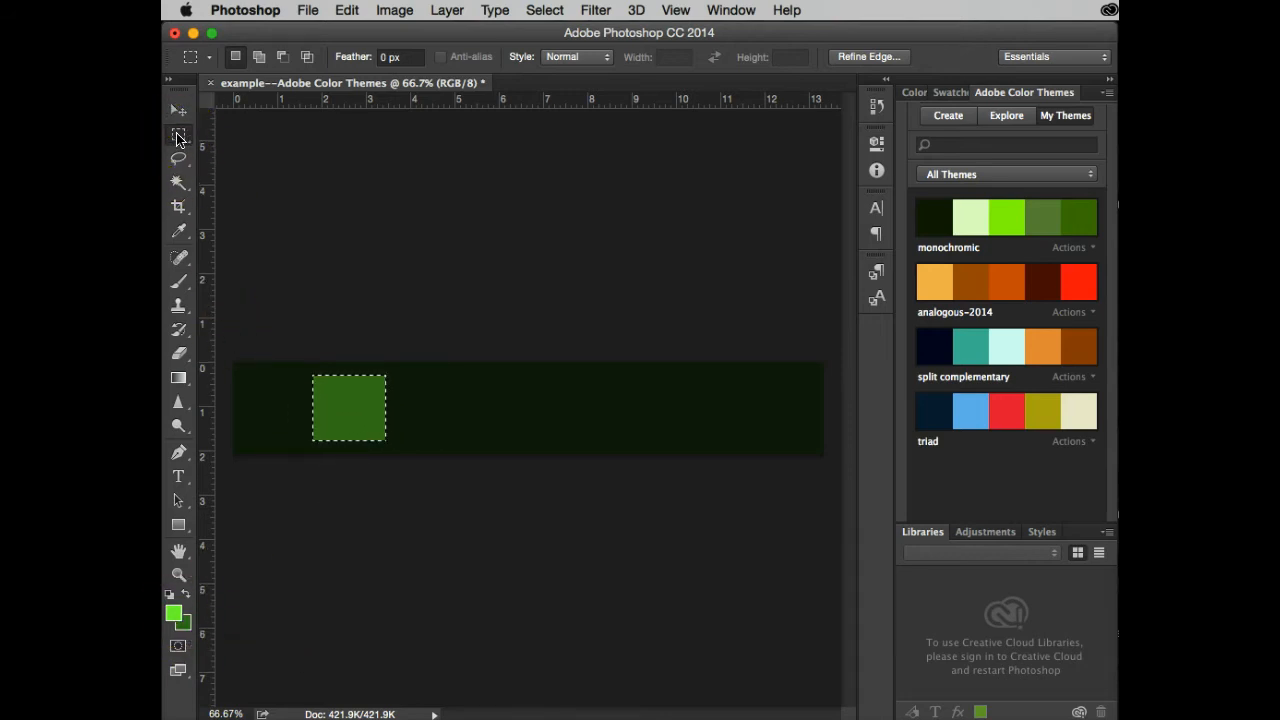
{"action": "mouse_move", "coordinate": [178, 136]}
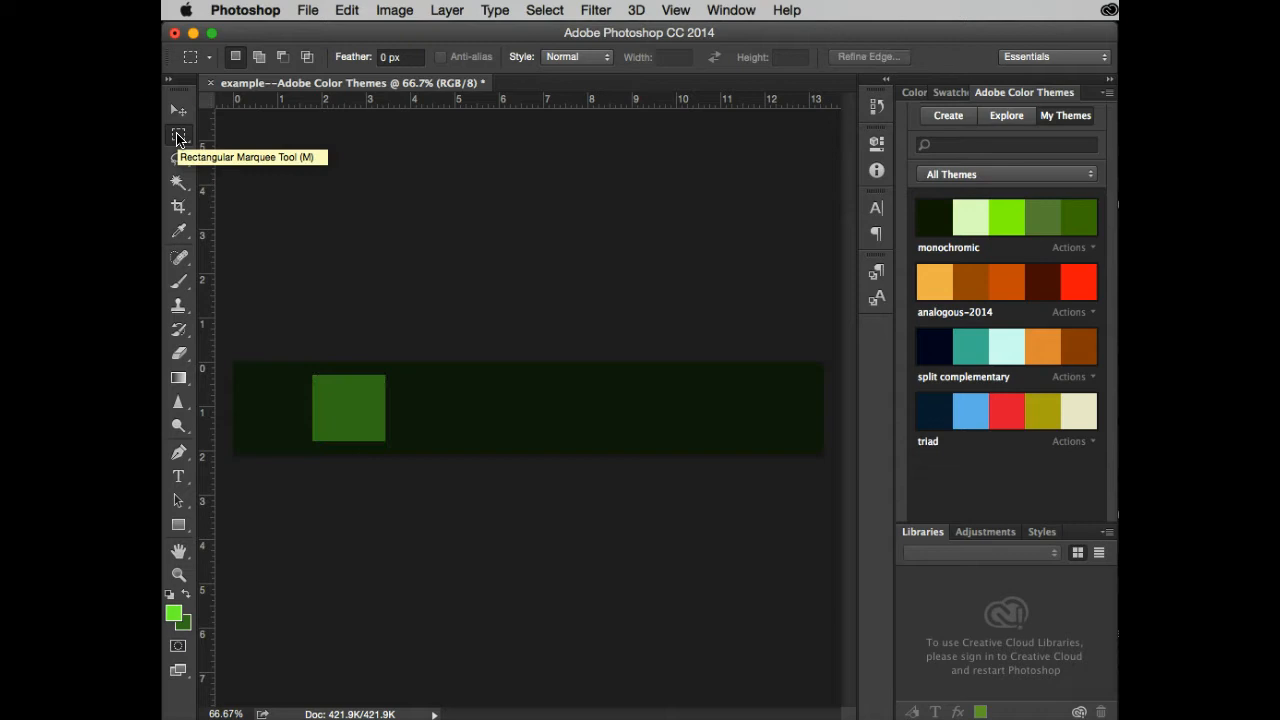
Mark a second square right of the first, fill it darker green, then move the selection for the third.
{"action": "left_click", "coordinate": [178, 136]}
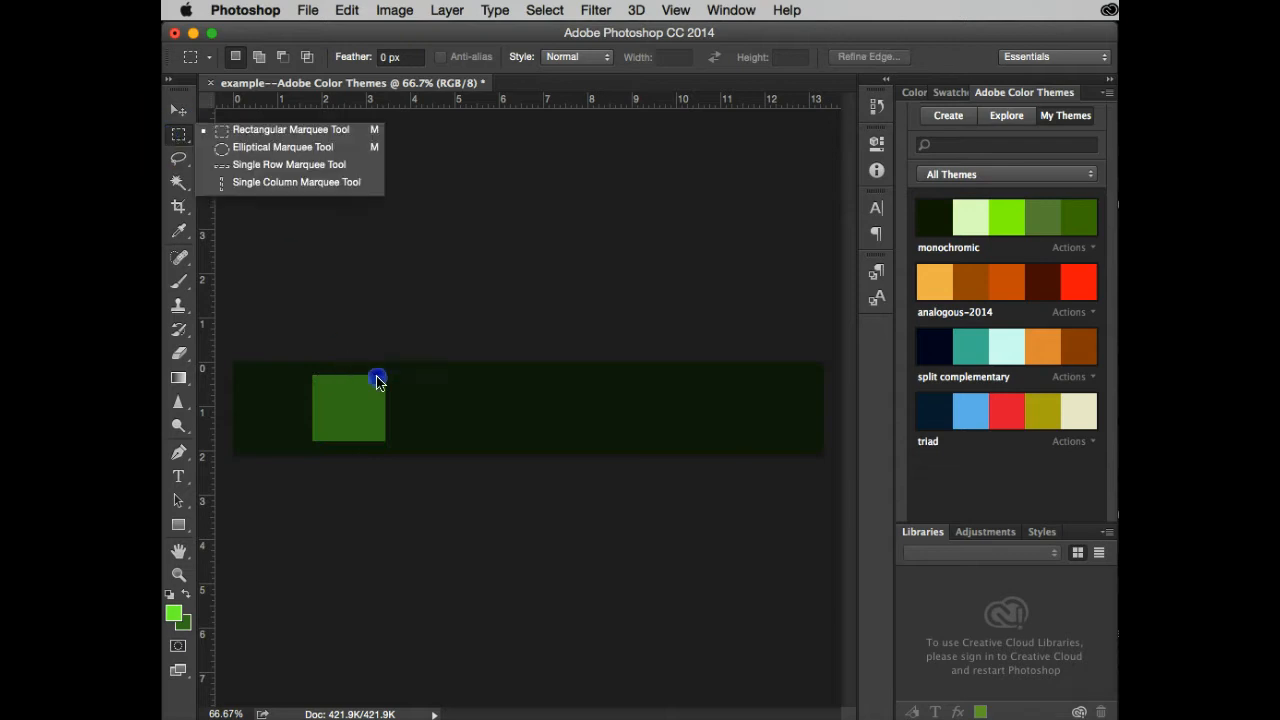
{"action": "mouse_move", "coordinate": [412, 380]}
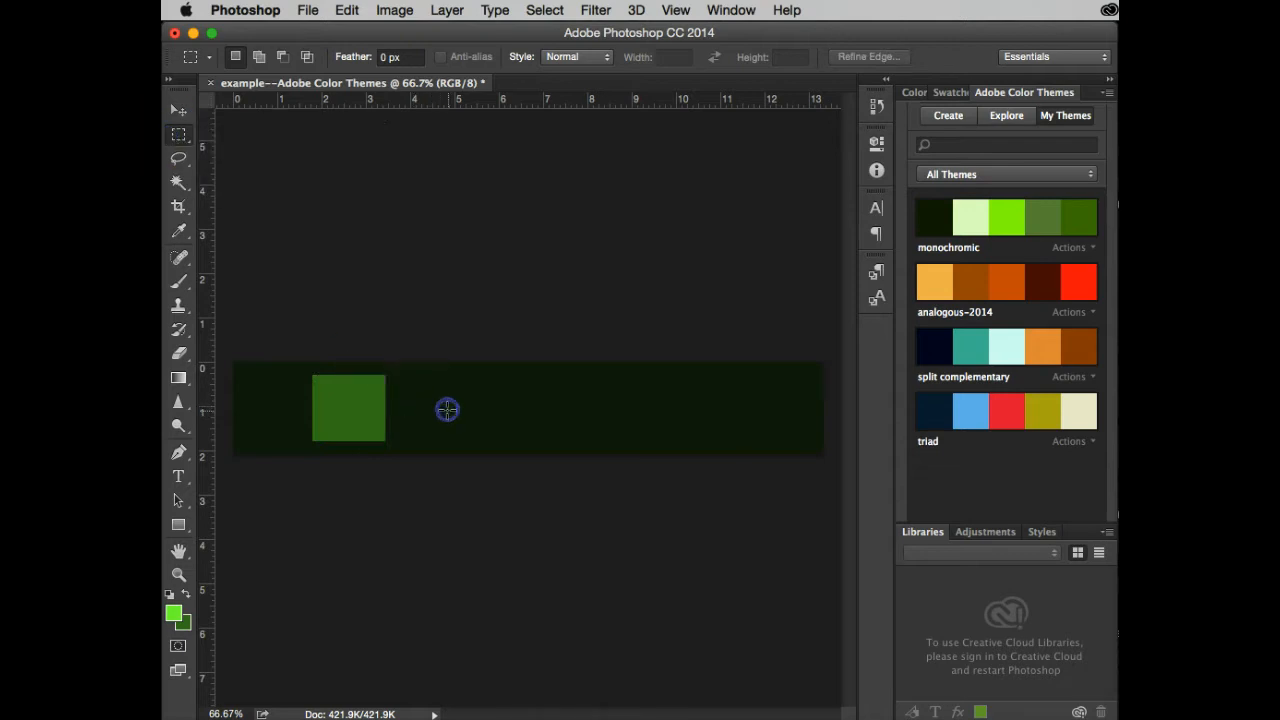
{"action": "mouse_move", "coordinate": [416, 376]}
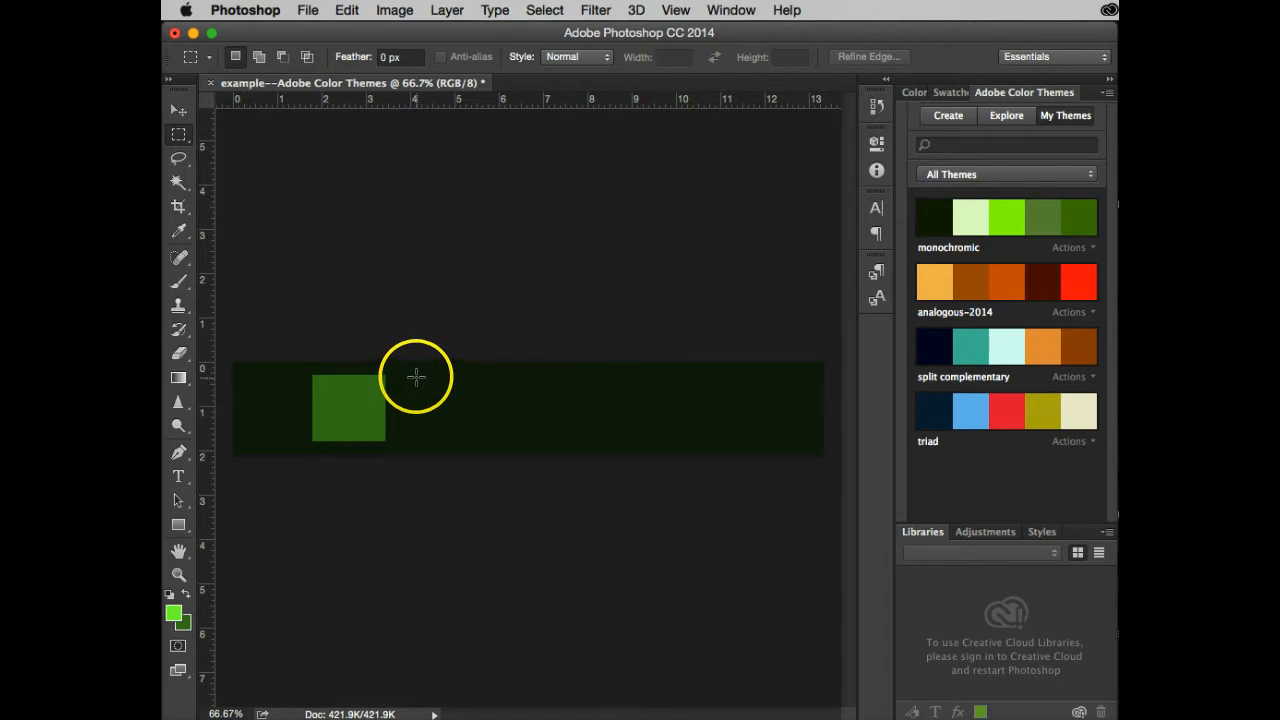
{"action": "left_click_drag", "start_coordinate": [416, 376], "coordinate": [504, 444]}
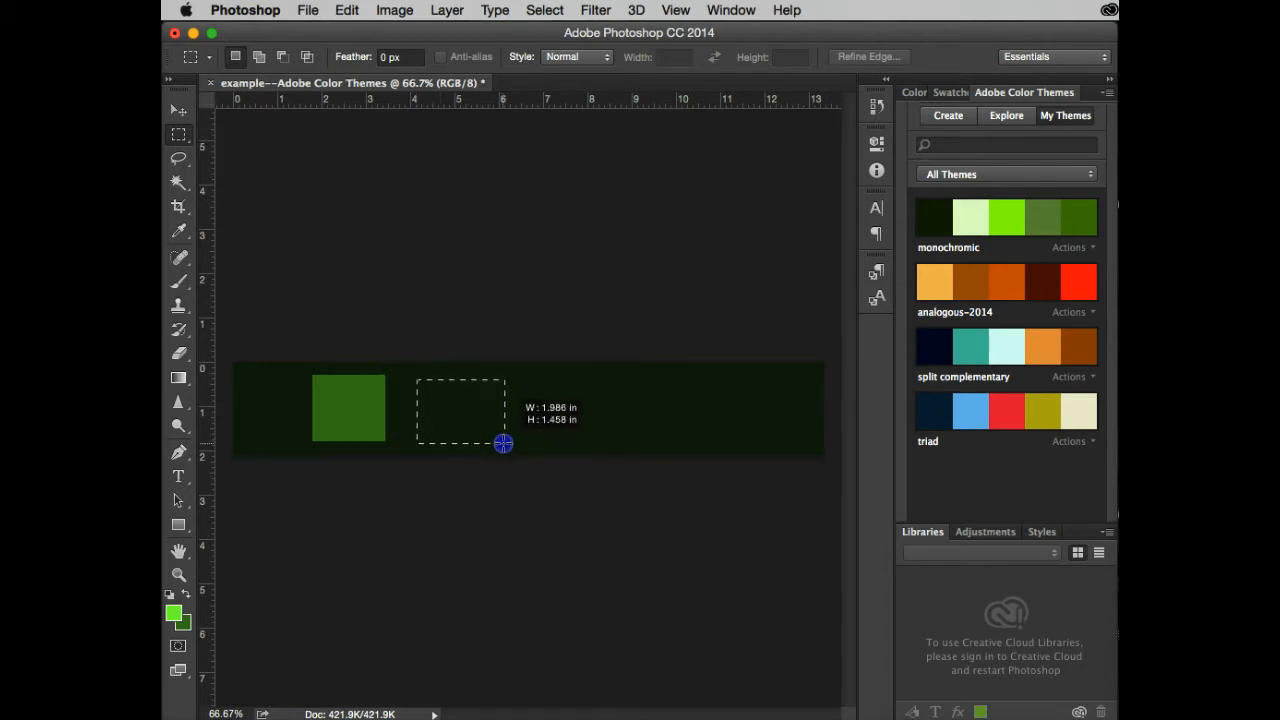
{"action": "left_click_drag", "start_coordinate": [504, 444], "coordinate": [488, 444]}
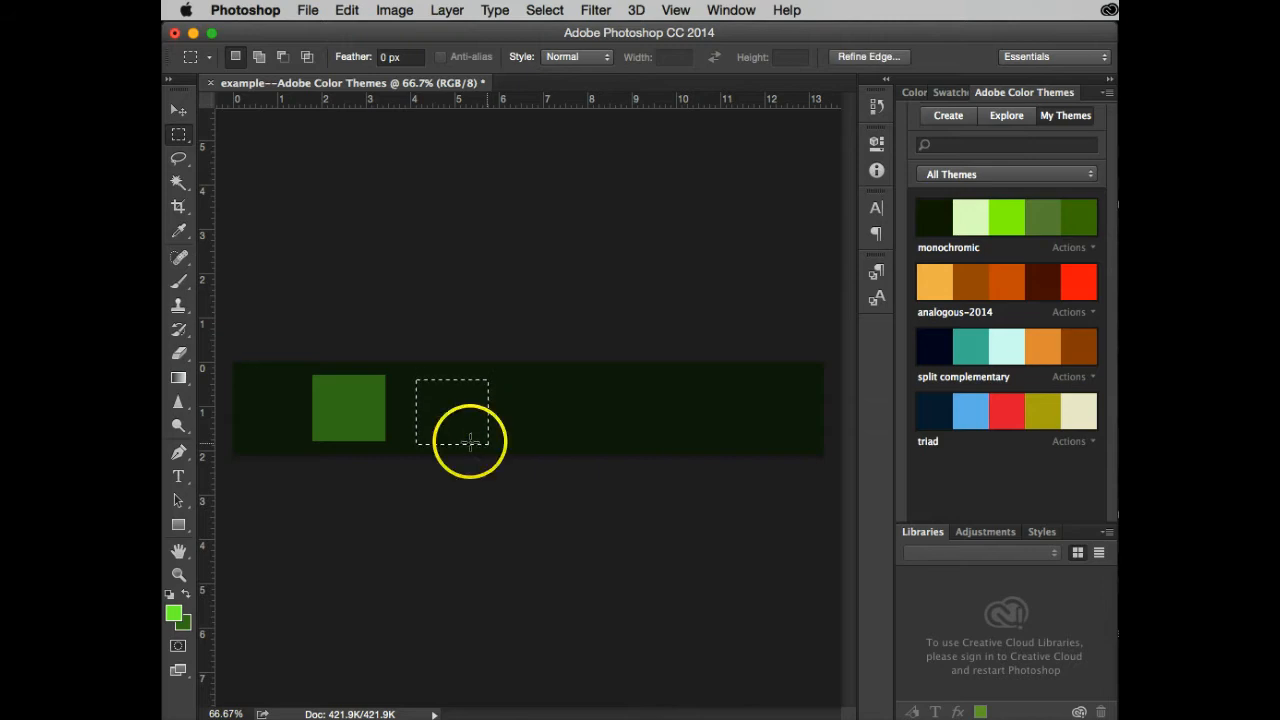
{"action": "mouse_move", "coordinate": [450, 420]}
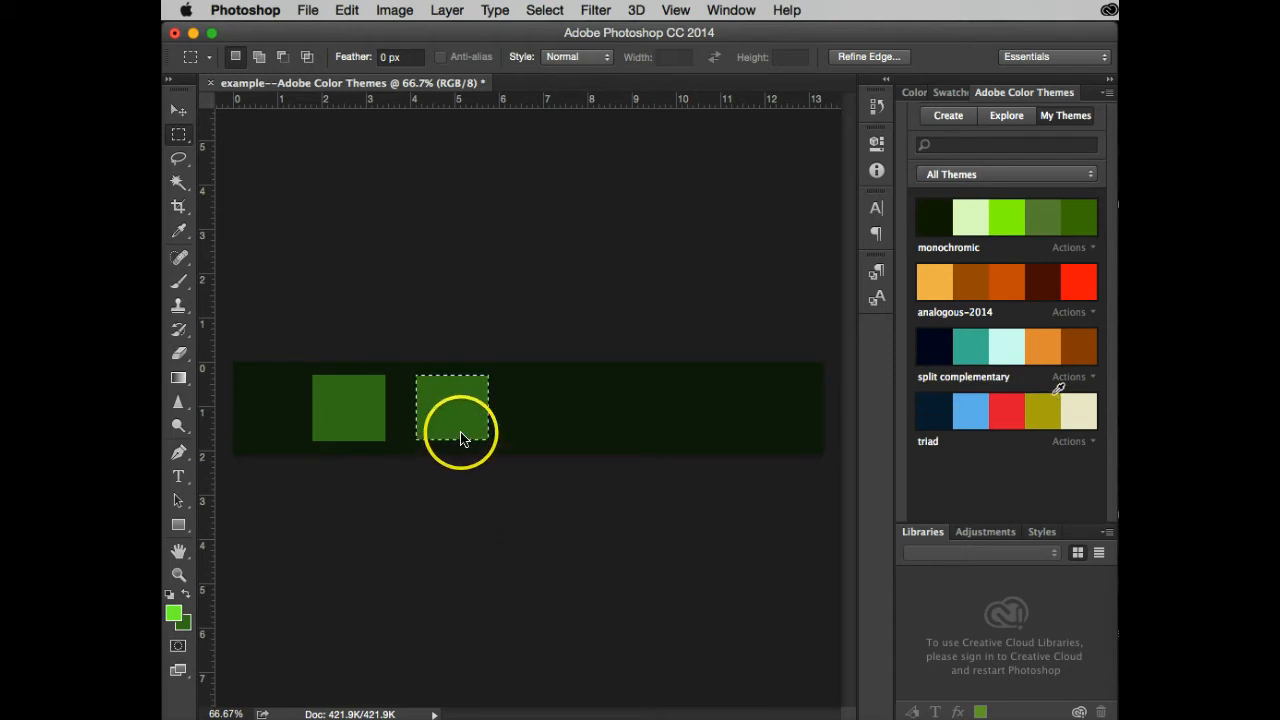
{"action": "left_click_drag", "start_coordinate": [452, 408], "coordinate": [532, 436]}
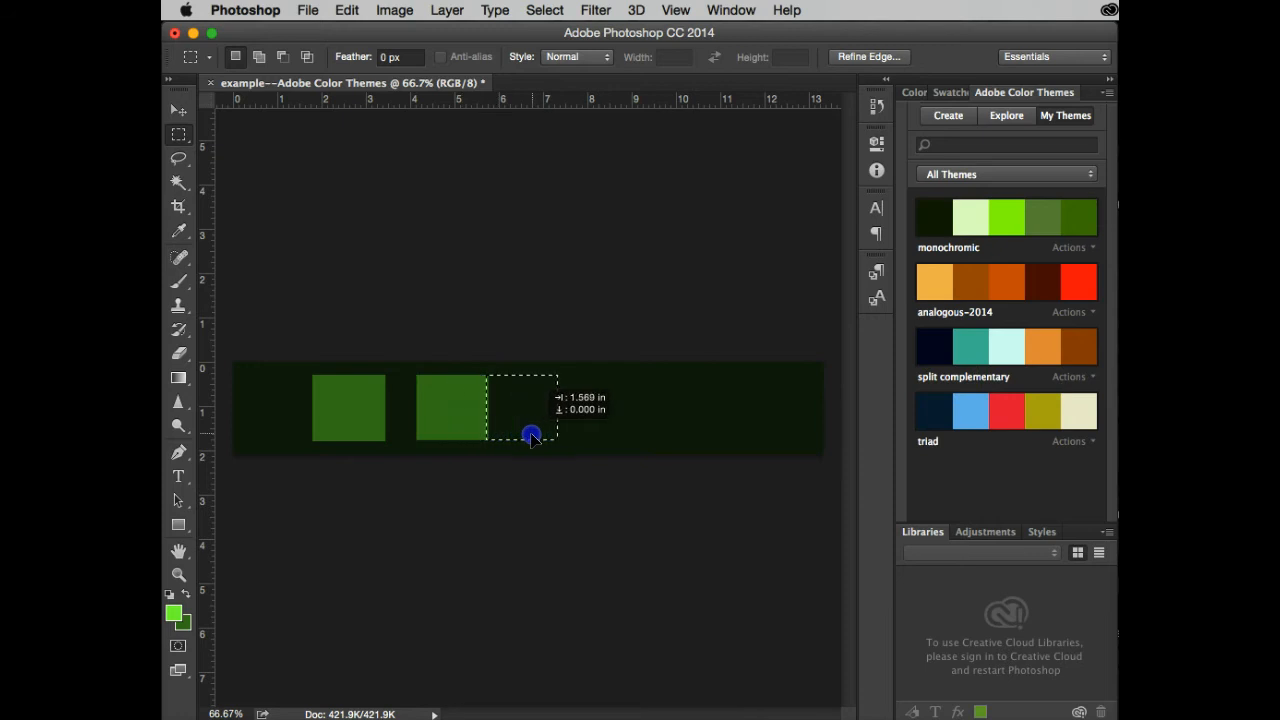
{"action": "left_click_drag", "start_coordinate": [530, 436], "coordinate": [564, 440]}
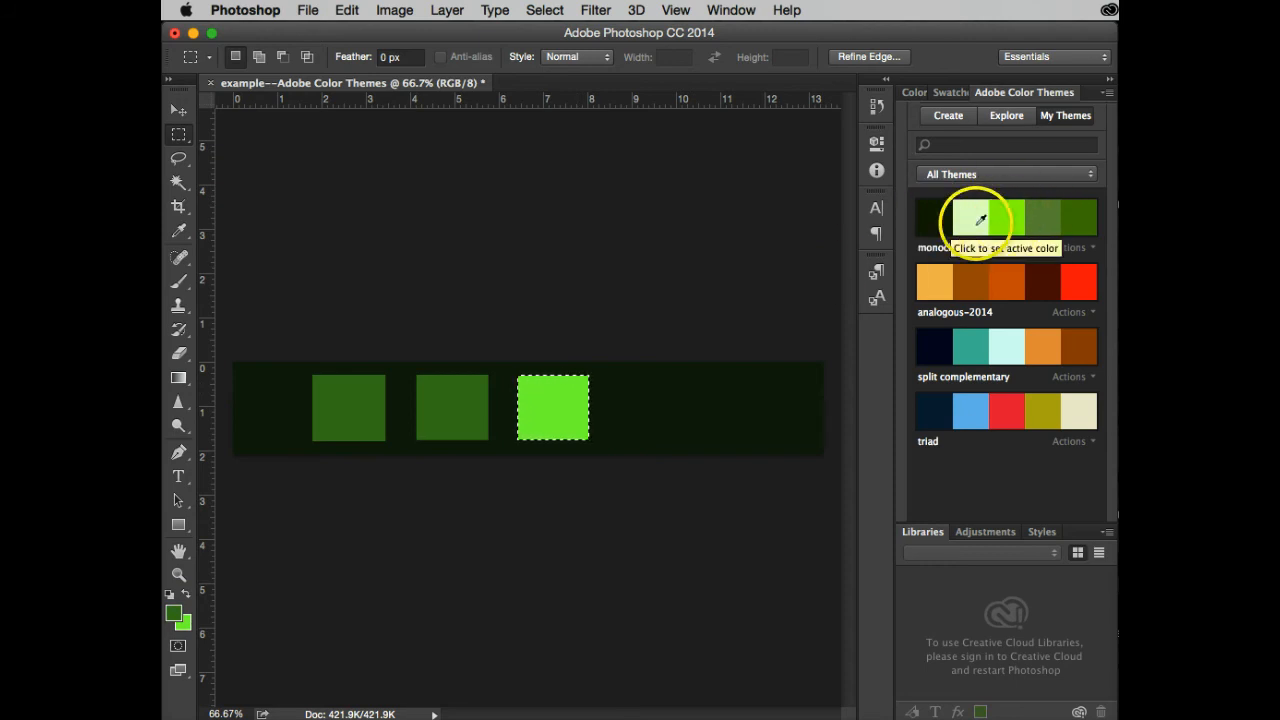
{"action": "mouse_move", "coordinate": [580, 430]}
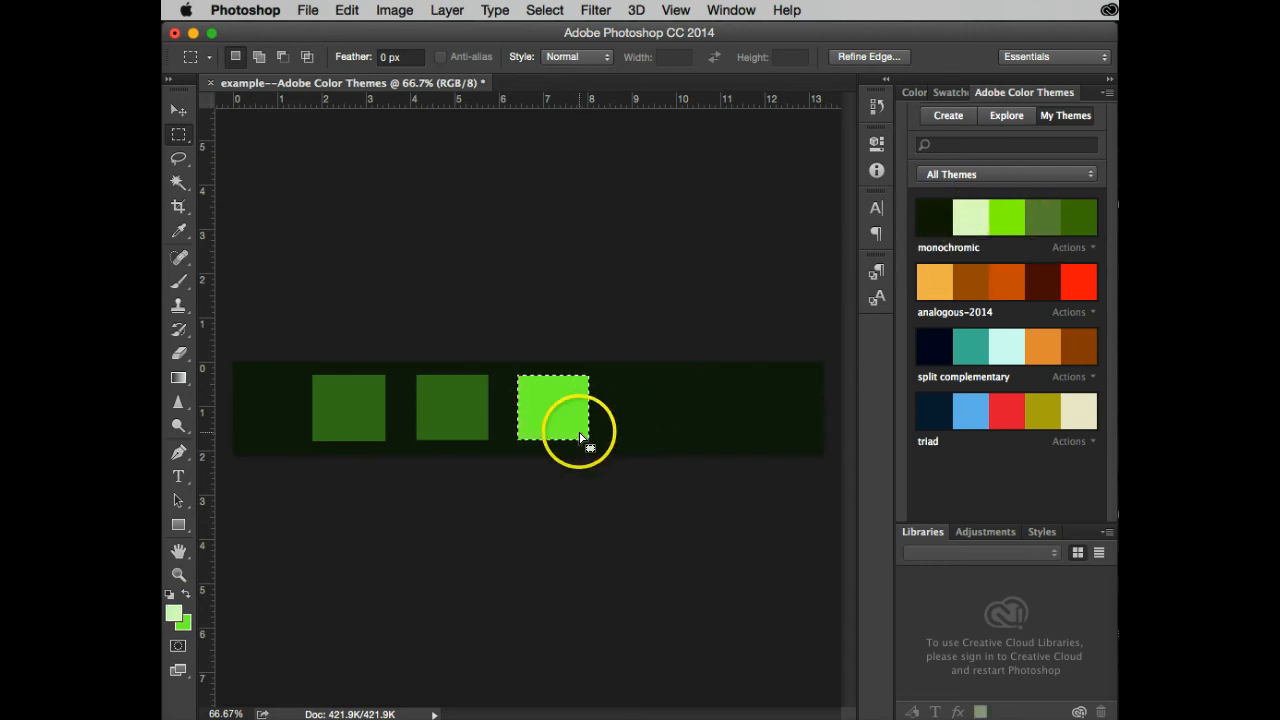
Move the square selection to the fourth and fifth positions for the bright and pale green fills.
{"action": "left_click_drag", "start_coordinate": [556, 408], "coordinate": [664, 444]}
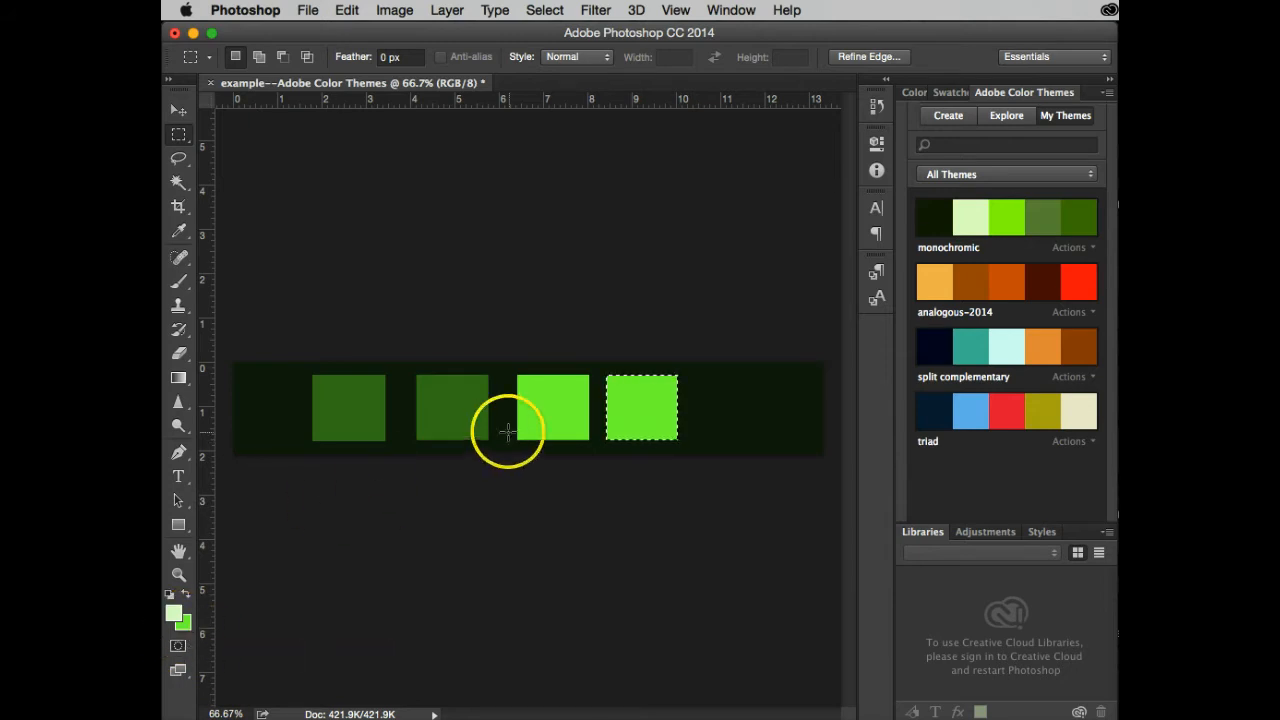
{"action": "left_click_drag", "start_coordinate": [640, 408], "coordinate": [700, 418]}
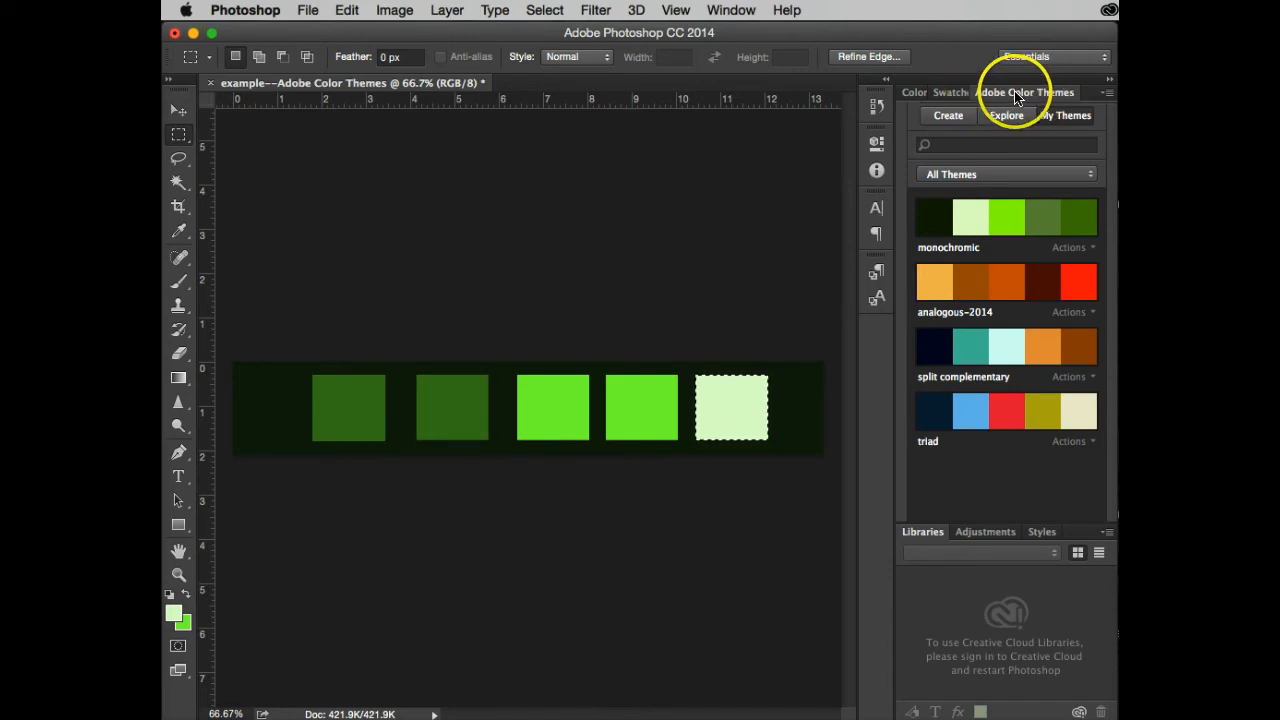
Toggle Window > Extensions > Adobe Color Themes off and back on to reopen the panel.
{"action": "left_click", "coordinate": [676, 10]}
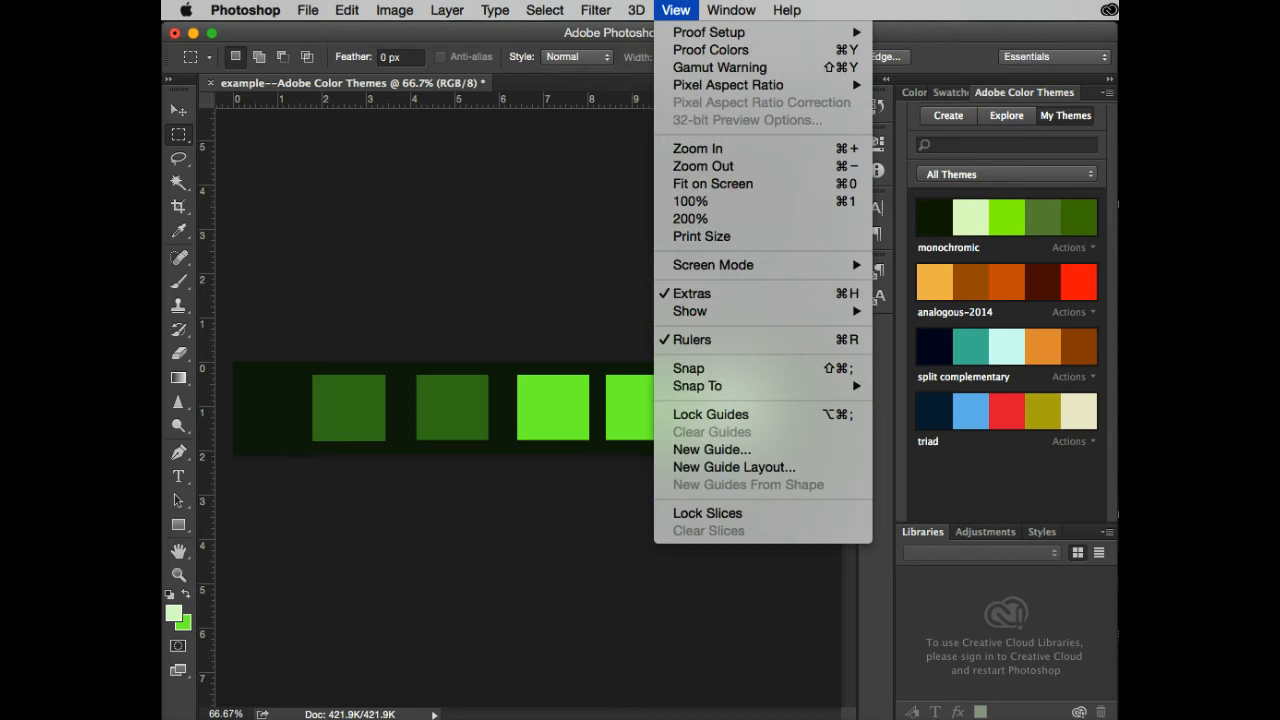
{"action": "left_click", "coordinate": [732, 10]}
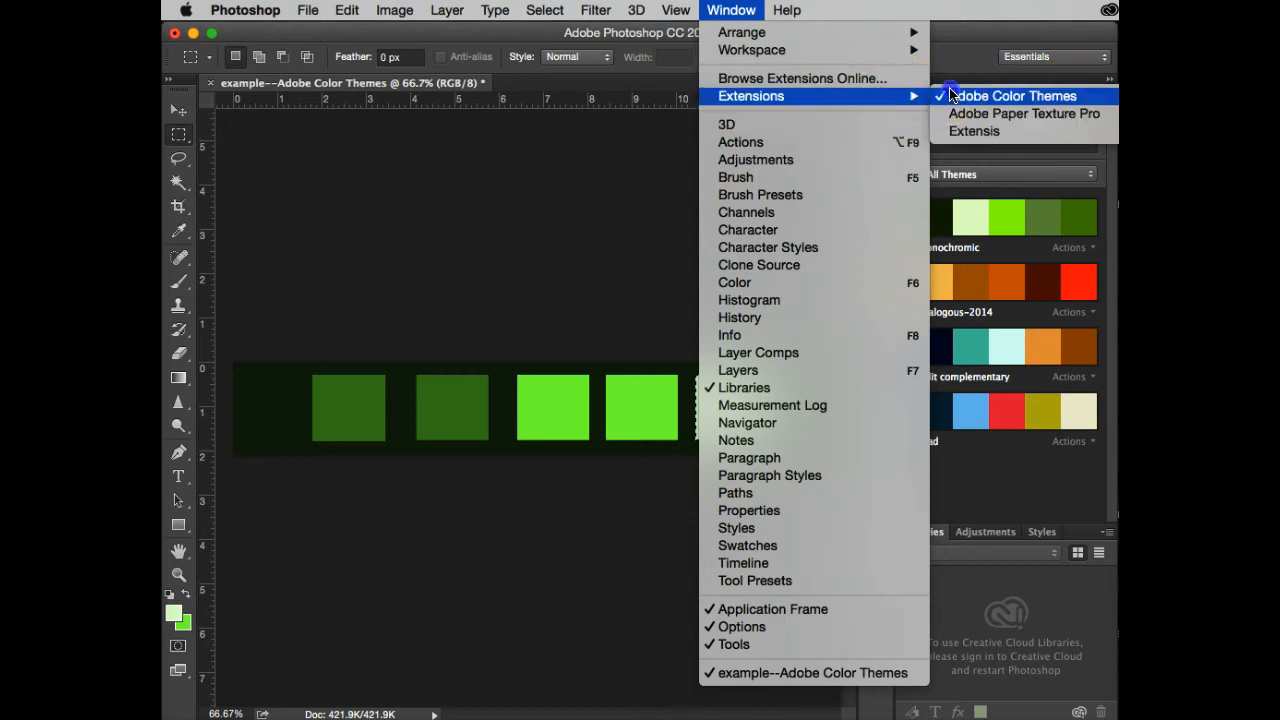
{"action": "left_click", "coordinate": [1014, 96]}
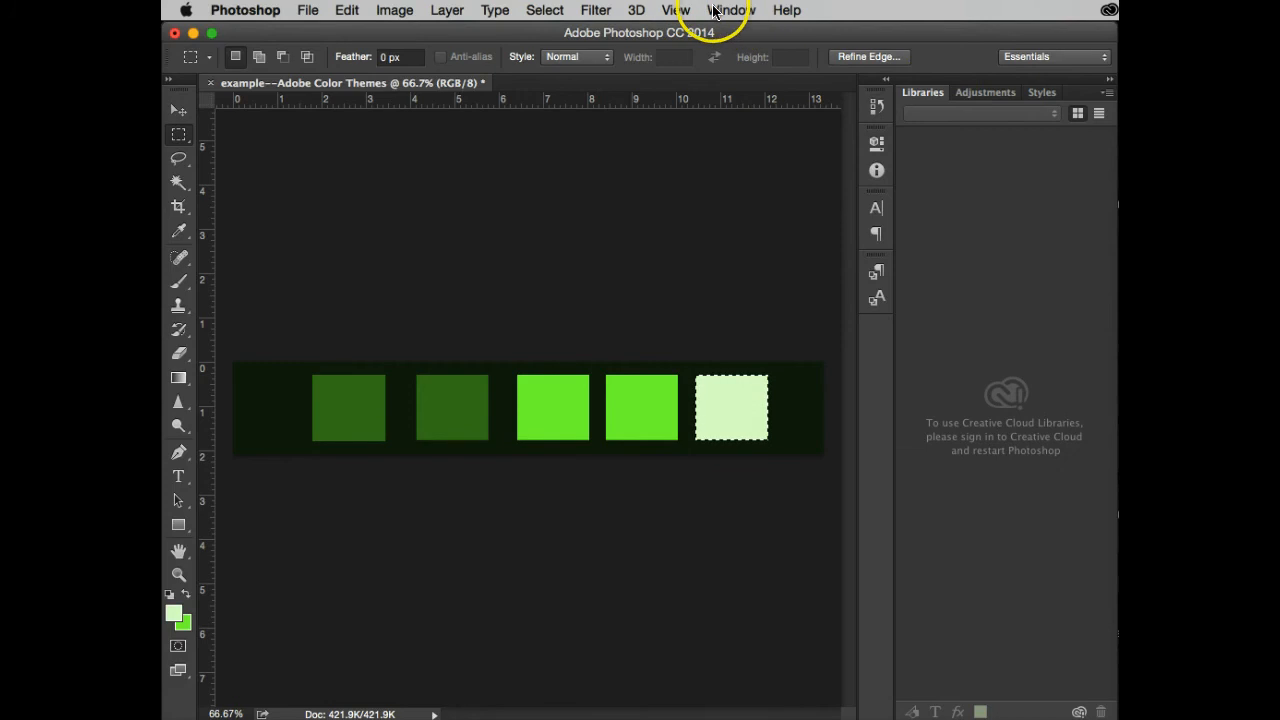
{"action": "left_click", "coordinate": [732, 10]}
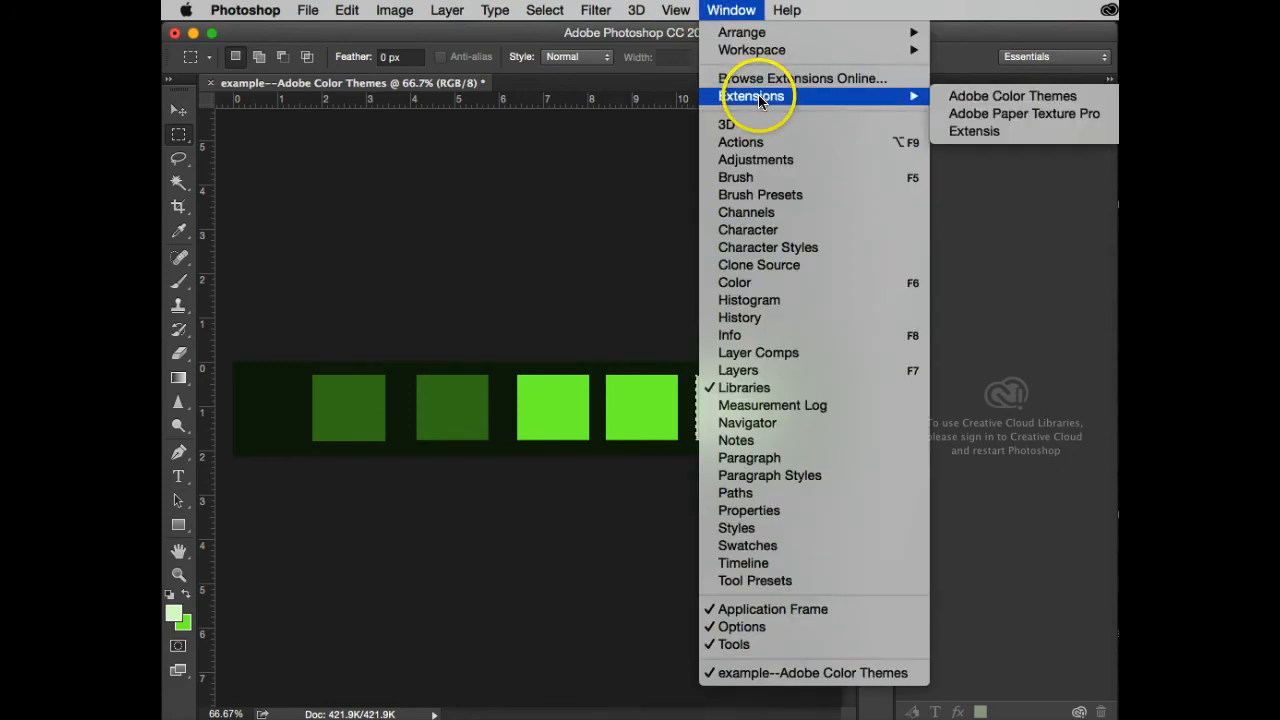
{"action": "left_click", "coordinate": [1012, 96]}
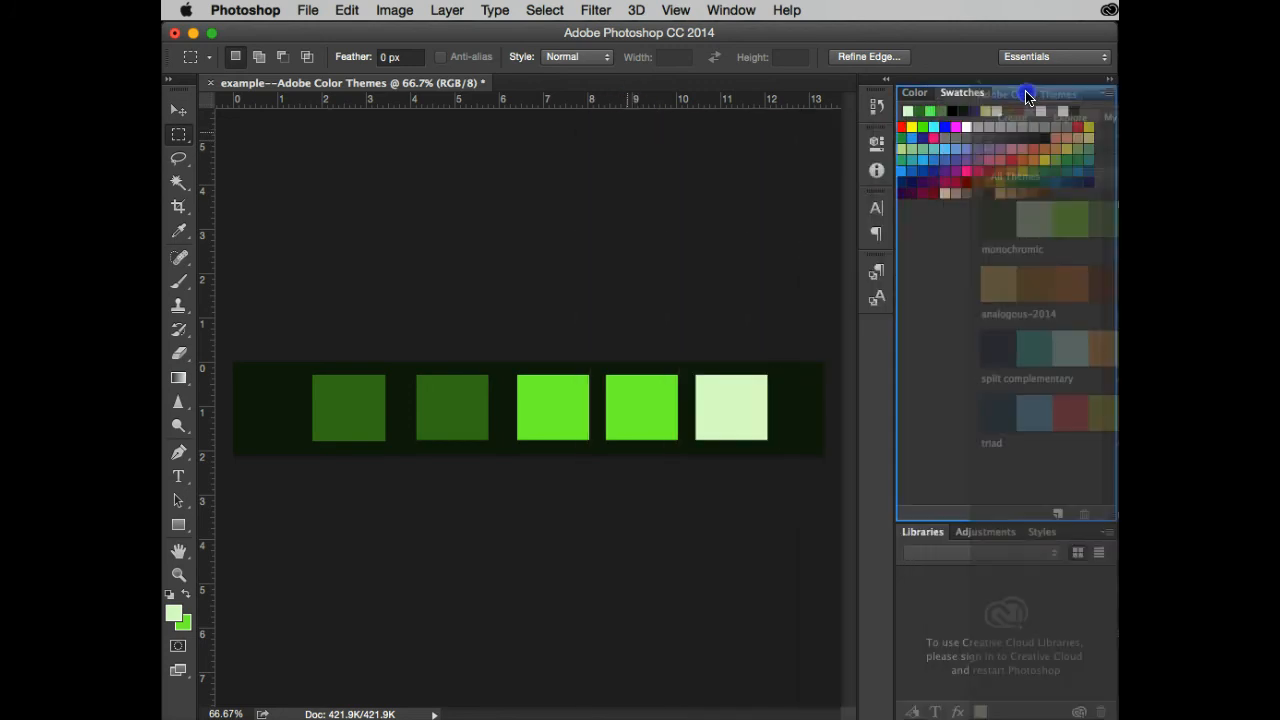
Dock Adobe Color Themes with Color and Swatches and bring its tab to the front.
{"action": "left_click", "coordinate": [960, 92]}
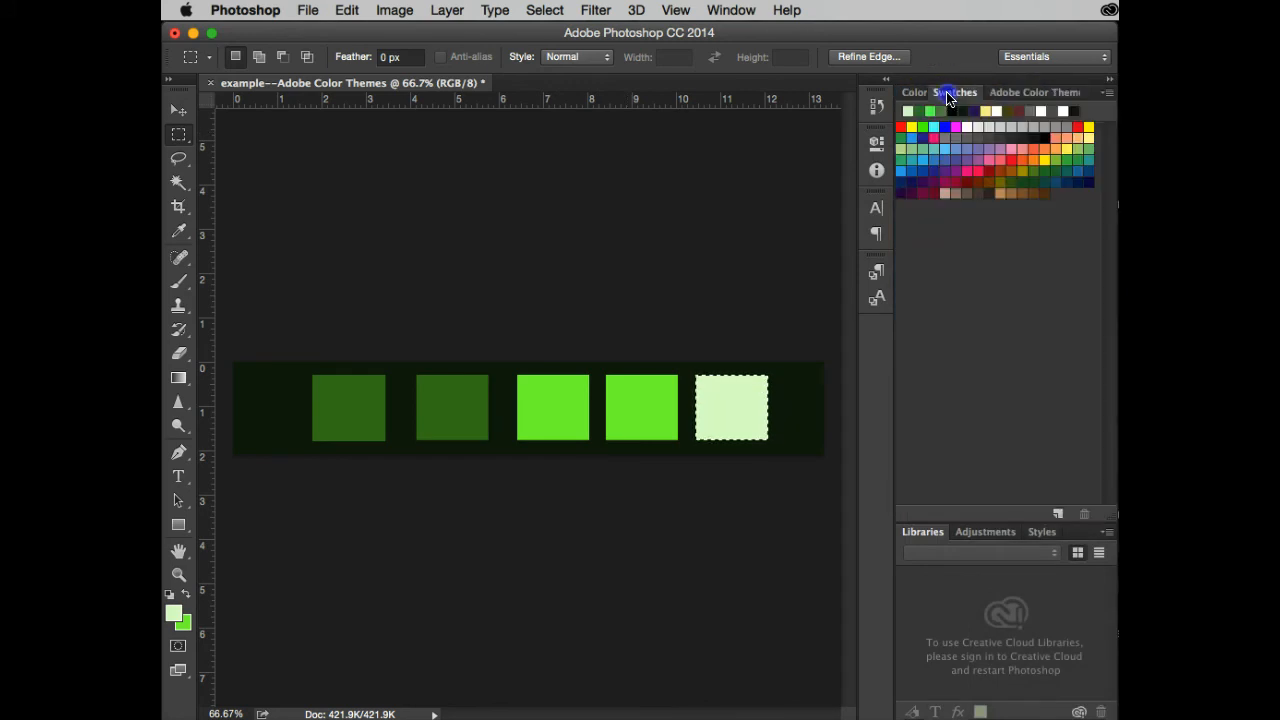
{"action": "left_click", "coordinate": [914, 92]}
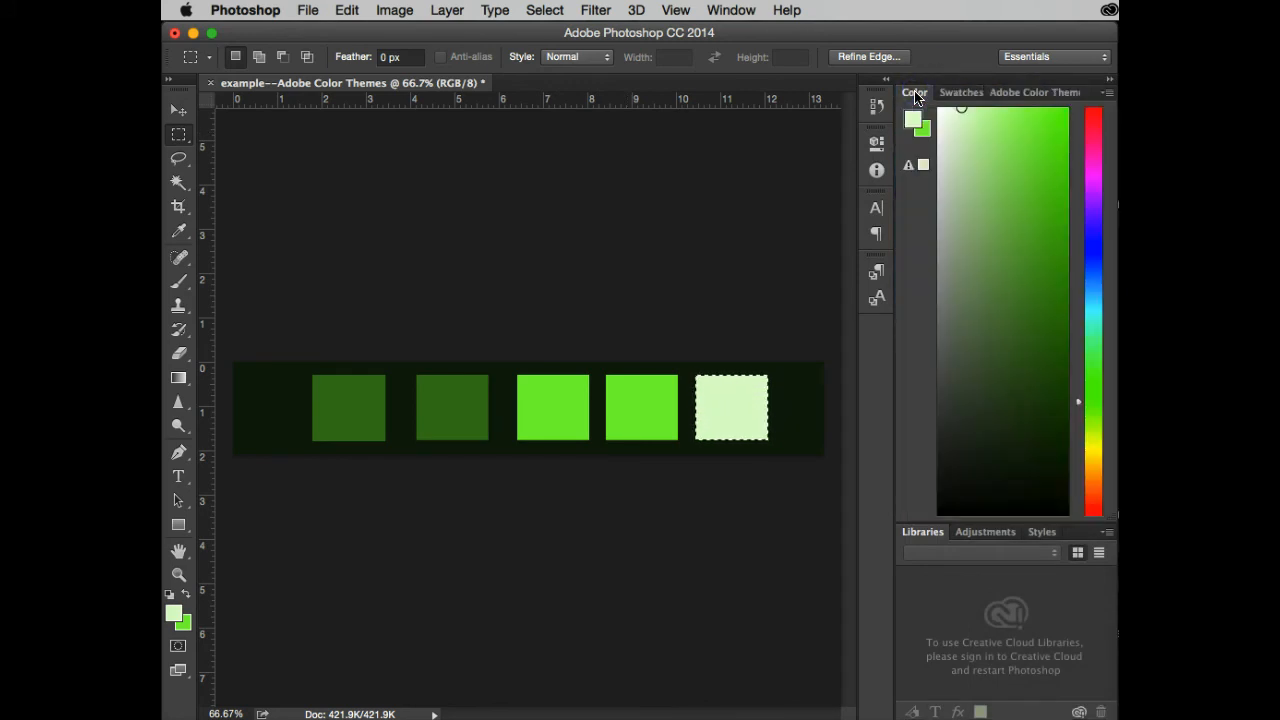
{"action": "left_click", "coordinate": [956, 92]}
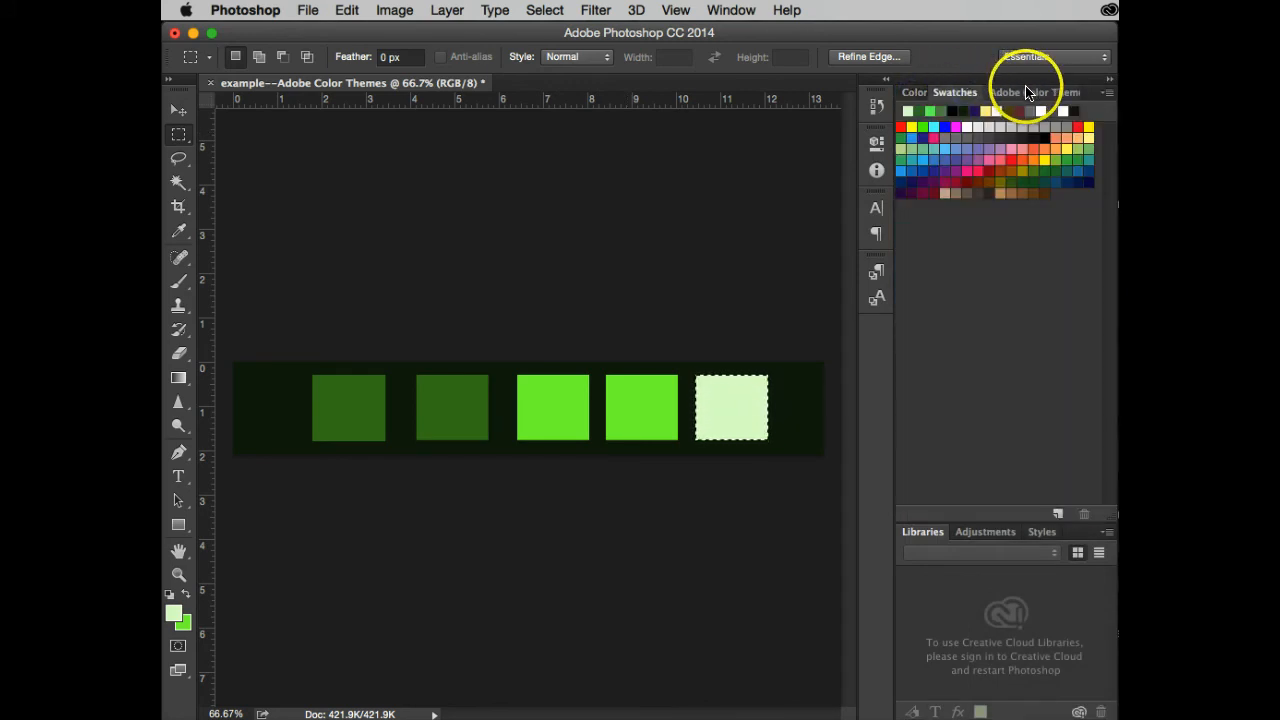
{"action": "left_click", "coordinate": [1030, 92]}
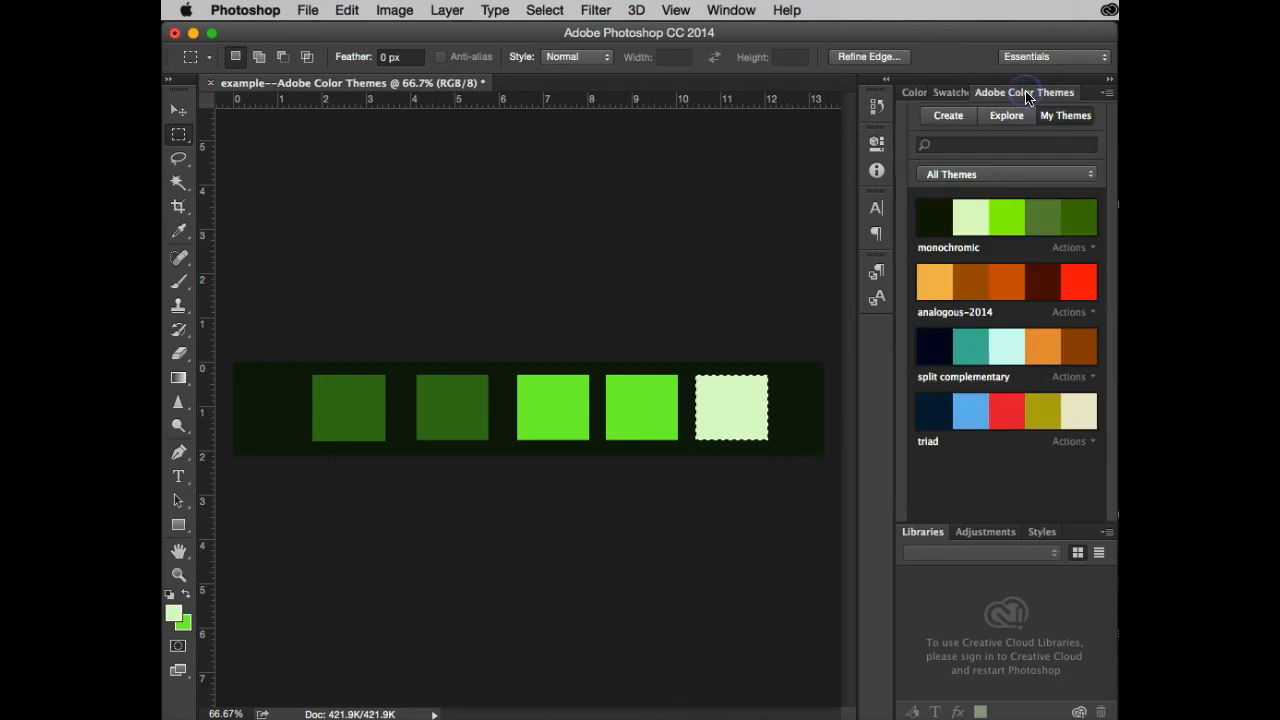